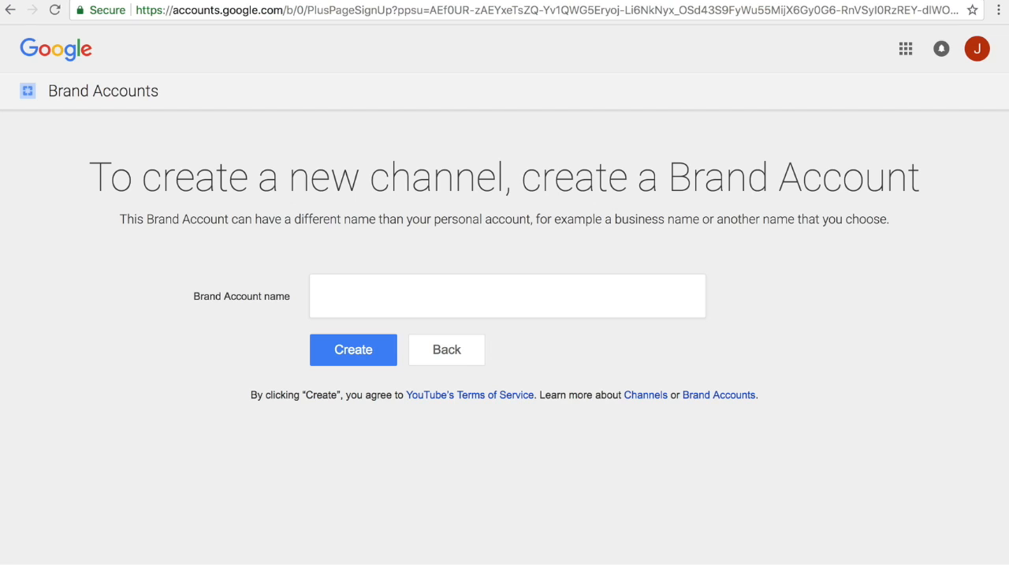
Step: Leave the Our Practice channel preview and land on a blank new browser tab
{"action": "left_click", "coordinate": [353, 350]}
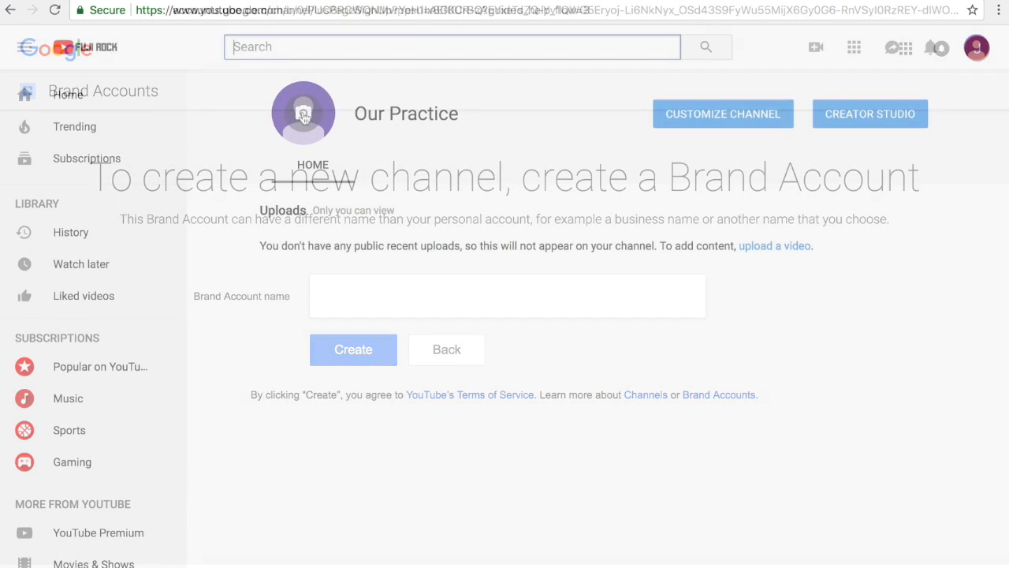
{"action": "left_click", "coordinate": [446, 350]}
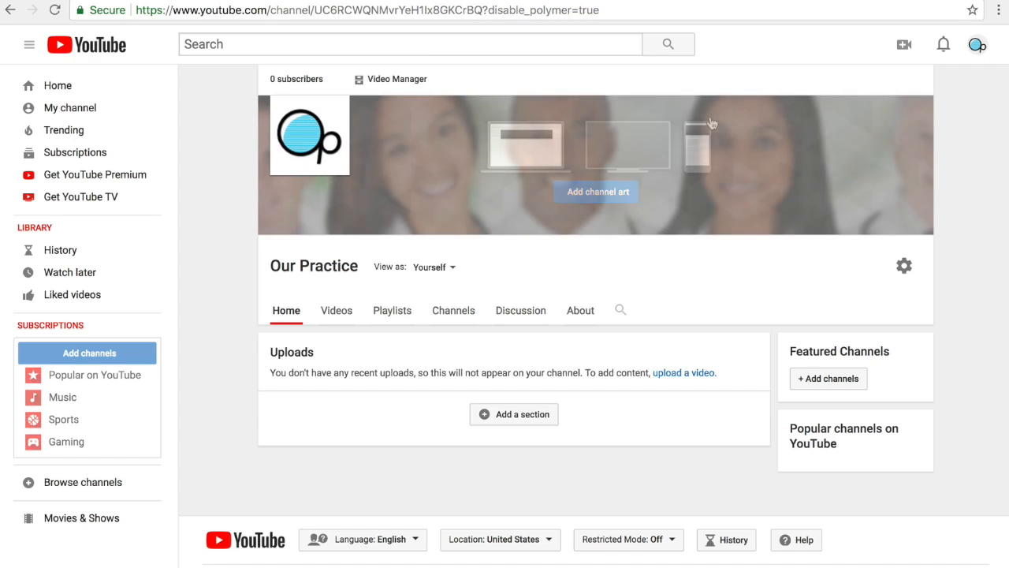
{"action": "mouse_move", "coordinate": [707, 123]}
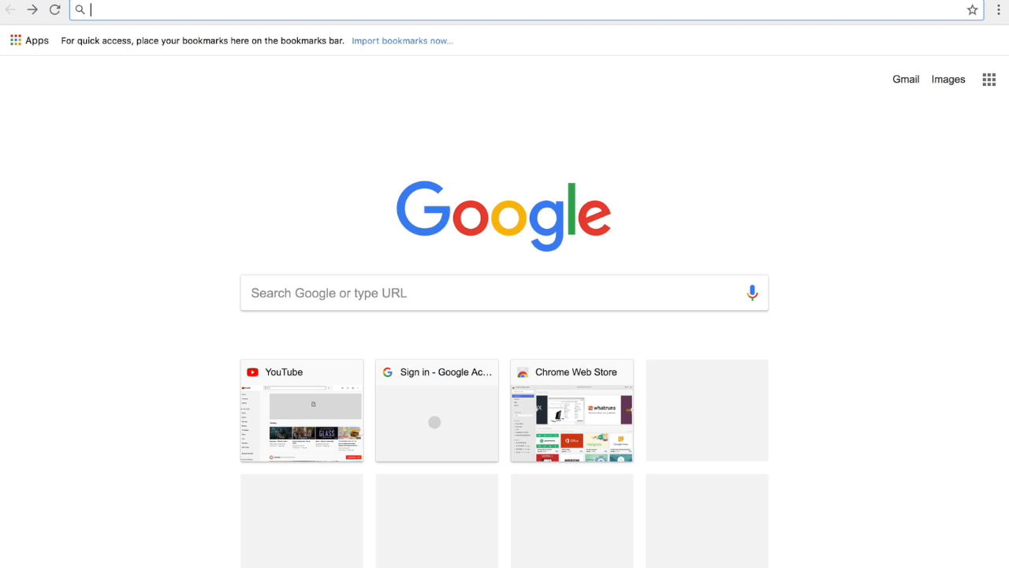
Step: Go to YouTube from the Google apps grid and head to My channel, reaching the create-channel prompt
{"action": "left_click", "coordinate": [989, 79]}
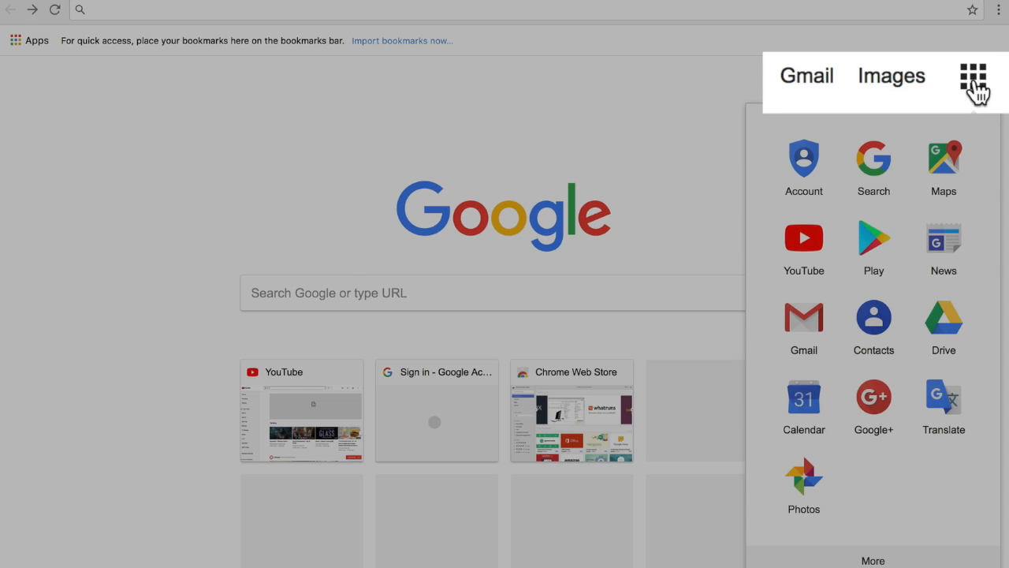
{"action": "mouse_move", "coordinate": [804, 237]}
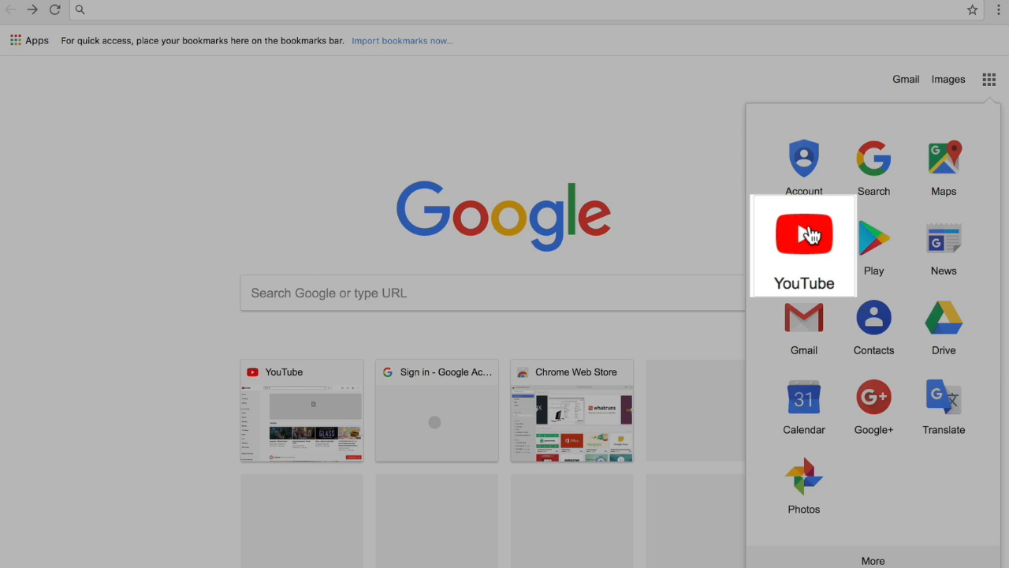
{"action": "left_click", "coordinate": [804, 236]}
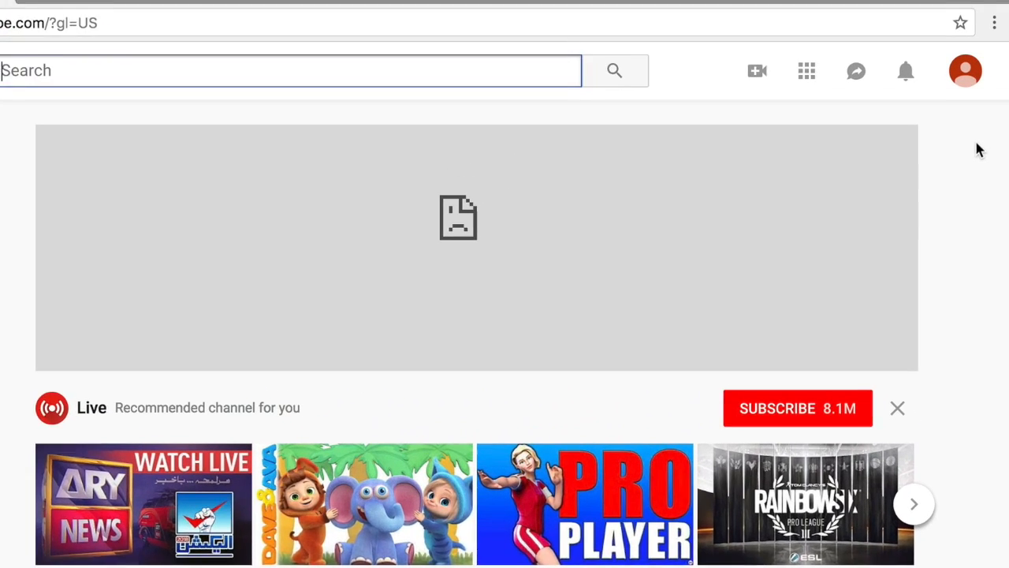
{"action": "left_click", "coordinate": [965, 69]}
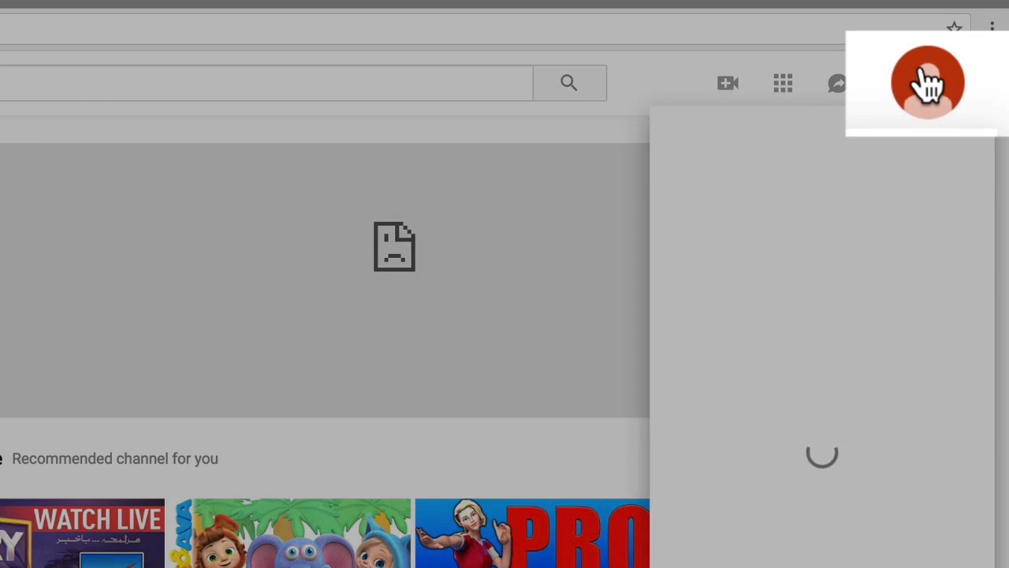
{"action": "left_click", "coordinate": [927, 82]}
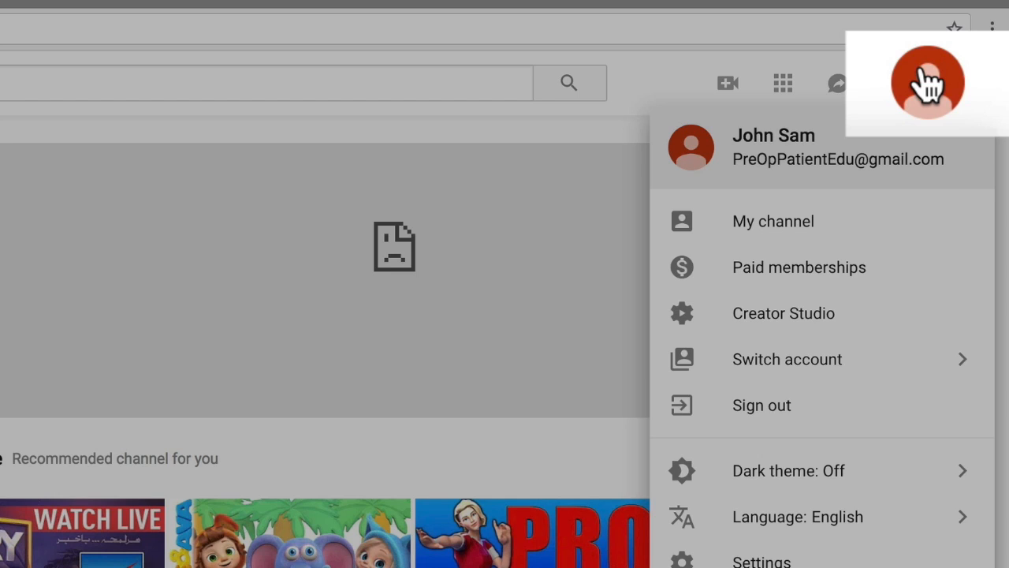
{"action": "mouse_move", "coordinate": [909, 145]}
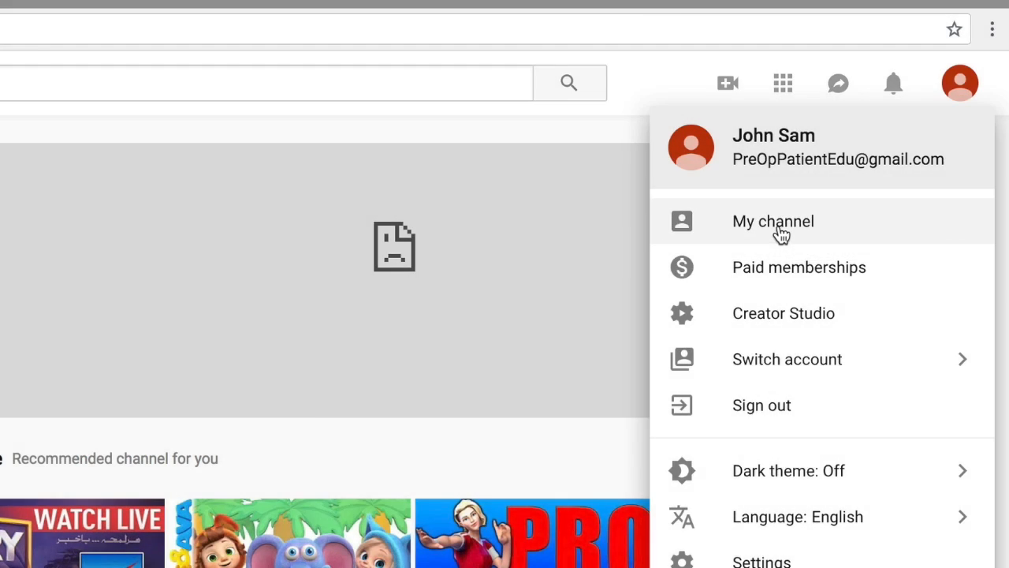
{"action": "left_click", "coordinate": [773, 221]}
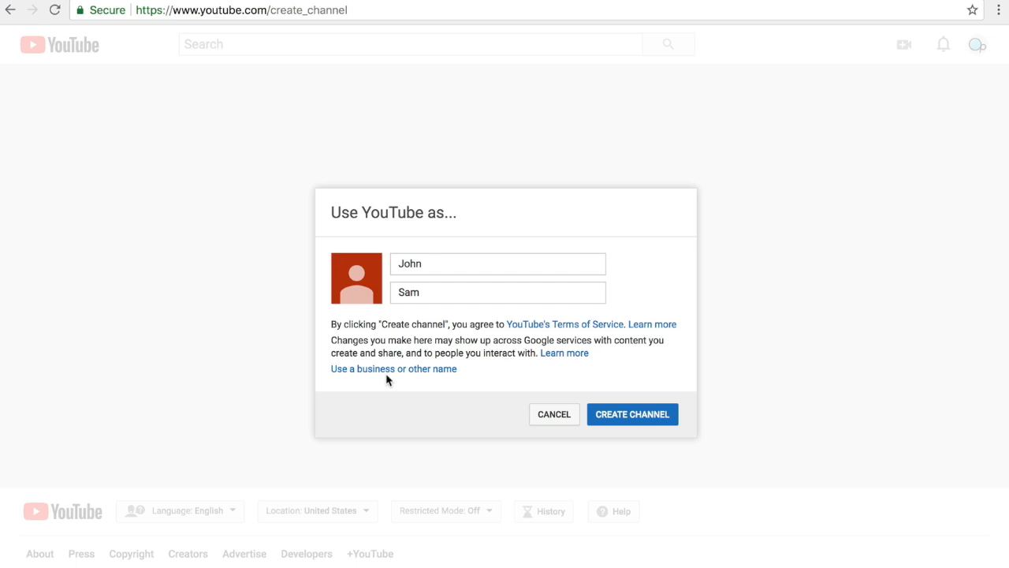
{"action": "mouse_move", "coordinate": [388, 375]}
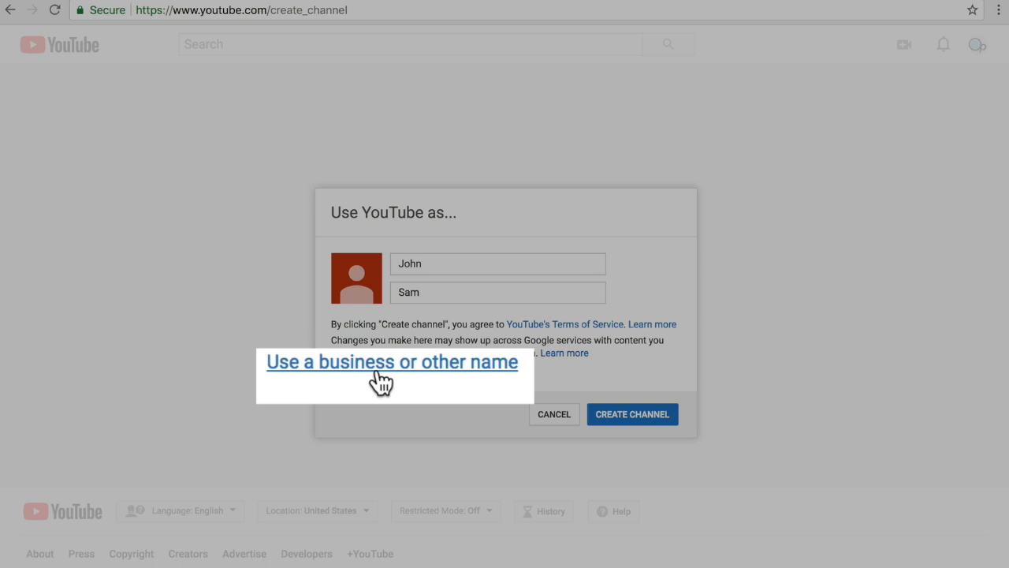
Step: Create a new Brand Account channel using the business name 'Our Practice'
{"action": "left_click", "coordinate": [391, 361]}
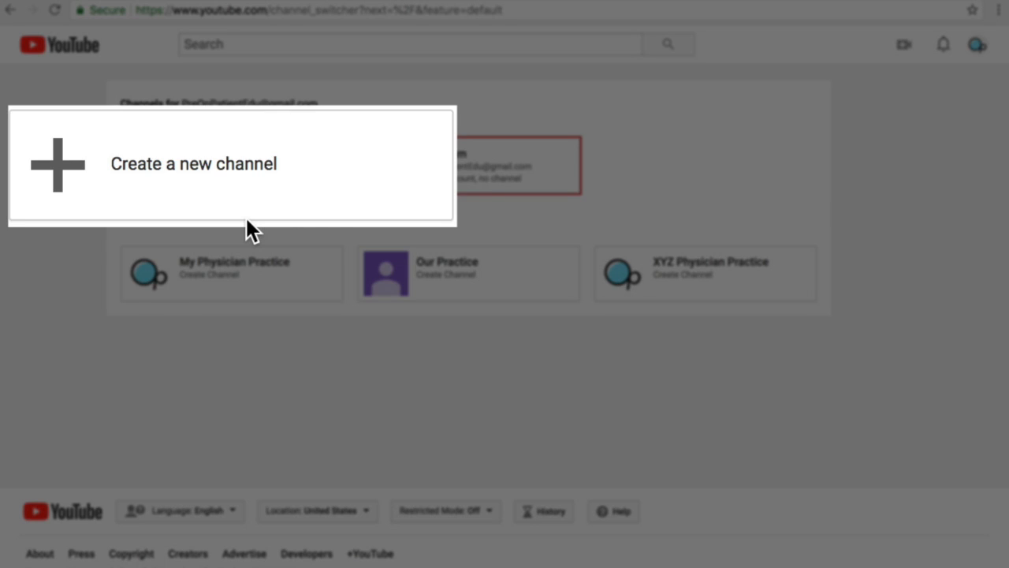
{"action": "mouse_move", "coordinate": [244, 206]}
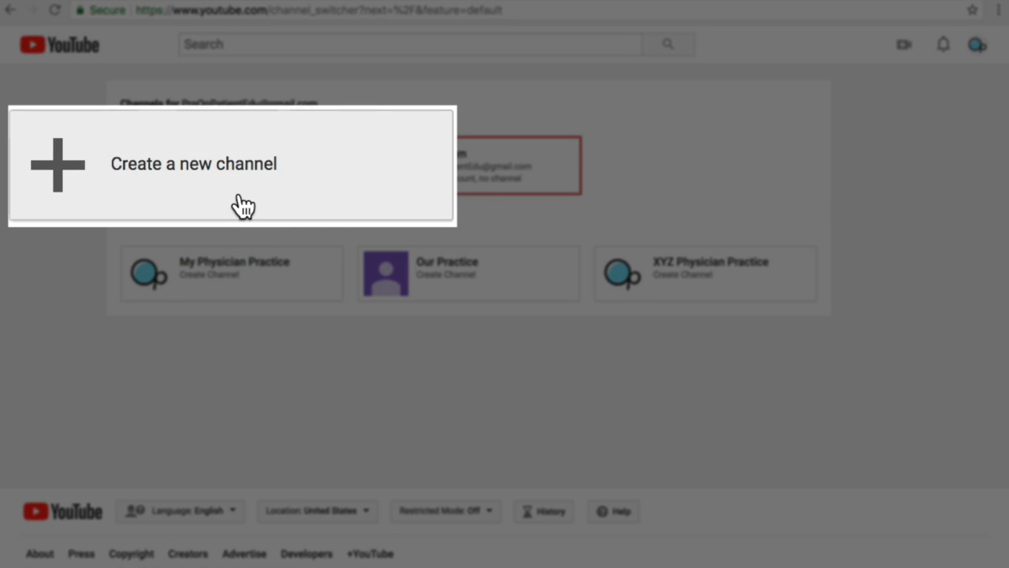
{"action": "left_click", "coordinate": [193, 163]}
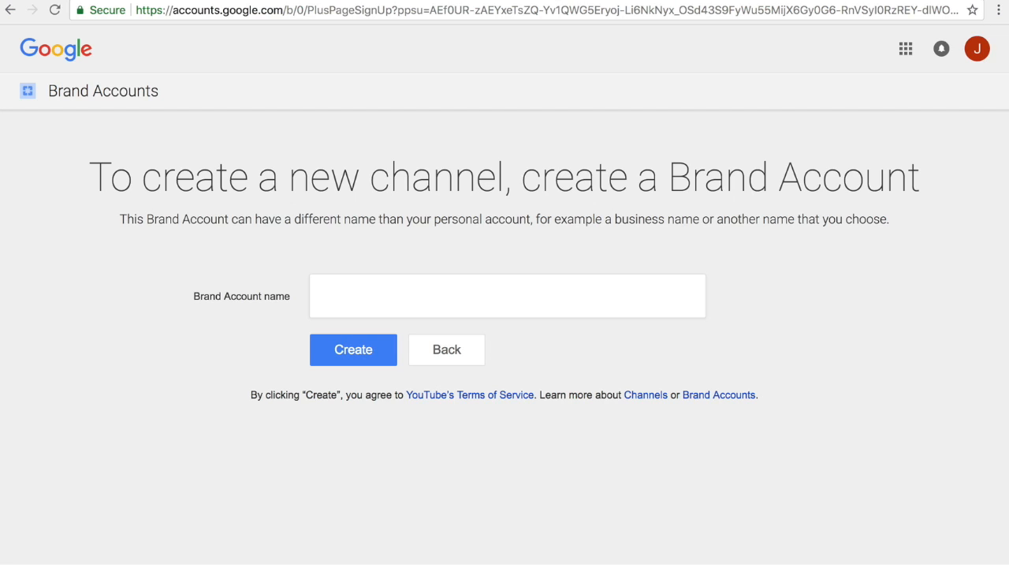
{"action": "type", "text": "Our Practice"}
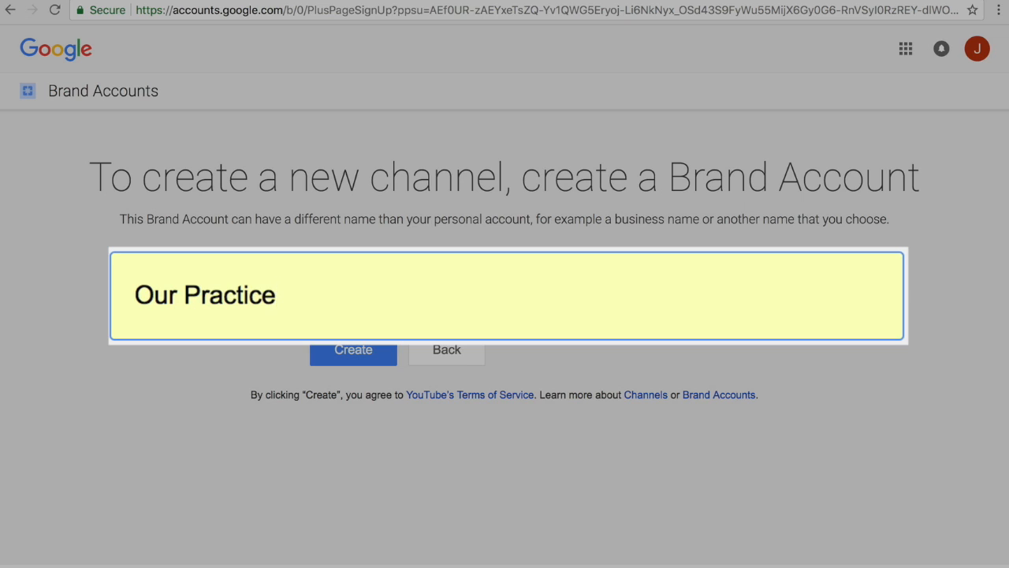
{"action": "left_click", "coordinate": [353, 350]}
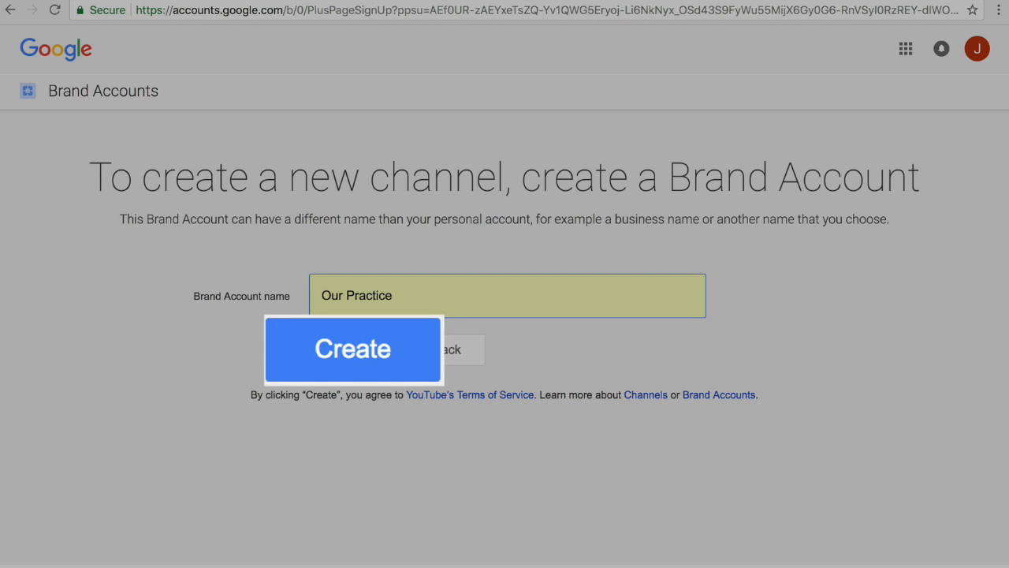
{"action": "left_click", "coordinate": [354, 350]}
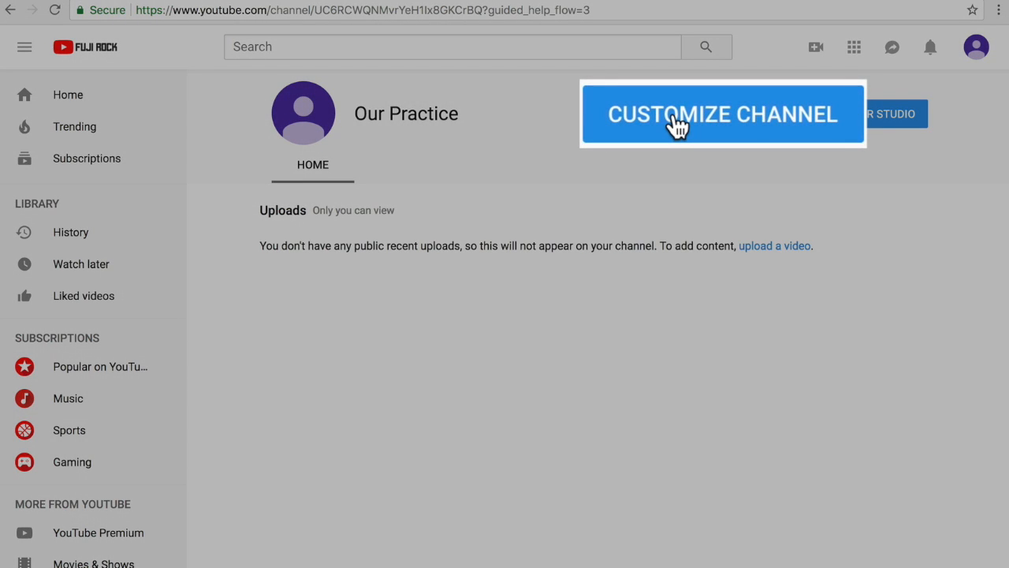
Step: Customize the Our Practice channel and begin editing its icon, reaching the profile photo picker
{"action": "left_click", "coordinate": [720, 113]}
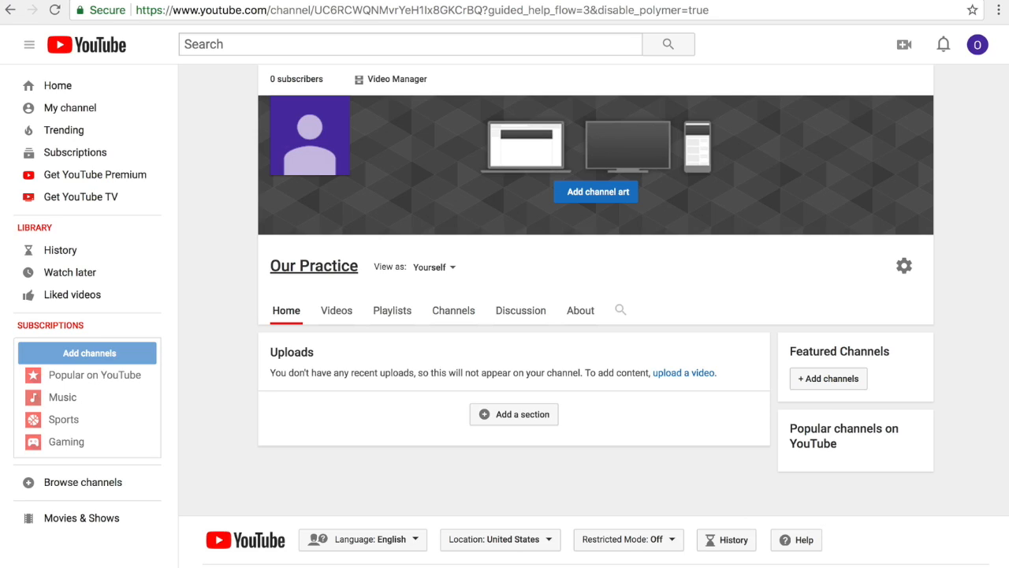
{"action": "mouse_move", "coordinate": [298, 237]}
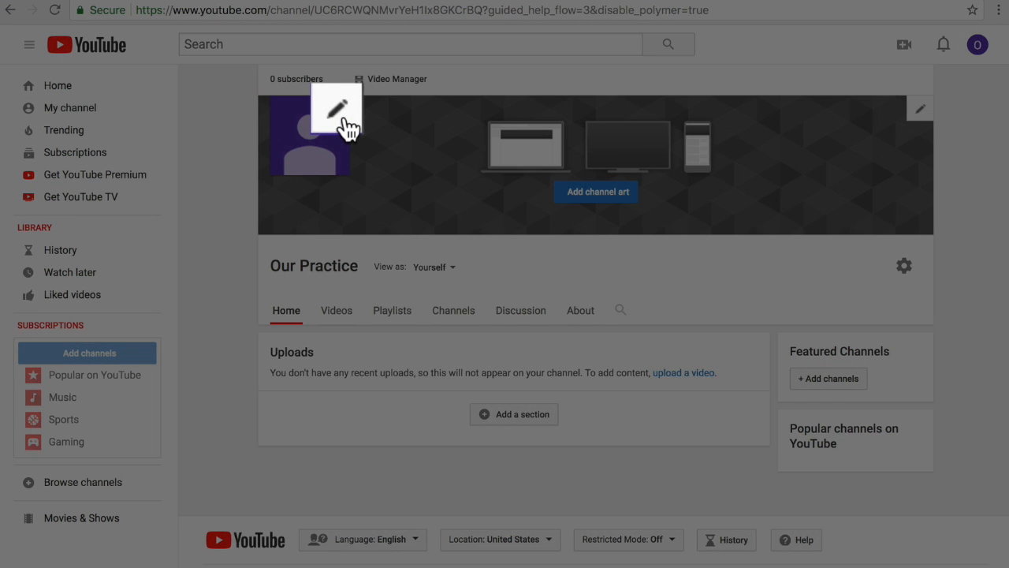
{"action": "left_click", "coordinate": [338, 111]}
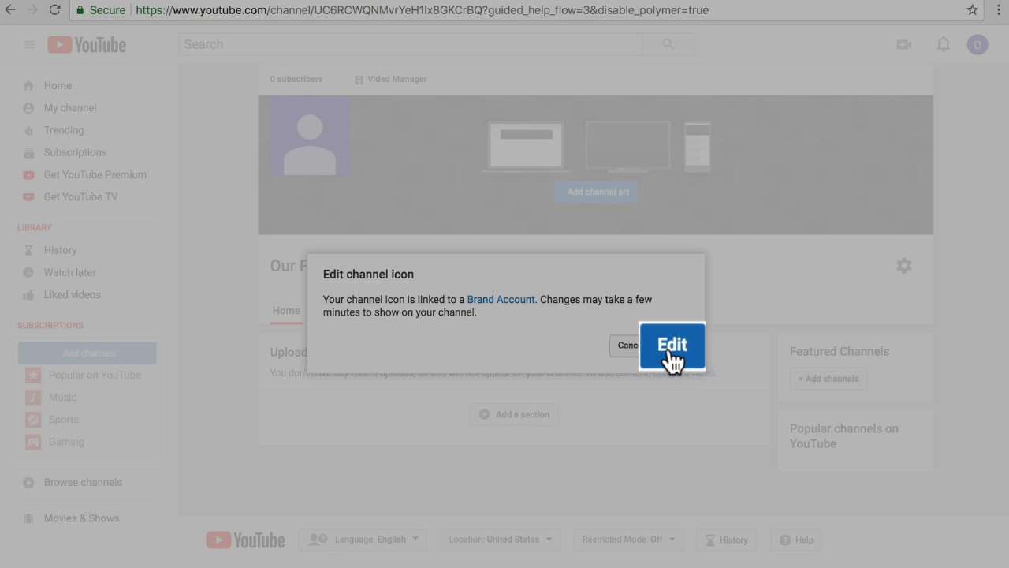
{"action": "left_click", "coordinate": [672, 344]}
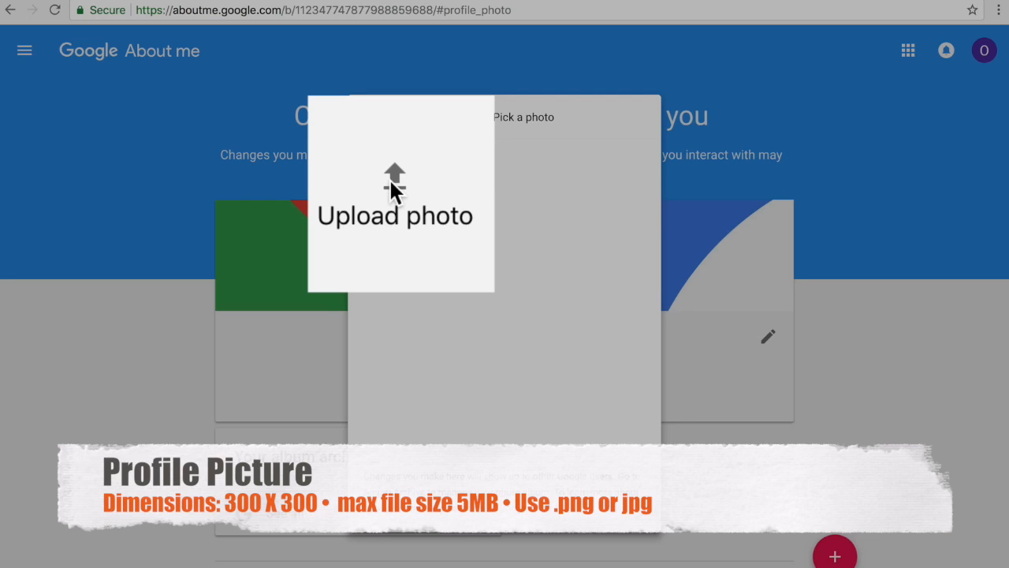
Step: Upload the Op logo file, crop it and confirm it as the Our Practice profile photo
{"action": "left_click", "coordinate": [394, 192]}
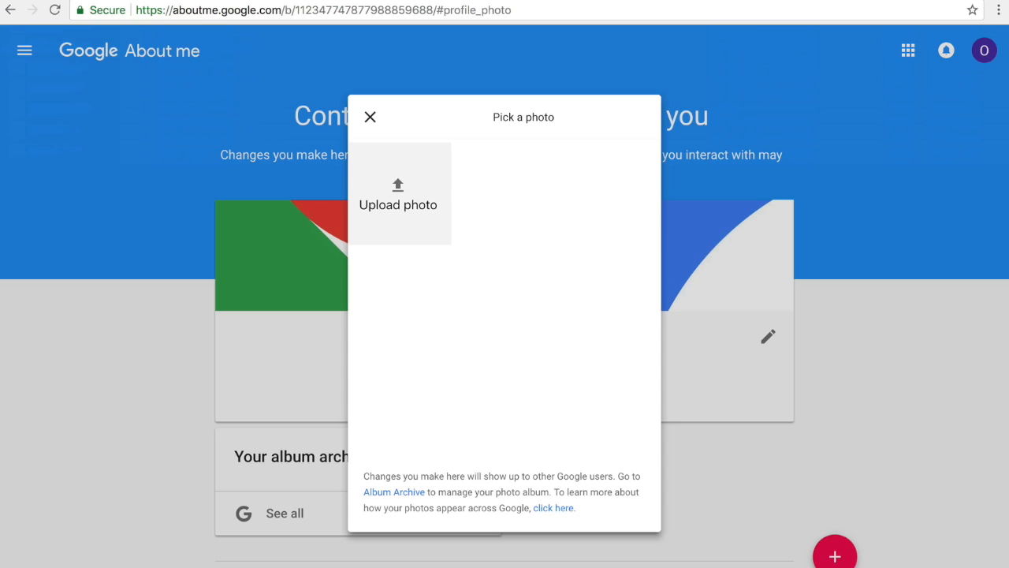
{"action": "left_click", "coordinate": [398, 193]}
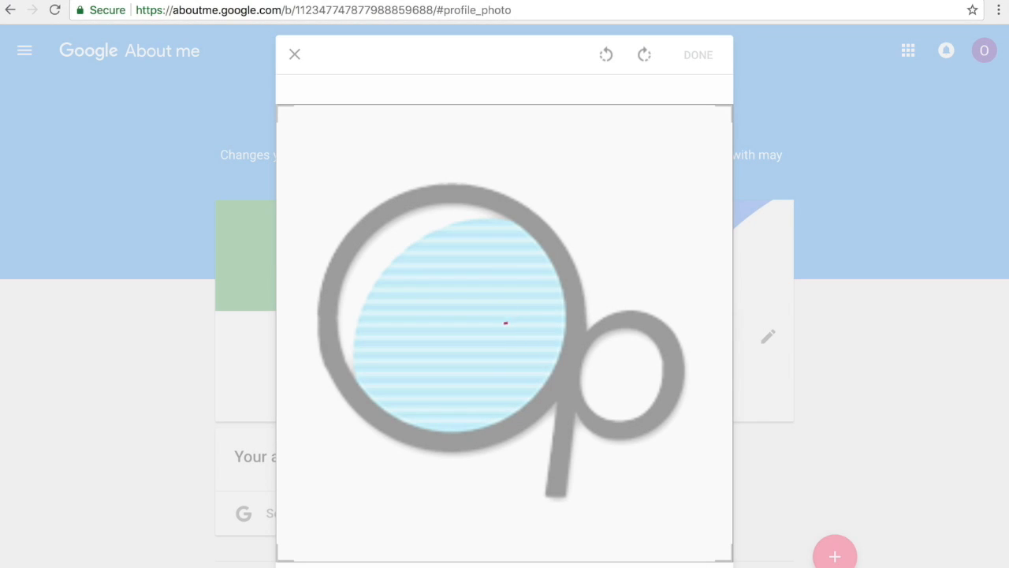
{"action": "left_click", "coordinate": [293, 53]}
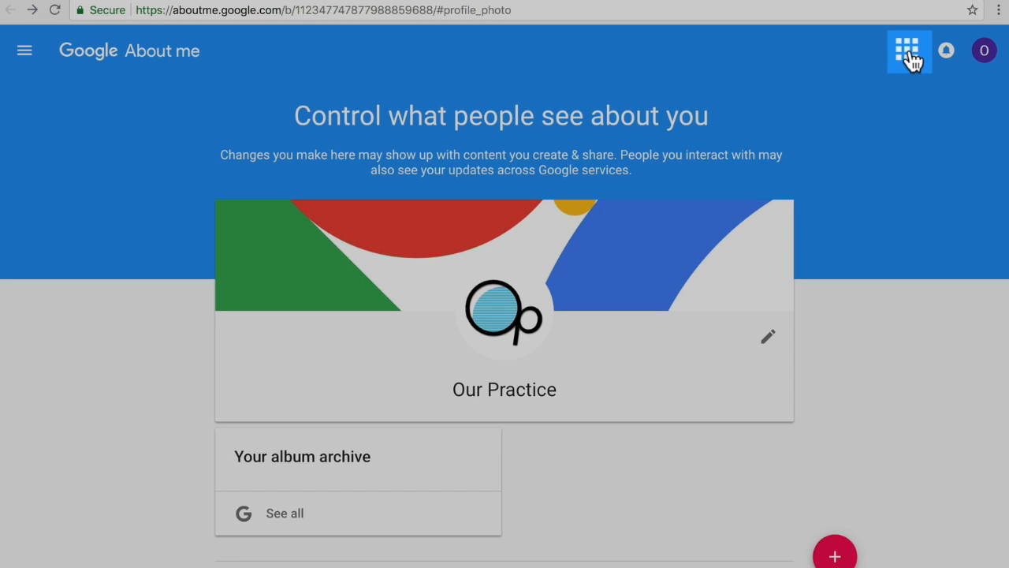
Step: Return to YouTube via Google apps and reopen the Our Practice channel's customization page
{"action": "left_click", "coordinate": [908, 49]}
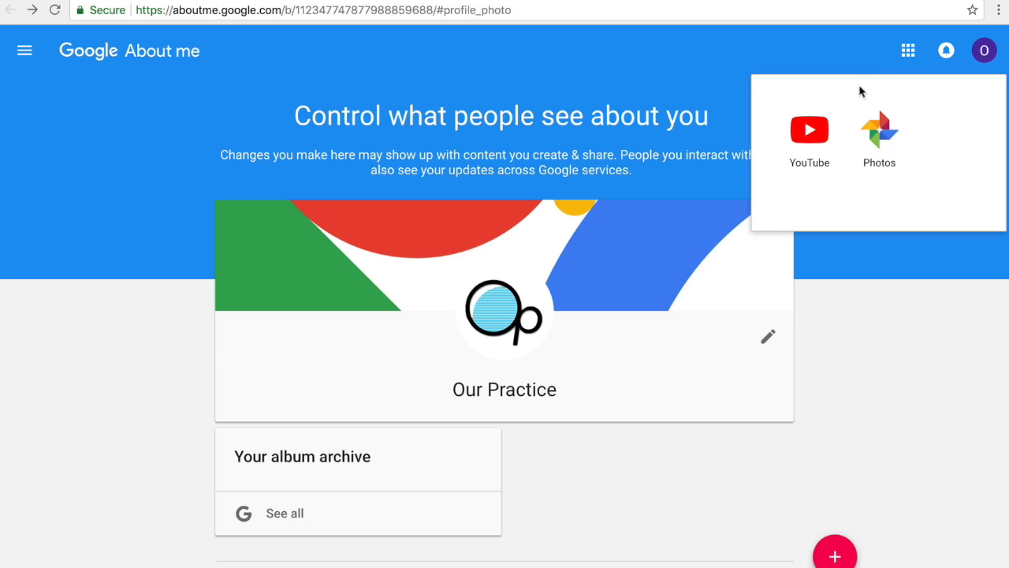
{"action": "mouse_move", "coordinate": [809, 130]}
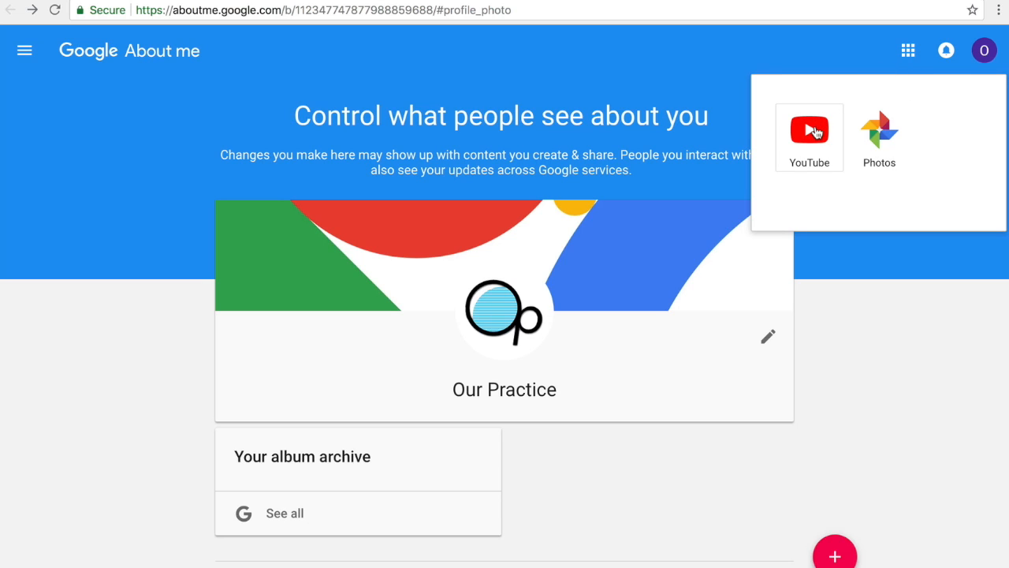
{"action": "left_click", "coordinate": [809, 132]}
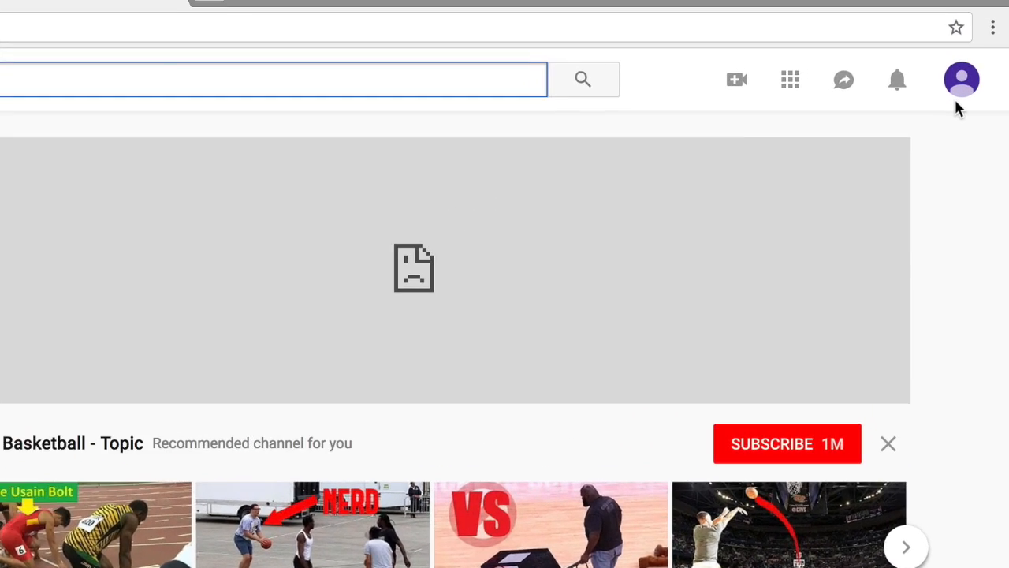
{"action": "left_click", "coordinate": [962, 79]}
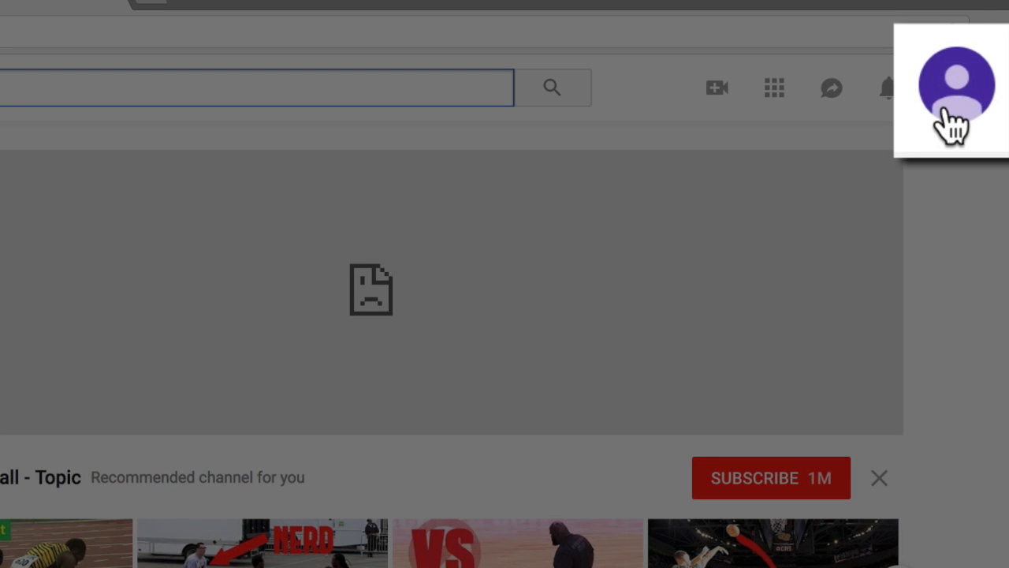
{"action": "left_click", "coordinate": [955, 87]}
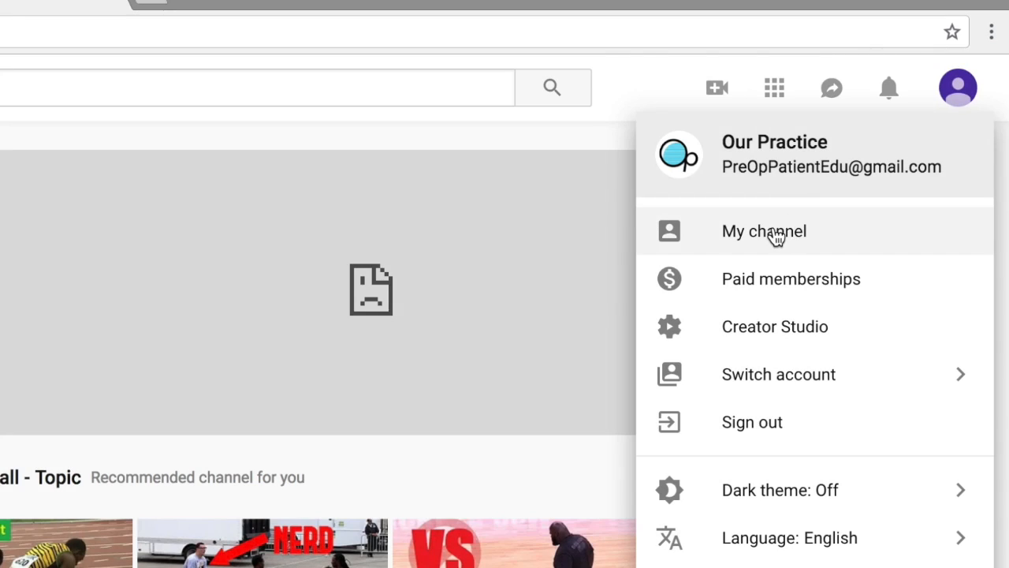
{"action": "left_click", "coordinate": [764, 231]}
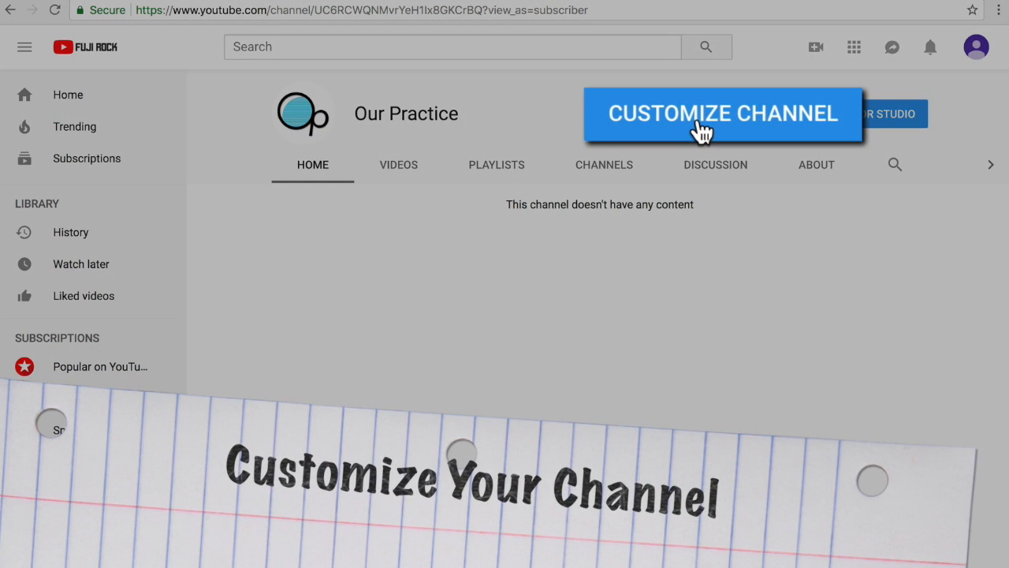
{"action": "left_click", "coordinate": [720, 113]}
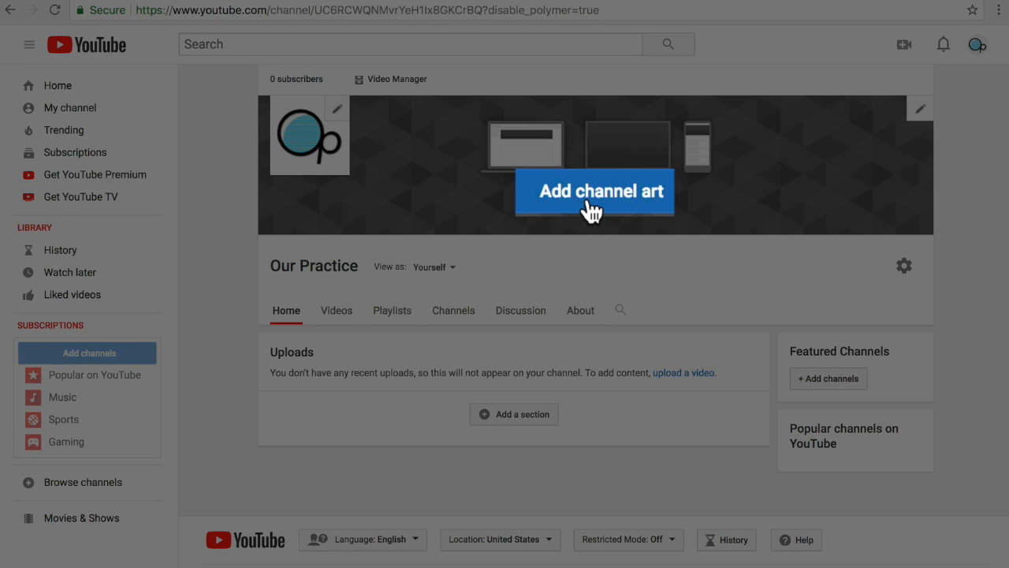
Step: Upload YouTube Header 08.png (smiling doctors) from the computer and accept it as channel art
{"action": "left_click", "coordinate": [596, 192]}
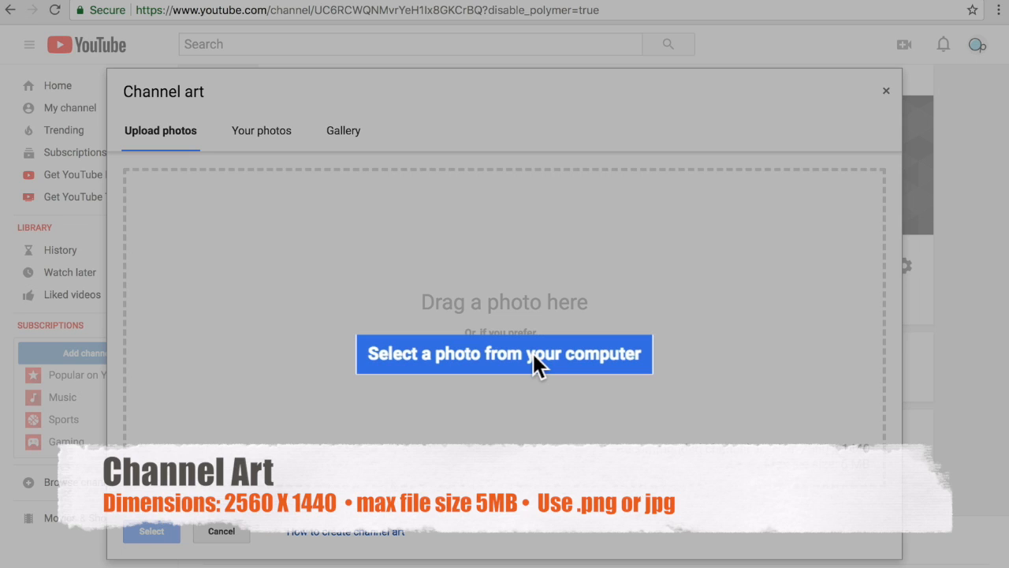
{"action": "left_click", "coordinate": [505, 354]}
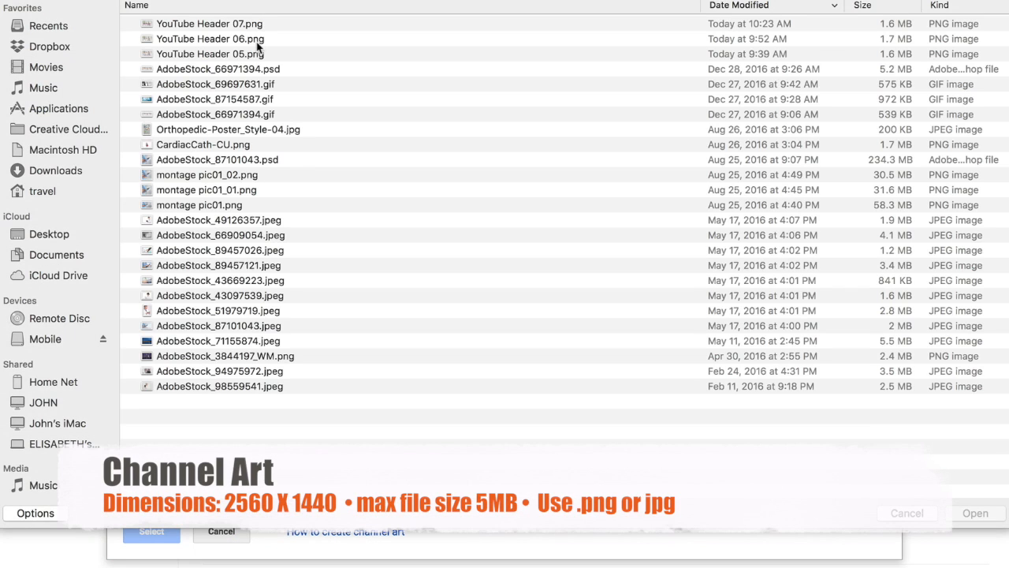
{"action": "left_click", "coordinate": [210, 38]}
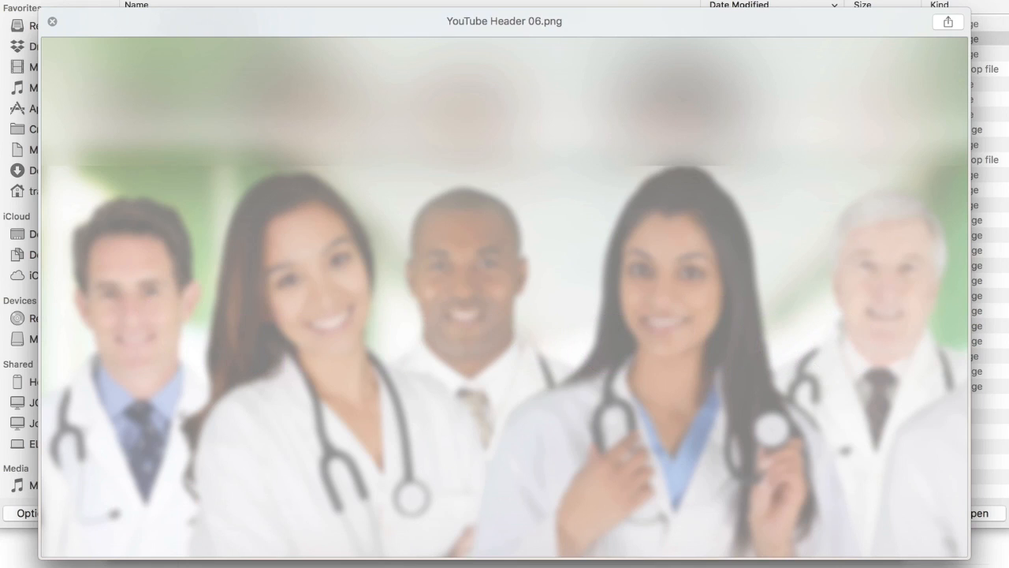
{"action": "left_click", "coordinate": [52, 23]}
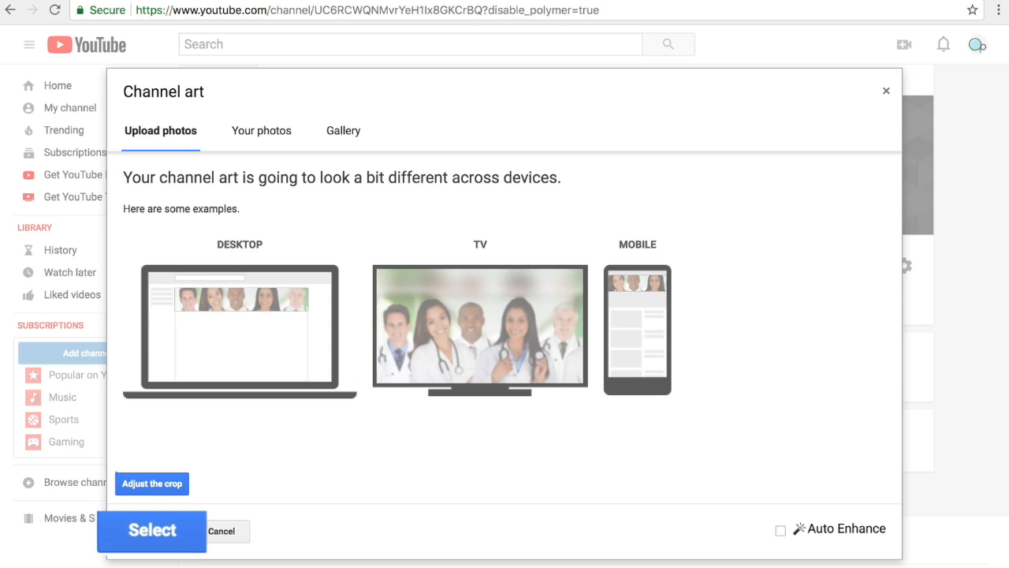
{"action": "left_click", "coordinate": [152, 530]}
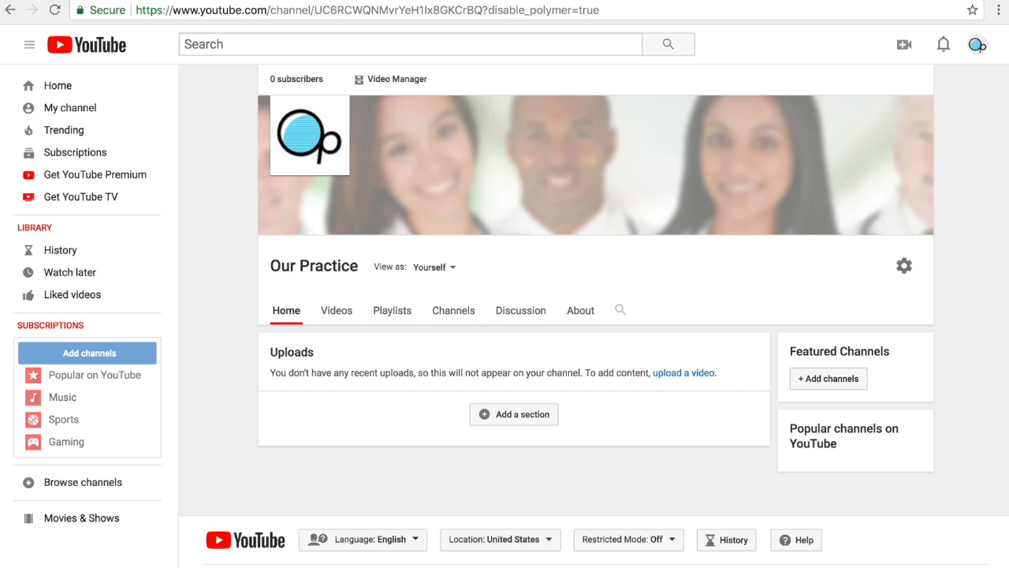
Step: Write and save the channel description 'Our Practice was created 2010 servicing the Tri State'
{"action": "left_click", "coordinate": [580, 309]}
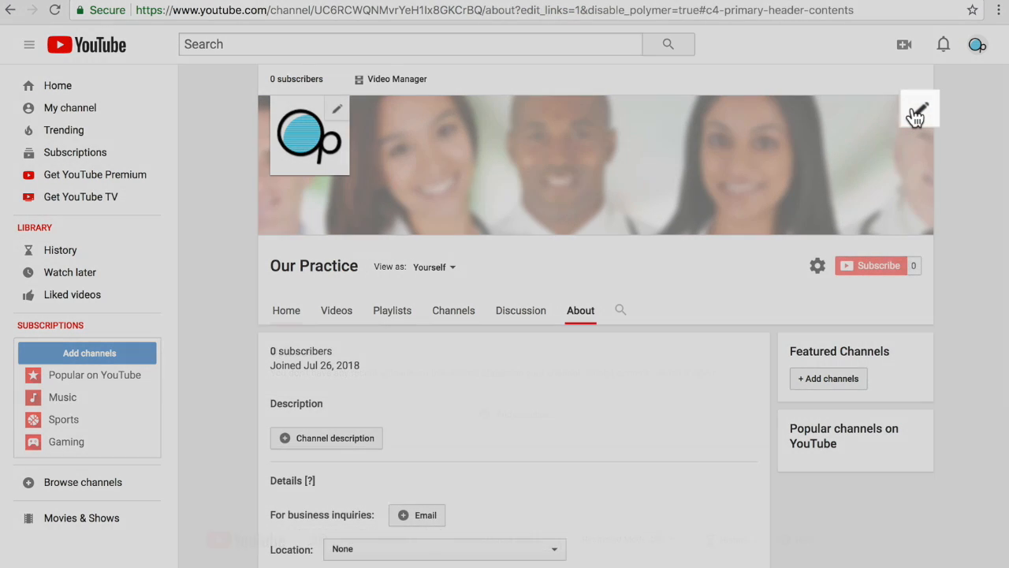
{"action": "left_click", "coordinate": [919, 109]}
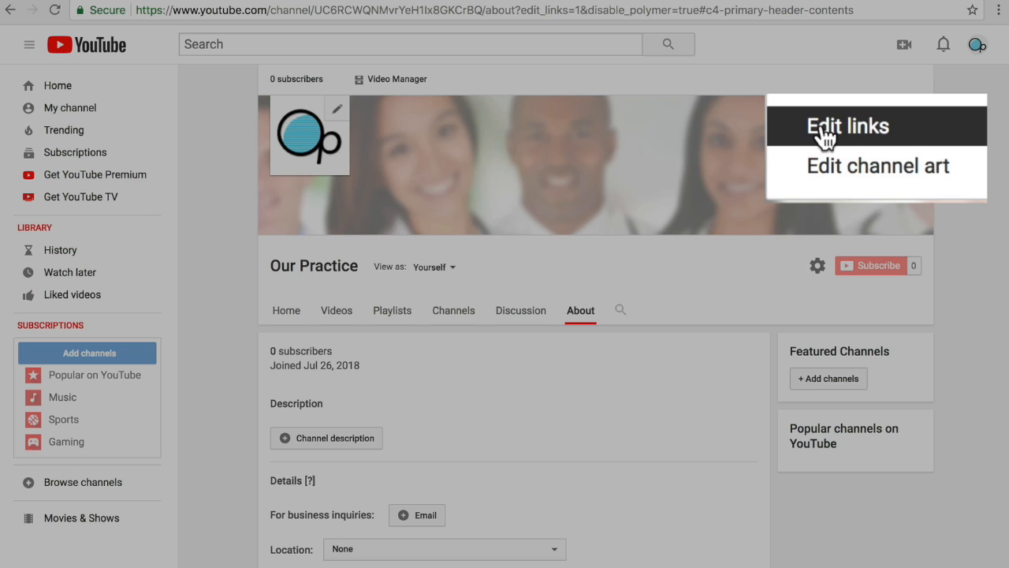
{"action": "left_click", "coordinate": [848, 126]}
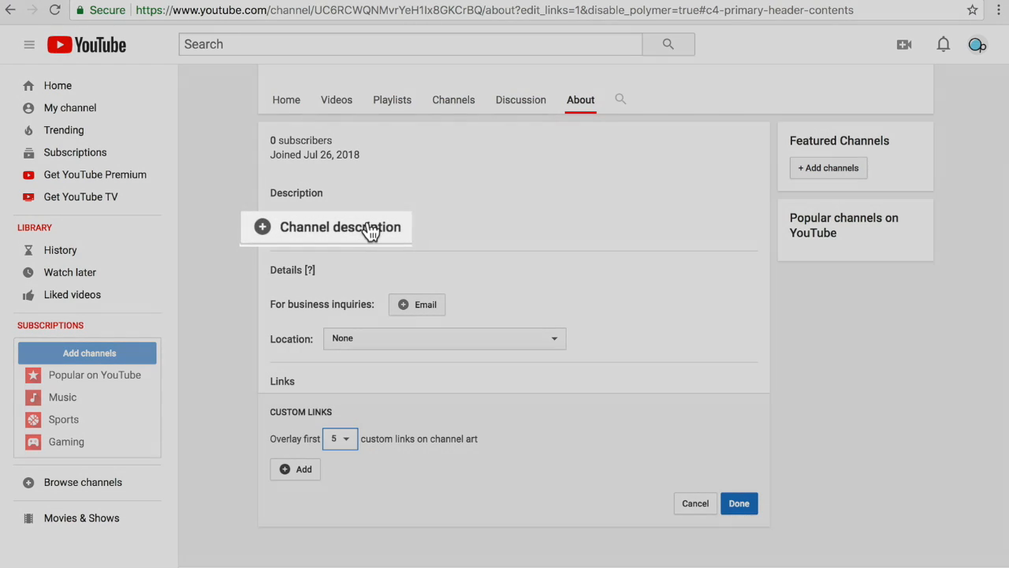
{"action": "left_click", "coordinate": [341, 227]}
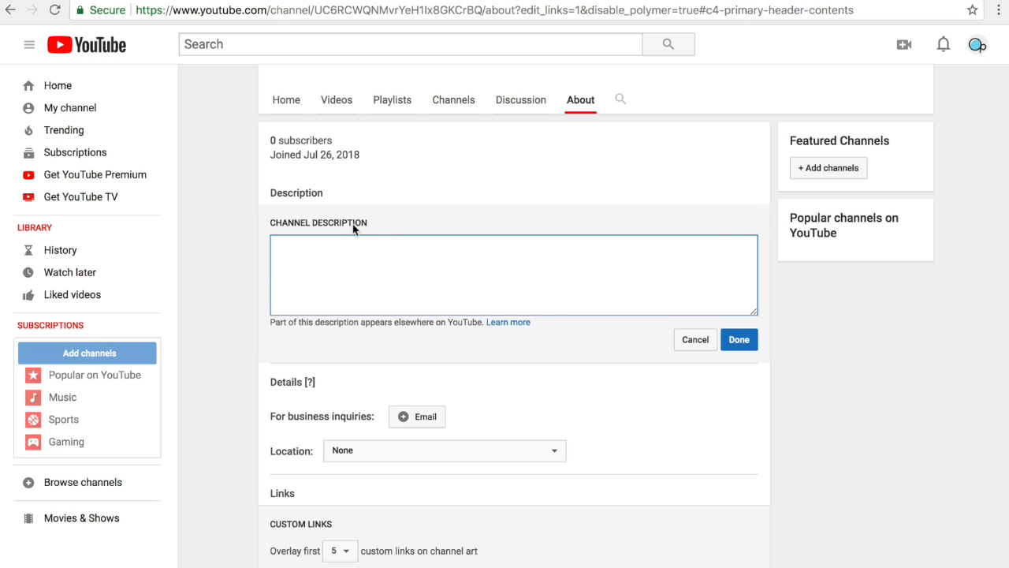
{"action": "type", "text": "Our"}
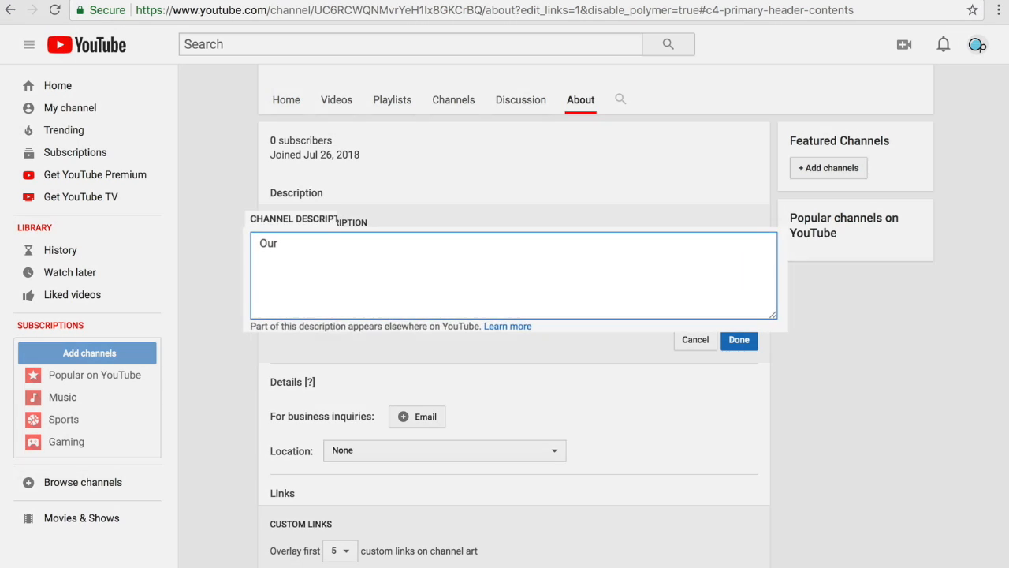
{"action": "type", "text": "Pr"}
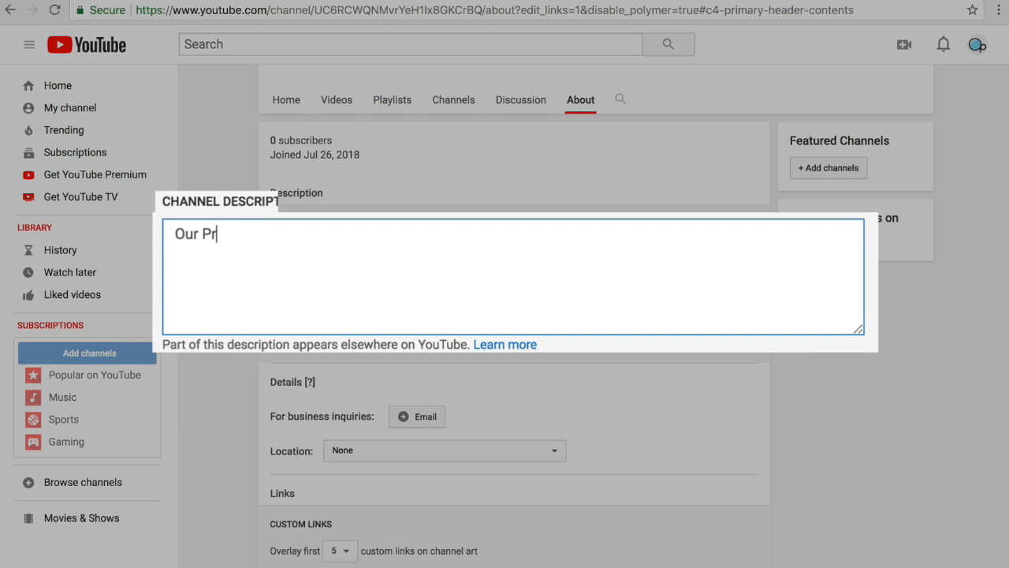
{"action": "type", "text": "actice"}
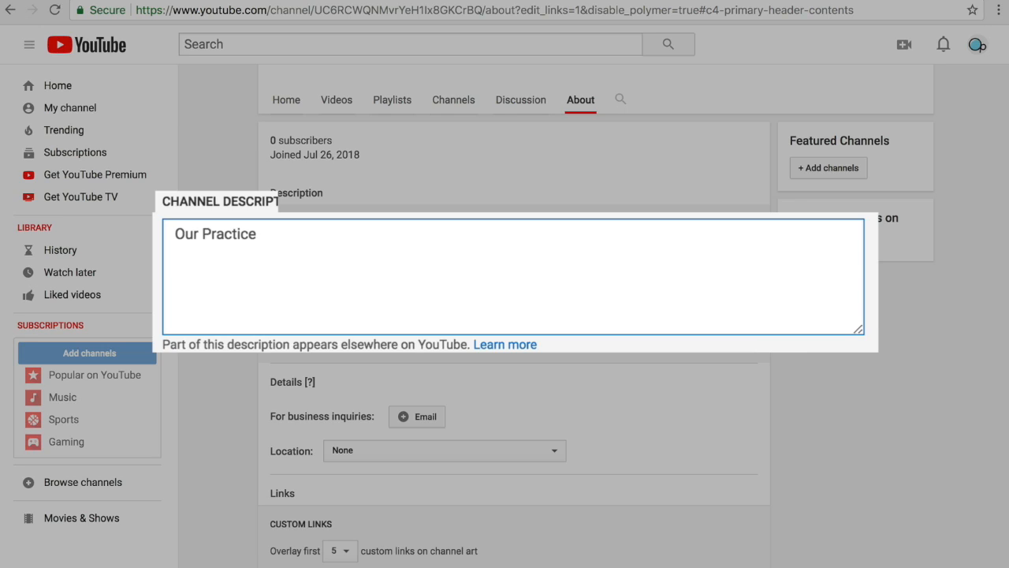
{"action": "type", "text": "was"}
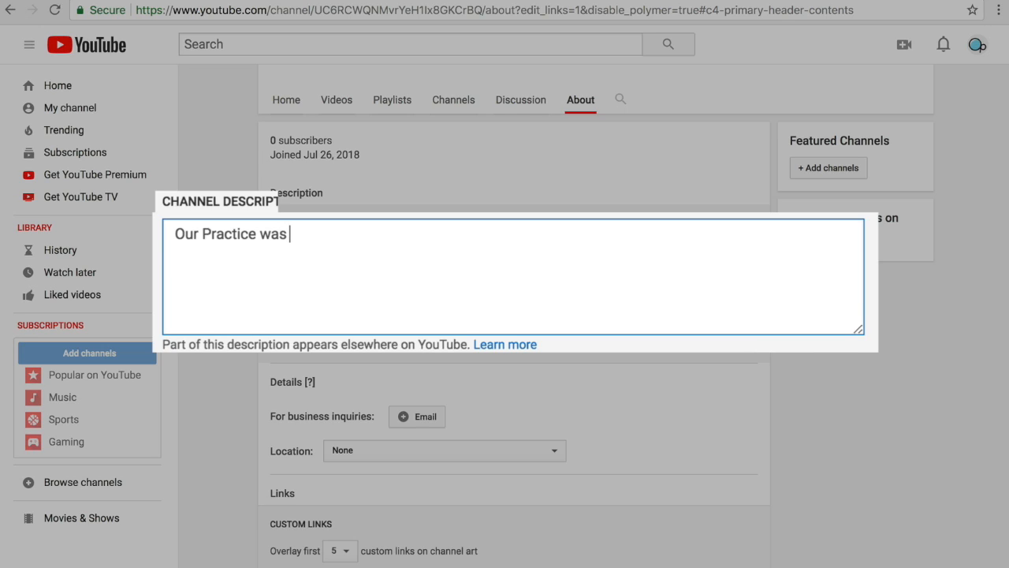
{"action": "type", "text": "created 2010 servicing the Tri State. We ..."}
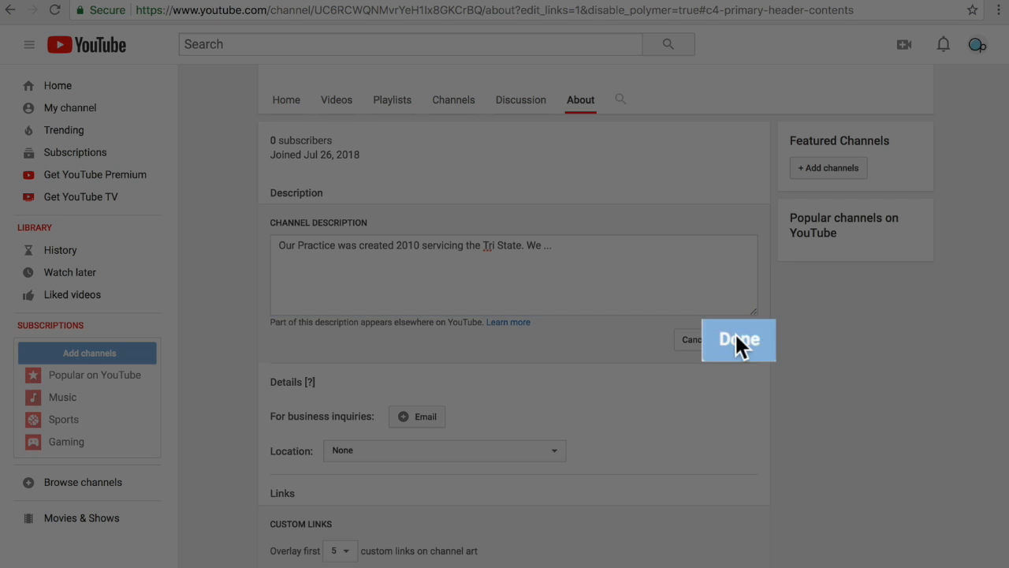
{"action": "left_click", "coordinate": [737, 339]}
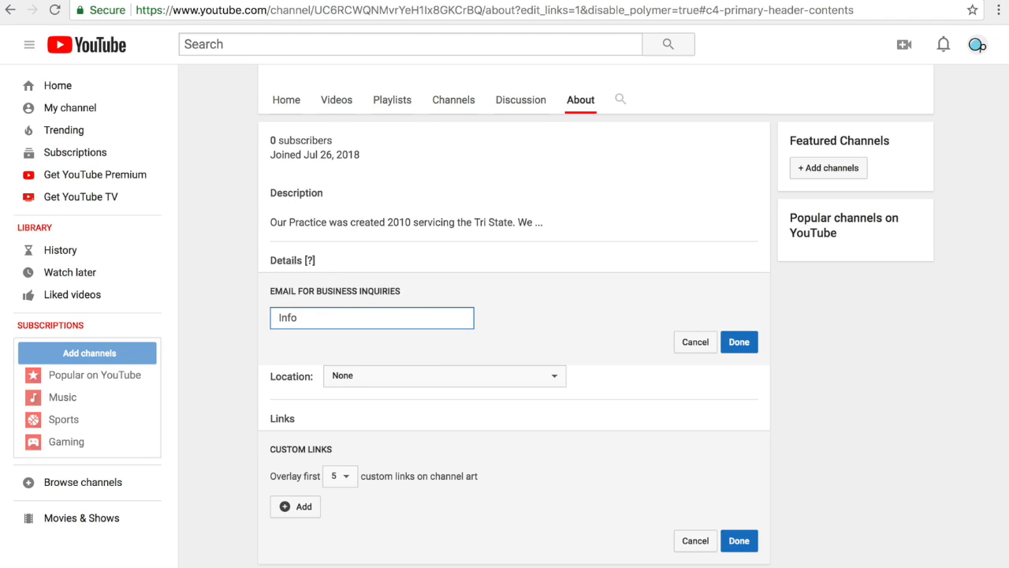
{"action": "type", "text": "@"}
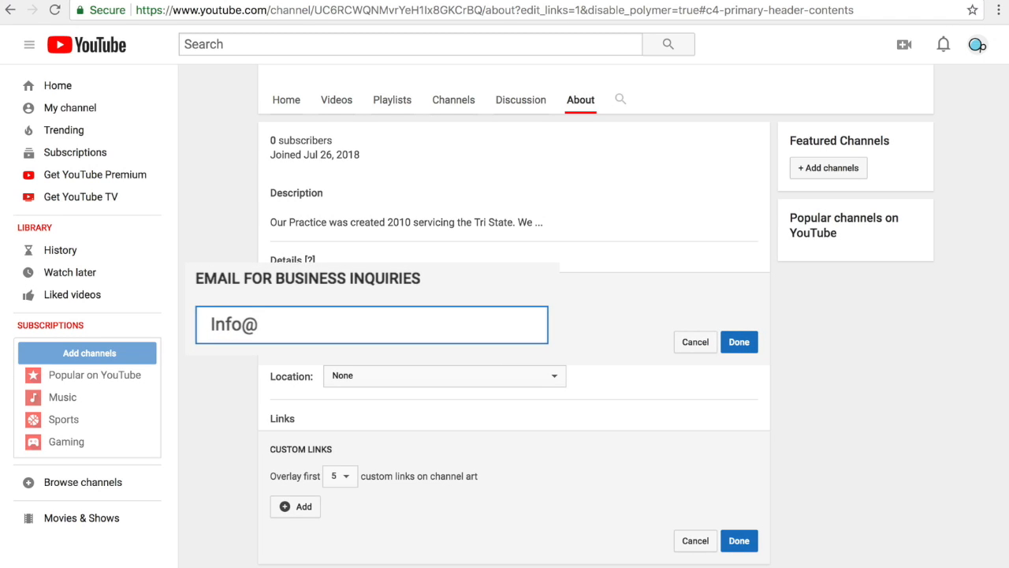
{"action": "type", "text": "preop"}
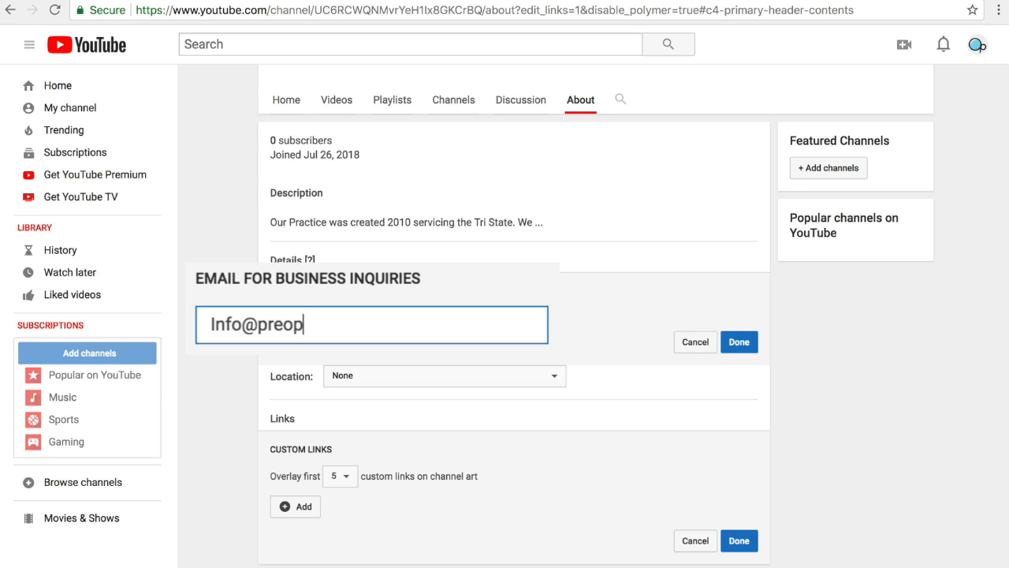
{"action": "type", "text": ".com"}
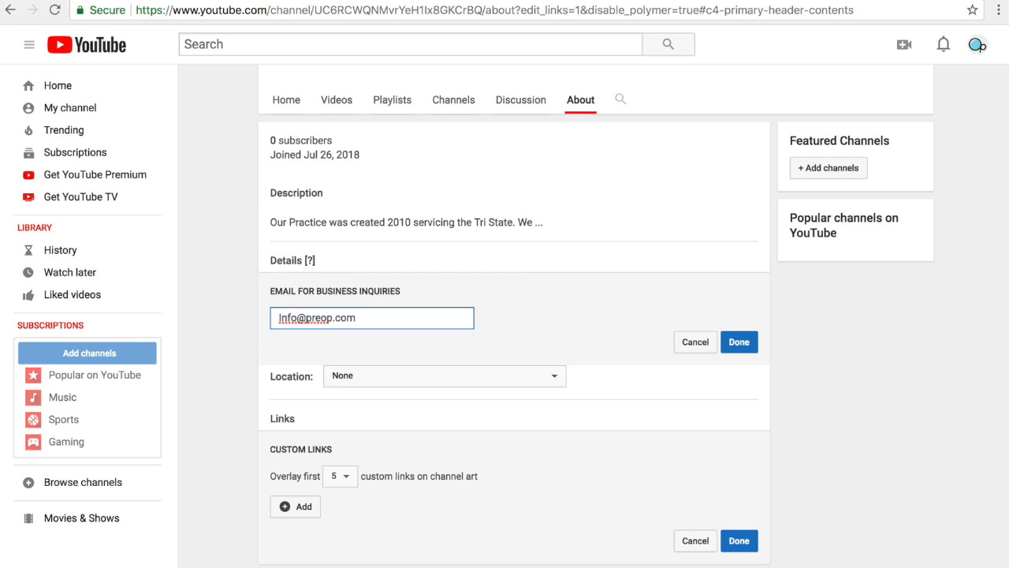
{"action": "left_click", "coordinate": [444, 375]}
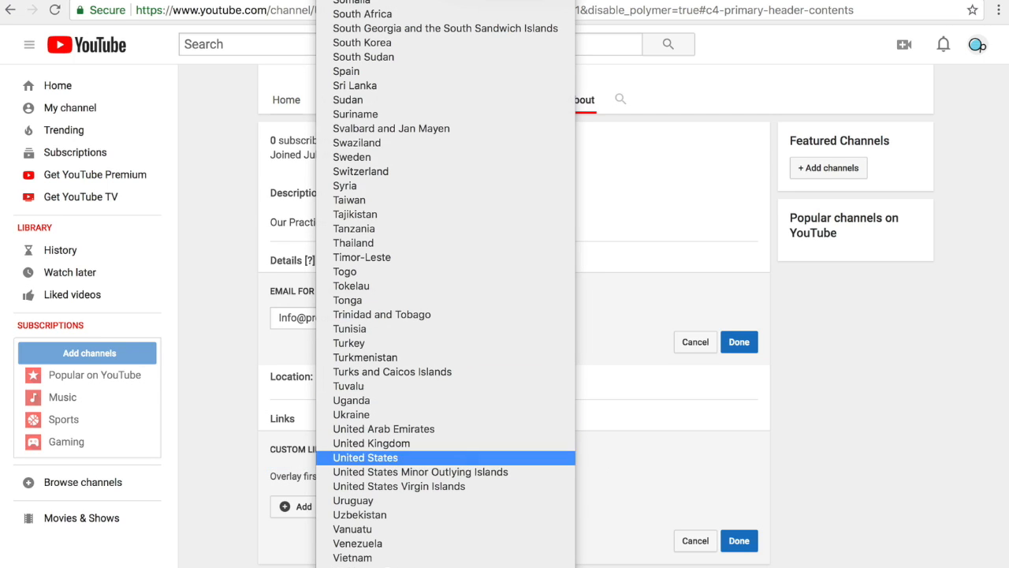
{"action": "left_click", "coordinate": [366, 457]}
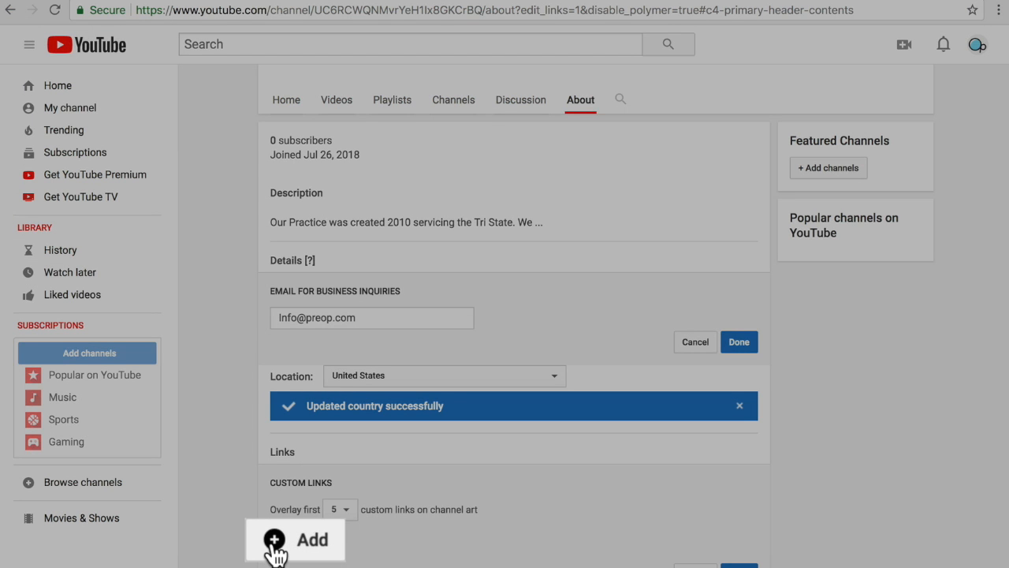
{"action": "left_click", "coordinate": [296, 540]}
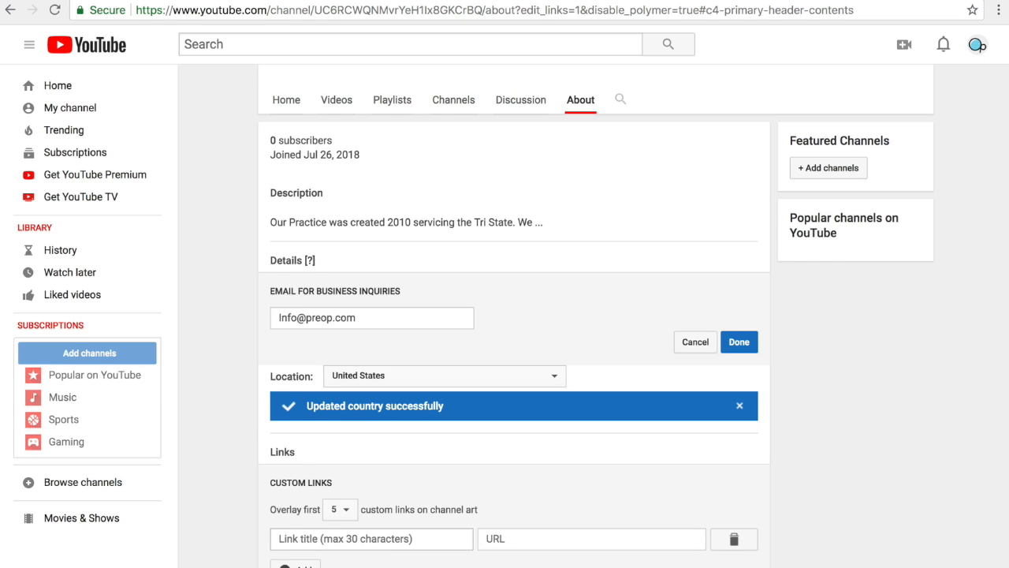
{"action": "type", "text": "PreOp"}
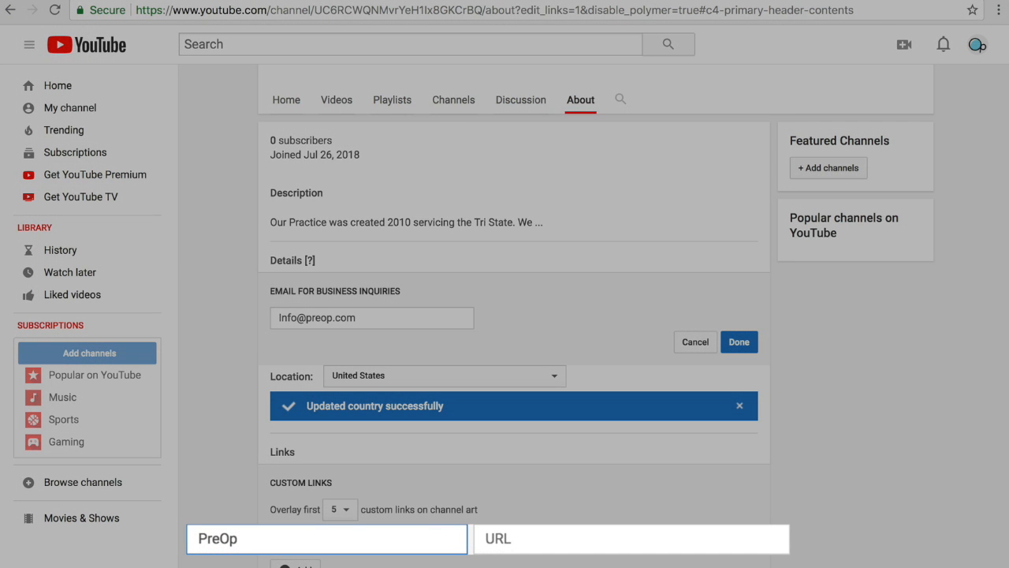
{"action": "type", "text": "https://preop.com"}
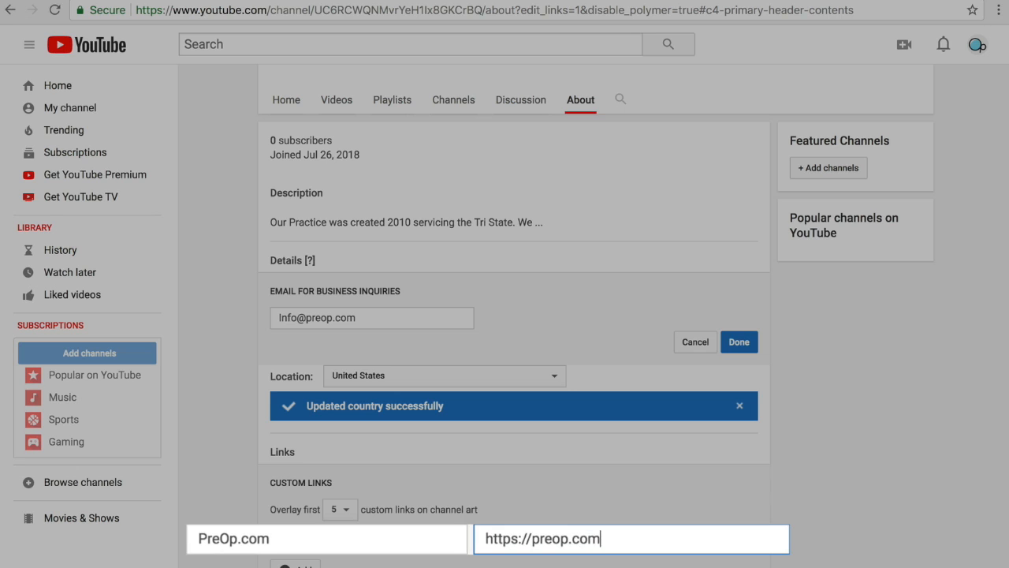
{"action": "scroll", "scroll_direction": "down", "scroll_amount": 3}
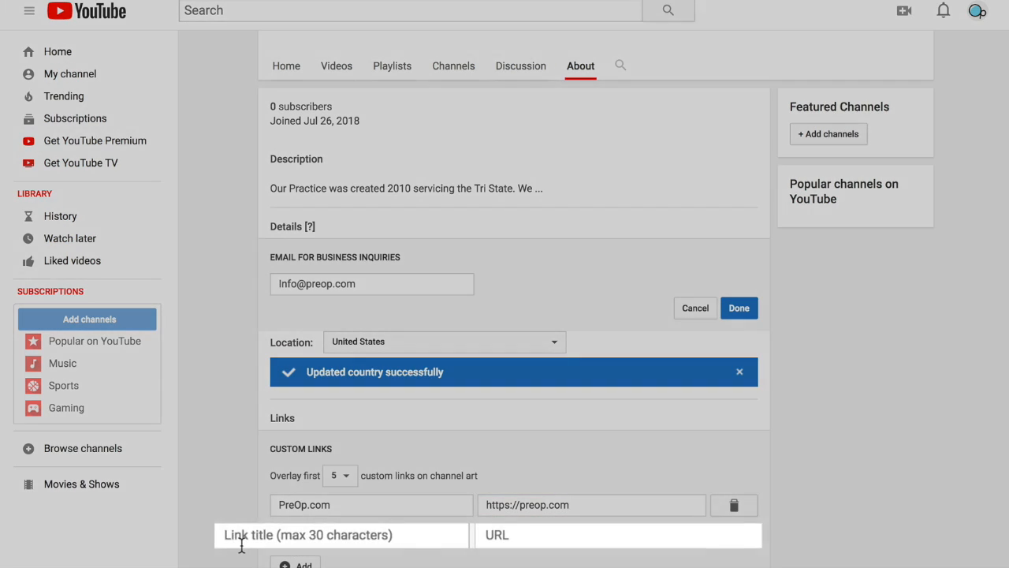
{"action": "type", "text": "StoreMD™"}
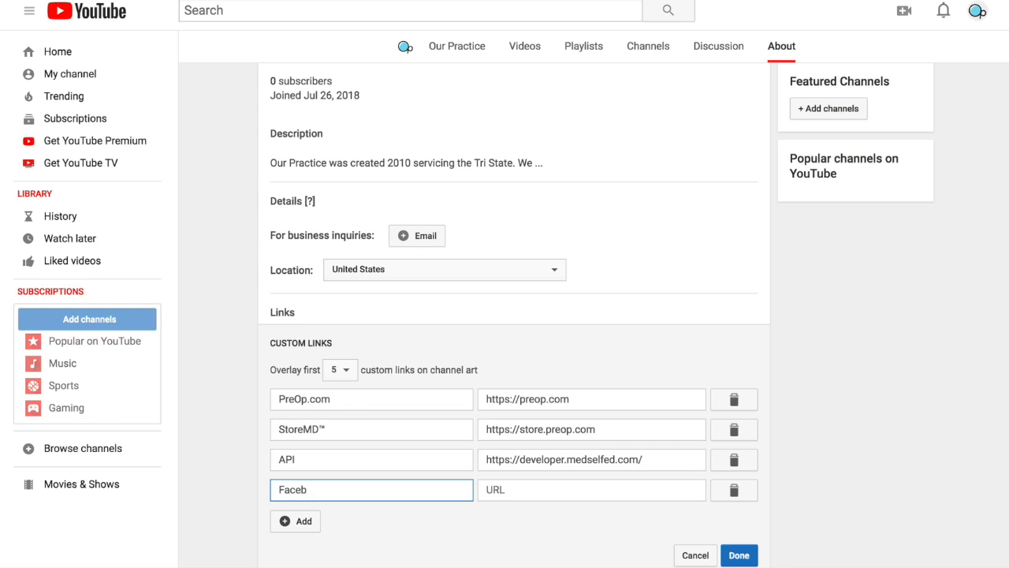
{"action": "type", "text": "https://facebook.com/preop"}
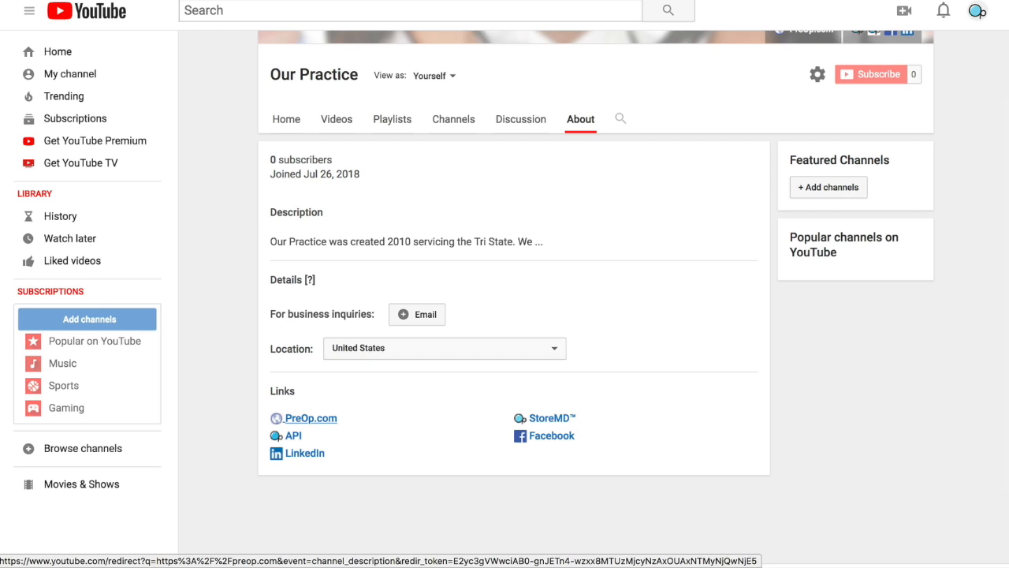
{"action": "scroll", "scroll_direction": "up", "scroll_amount": 3}
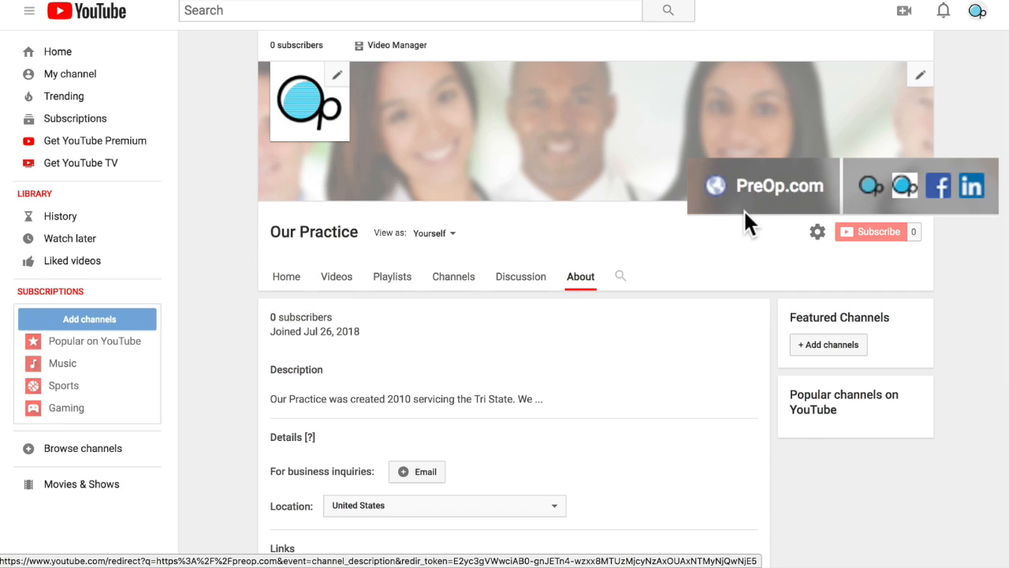
{"action": "mouse_move", "coordinate": [873, 212]}
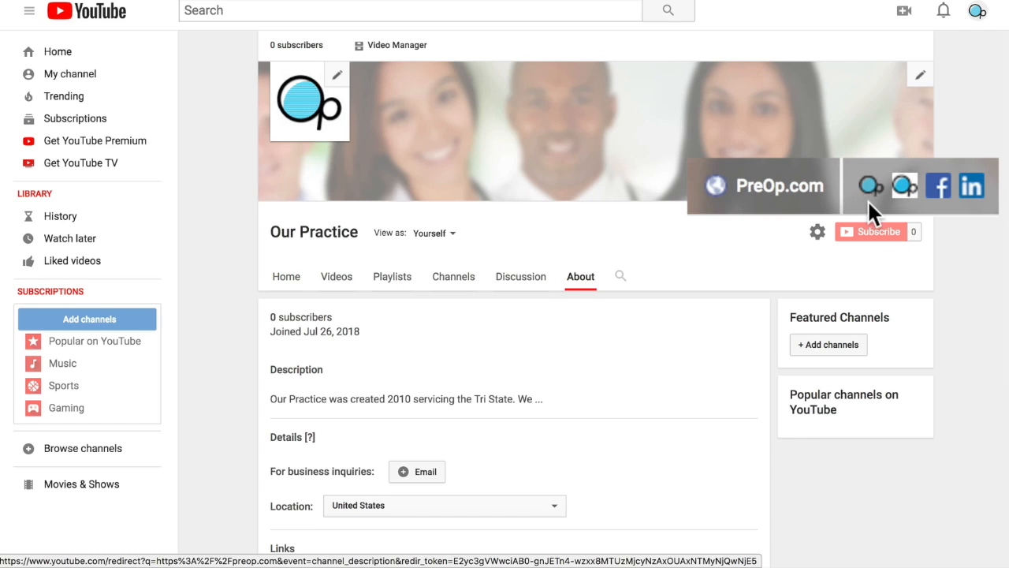
{"action": "mouse_move", "coordinate": [1001, 212]}
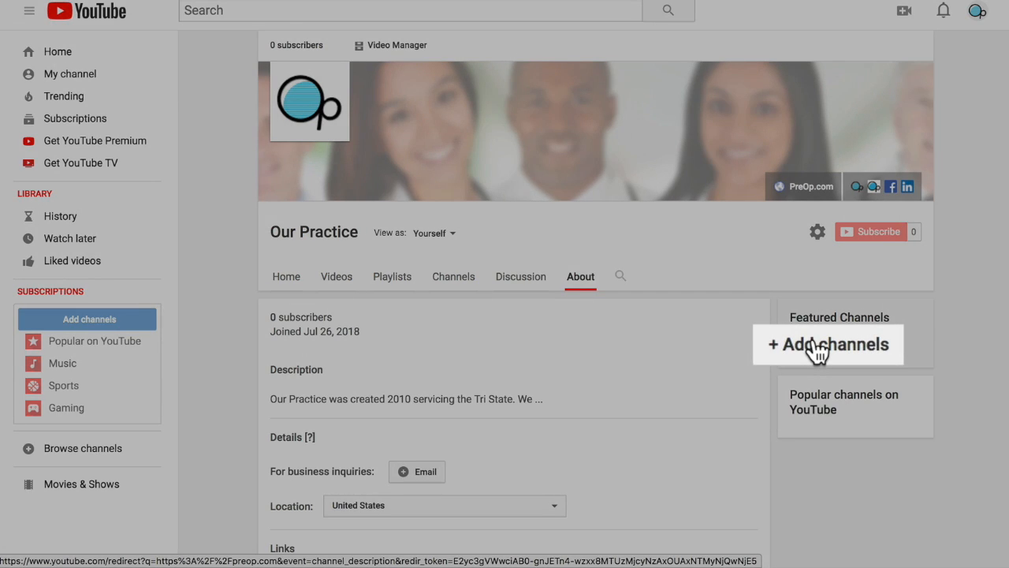
Step: Title the new section 'PreOp Video Series' and add the PreOp.com channel by URL
{"action": "left_click", "coordinate": [828, 344]}
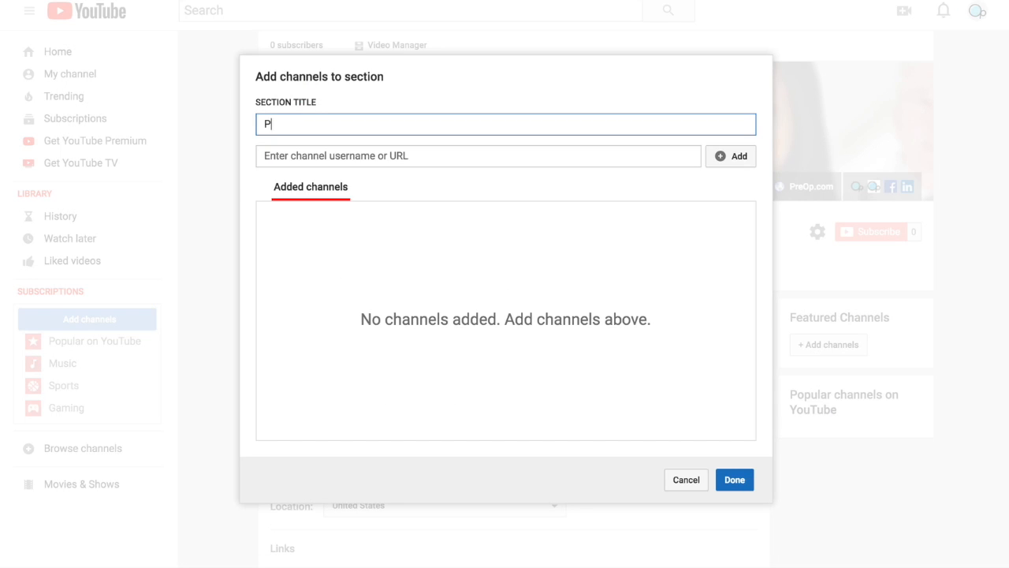
{"action": "type", "text": "reOp Video"}
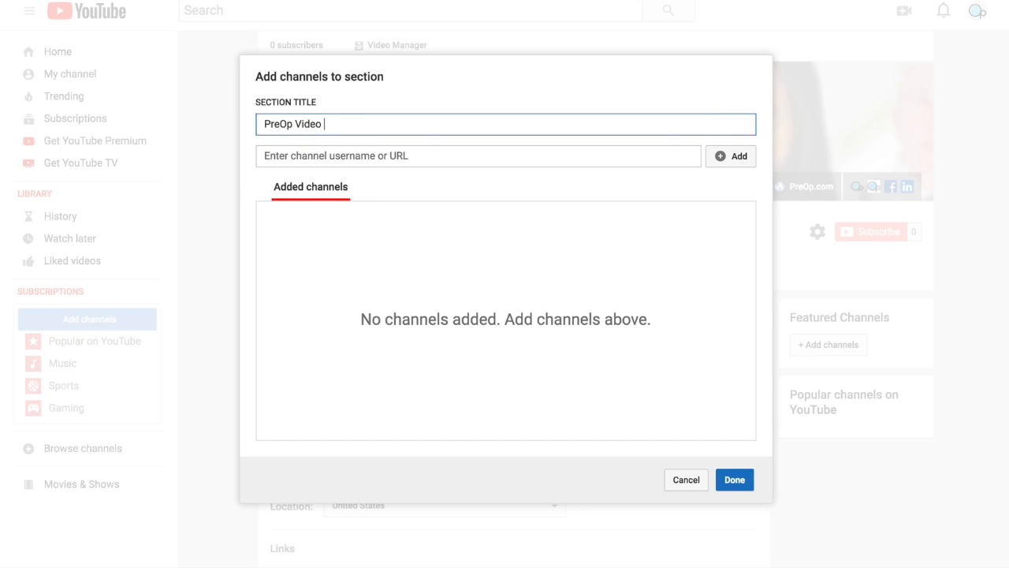
{"action": "type", "text": "Series"}
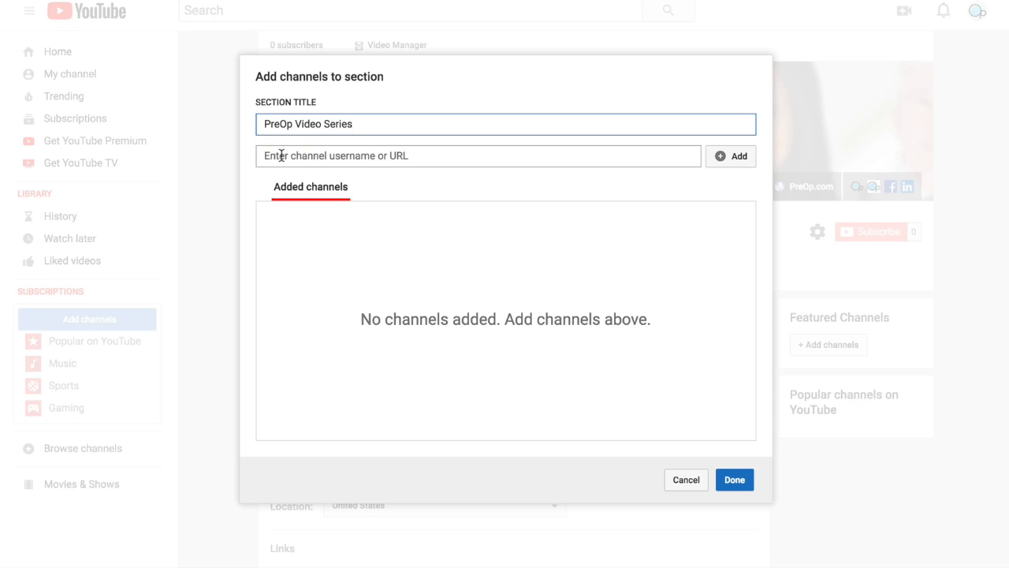
{"action": "type", "text": "https://youtube.com/pre"}
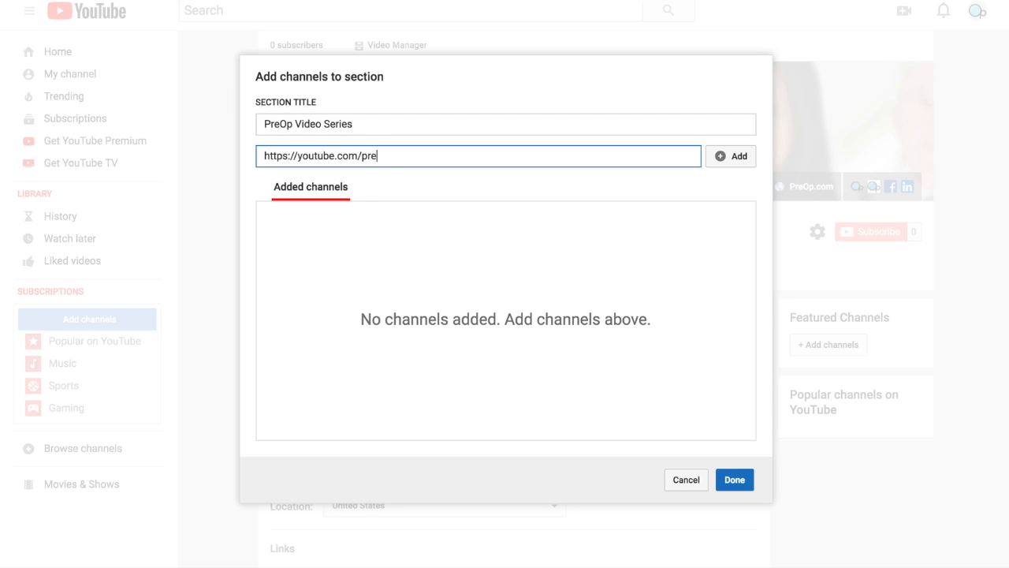
{"action": "type", "text": "opcom"}
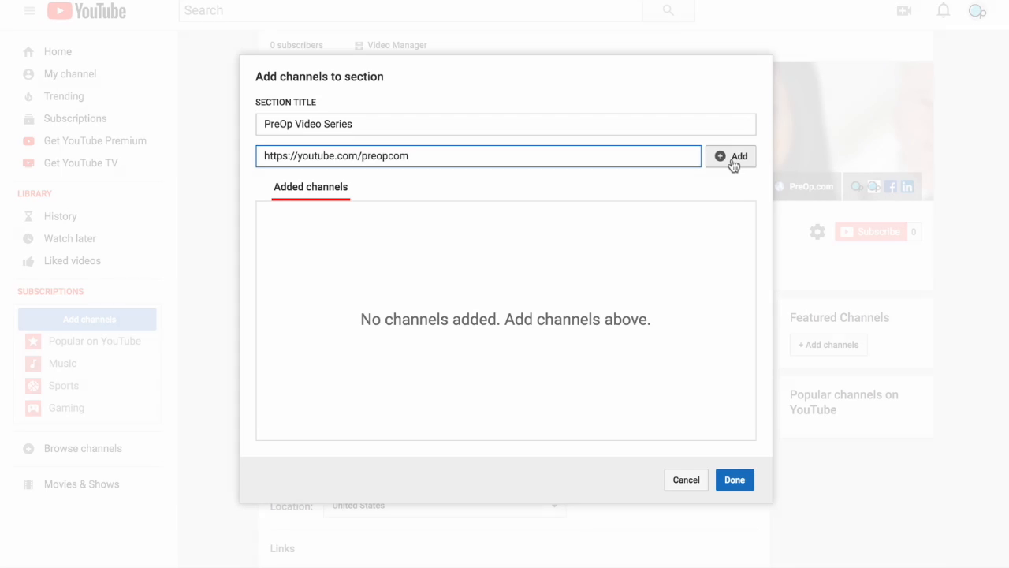
{"action": "left_click", "coordinate": [735, 156]}
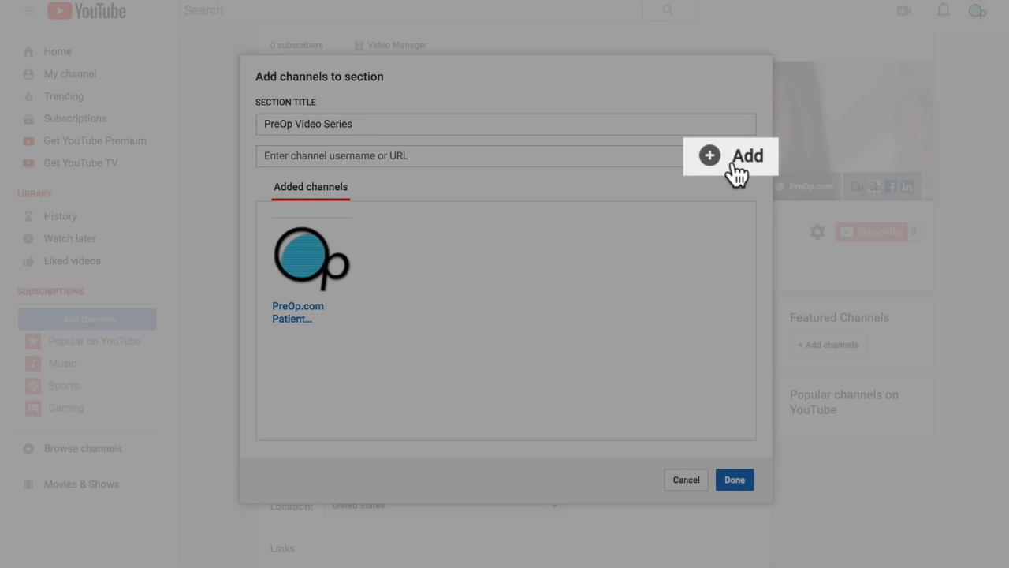
Step: Add the PostCare Discharge Series and WomenCenter channels, then save the section
{"action": "type", "text": "https://www.youtube.com/user/postcarecom"}
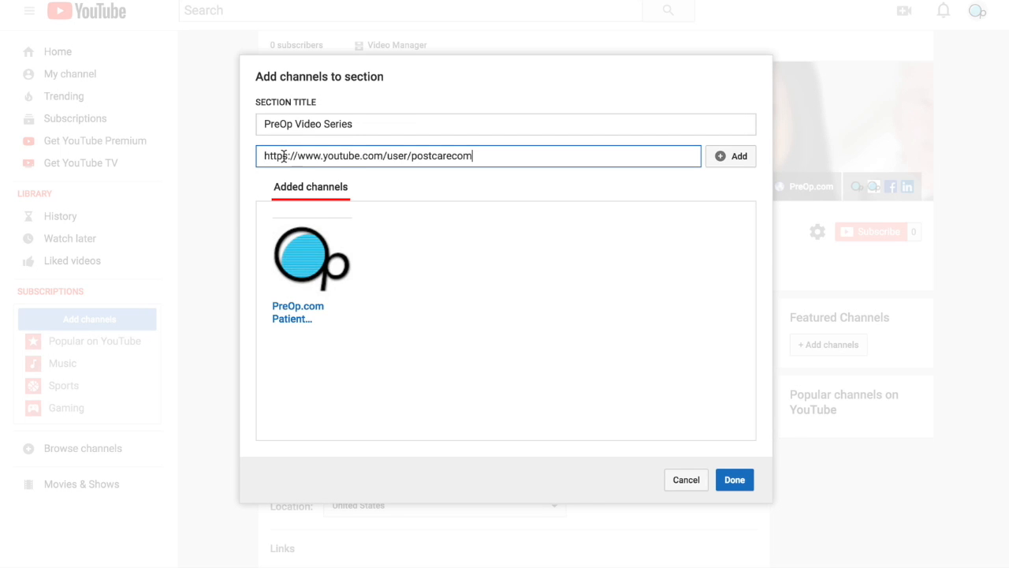
{"action": "mouse_move", "coordinate": [733, 156]}
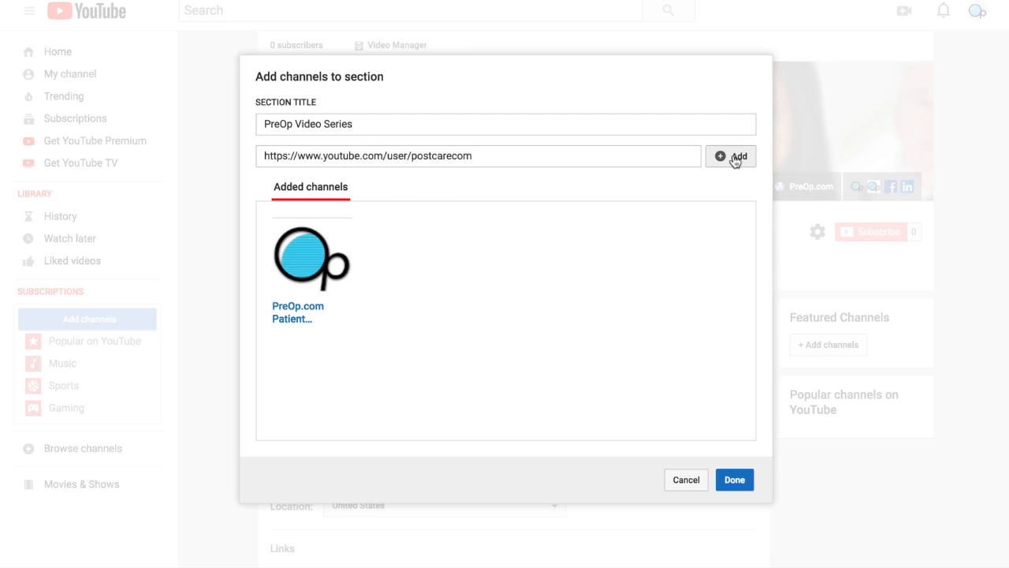
{"action": "left_click", "coordinate": [729, 156]}
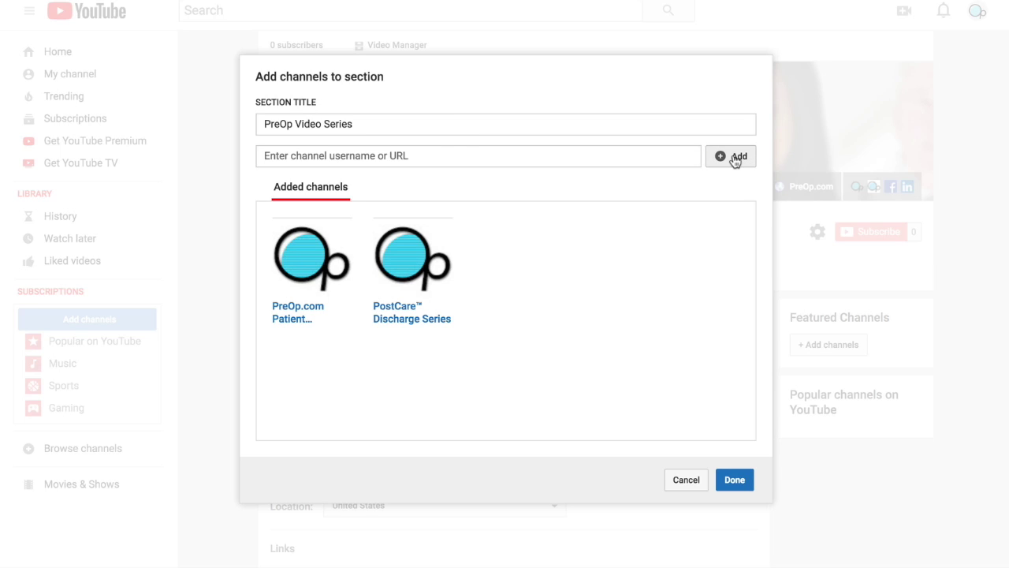
{"action": "left_click", "coordinate": [731, 156]}
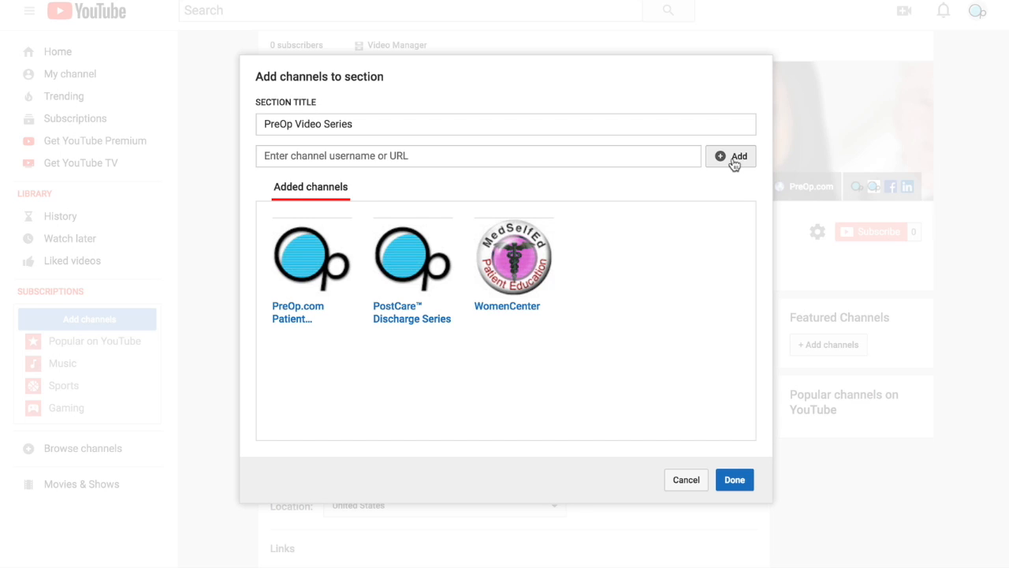
{"action": "left_click", "coordinate": [735, 479]}
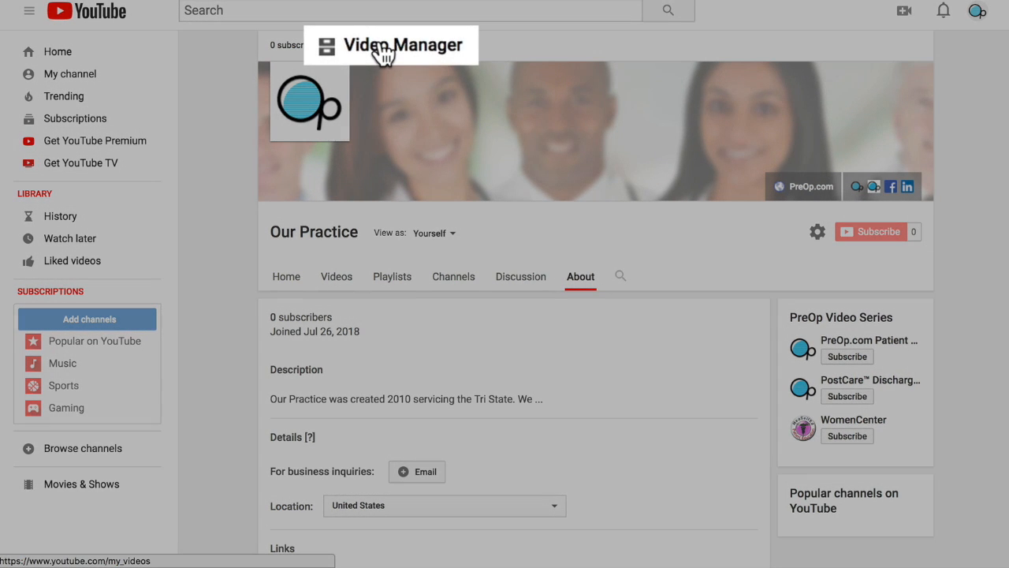
Step: Go to the Video Manager and start a new video upload
{"action": "left_click", "coordinate": [403, 44]}
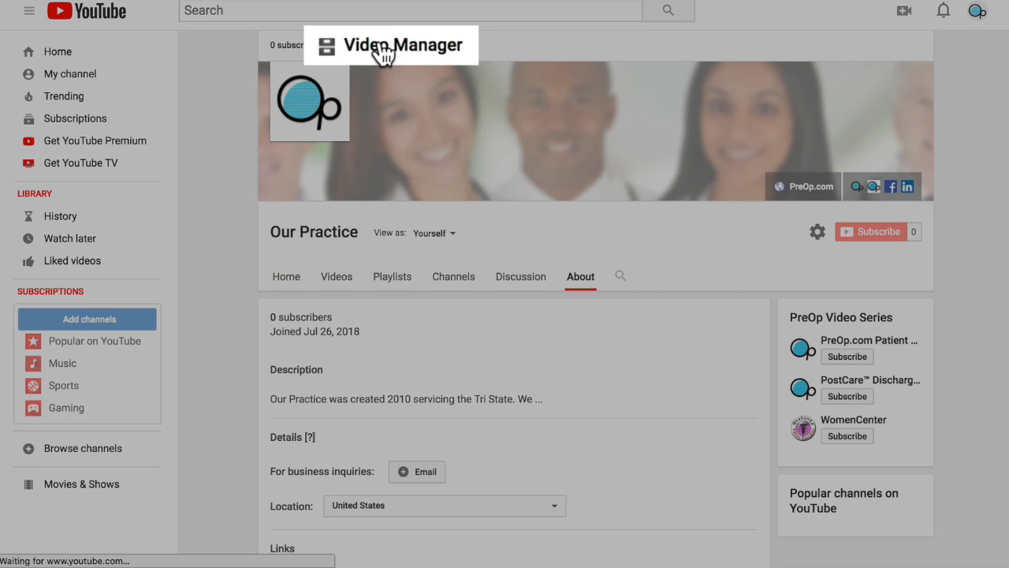
{"action": "left_click", "coordinate": [404, 44]}
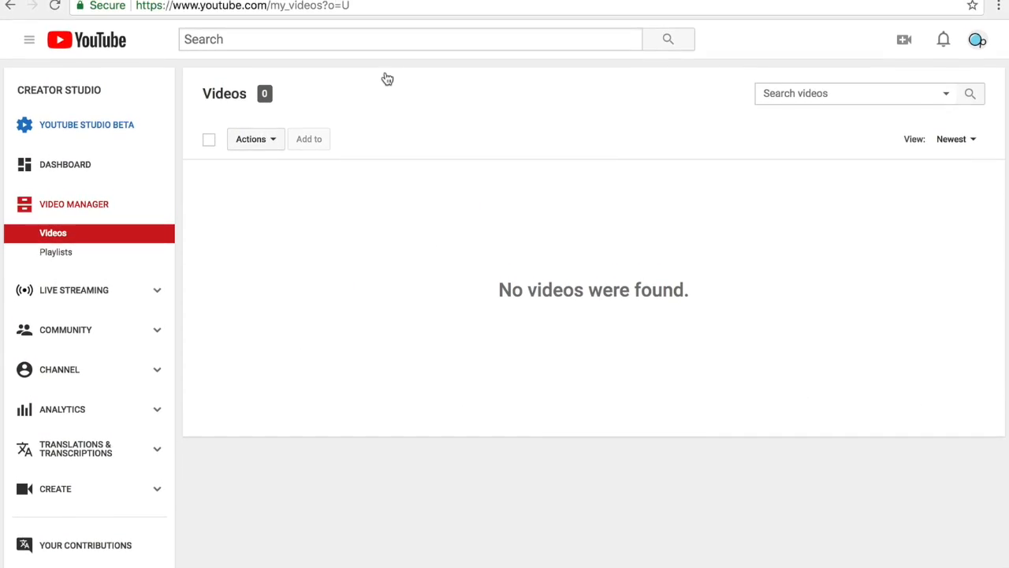
{"action": "left_click", "coordinate": [904, 39]}
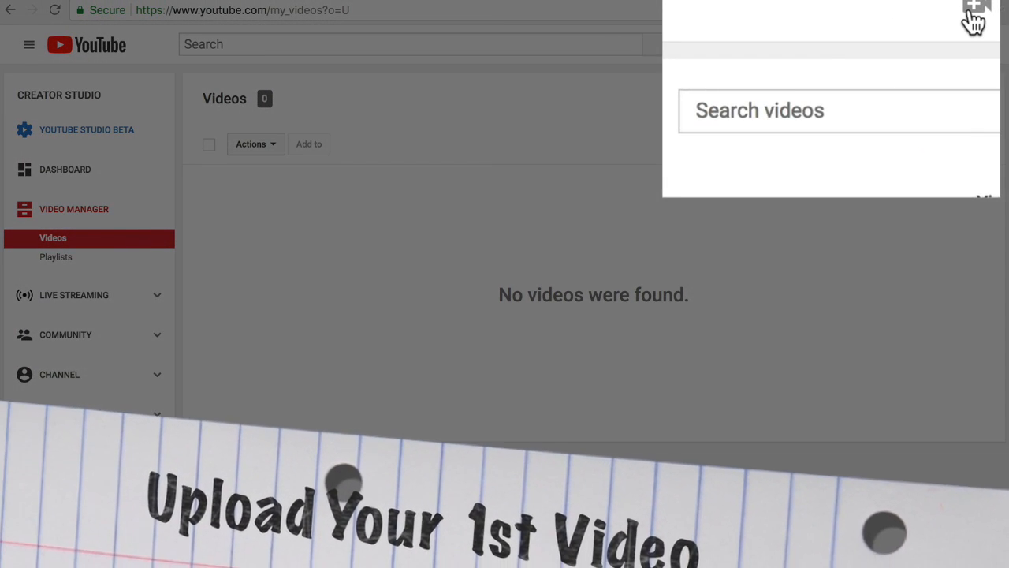
{"action": "left_click", "coordinate": [977, 9]}
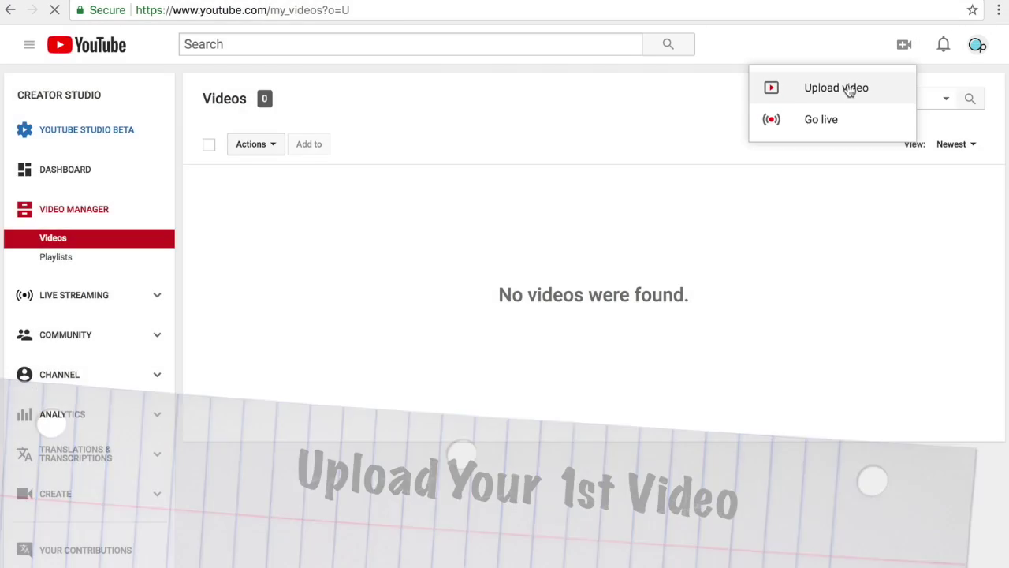
{"action": "left_click", "coordinate": [836, 89]}
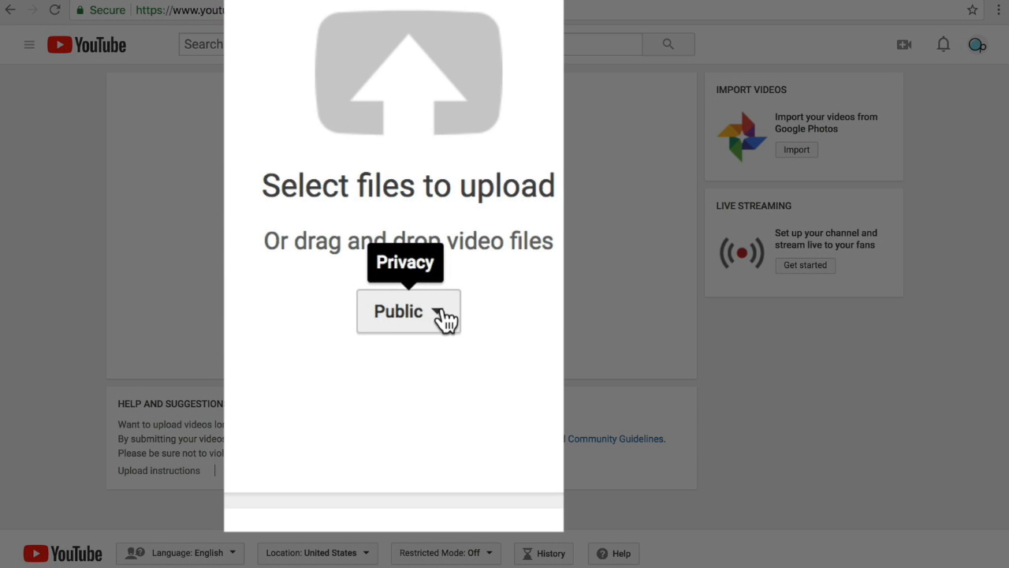
Step: Set the new upload's privacy to Unlisted
{"action": "left_click", "coordinate": [406, 311]}
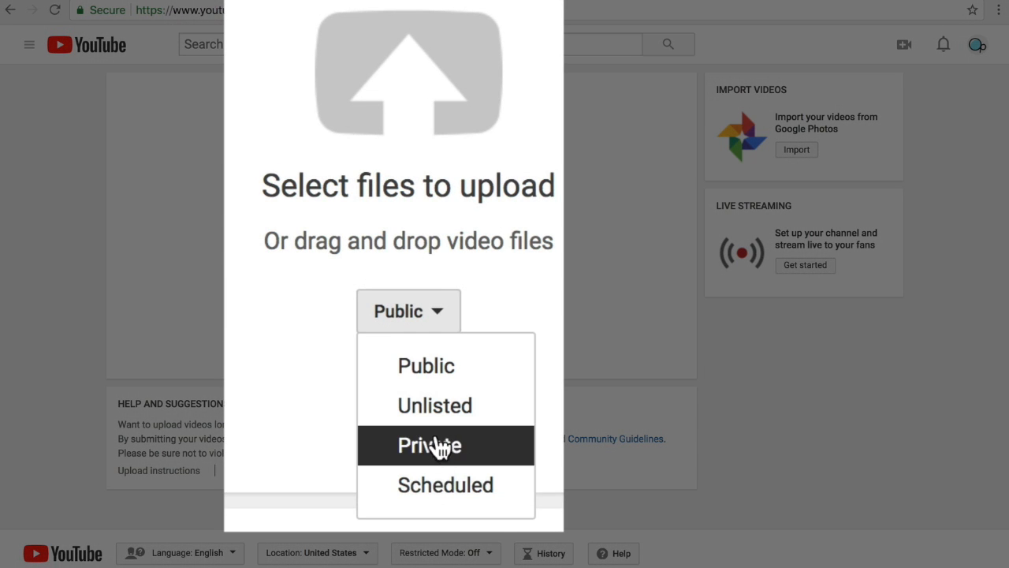
{"action": "mouse_move", "coordinate": [436, 410]}
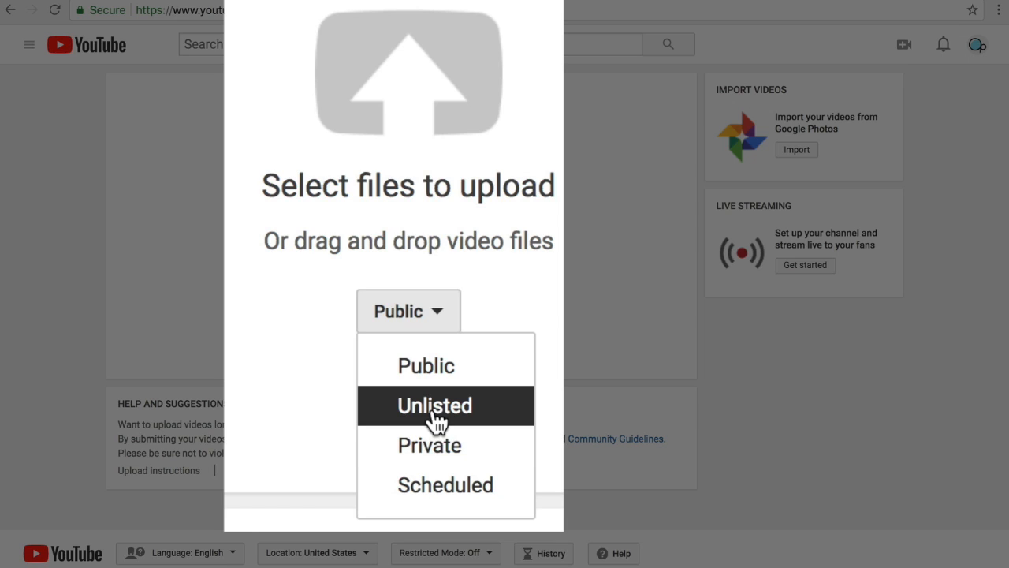
{"action": "left_click", "coordinate": [435, 404]}
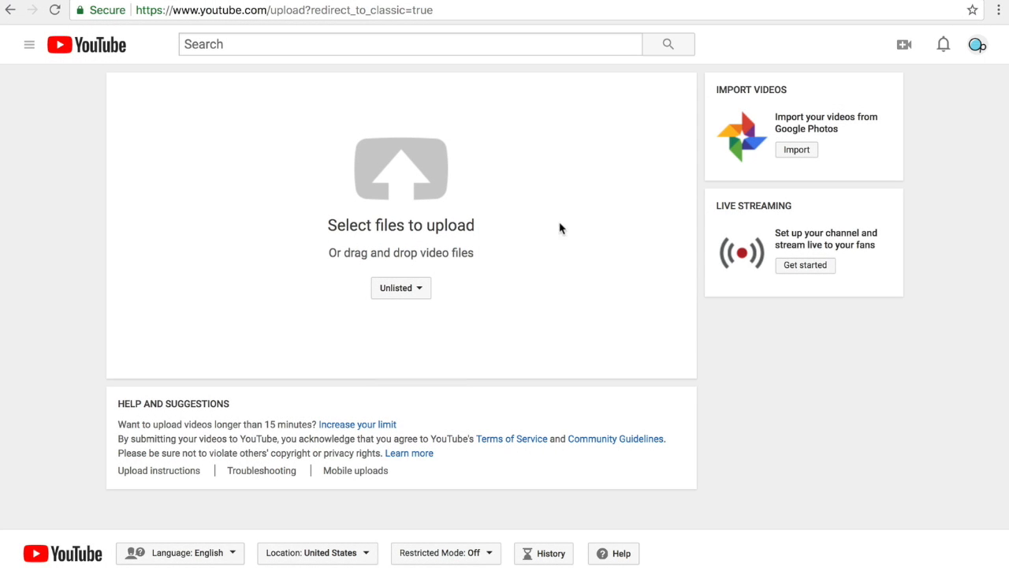
Step: Bring up the file picker to select a video file for upload
{"action": "left_click", "coordinate": [401, 168]}
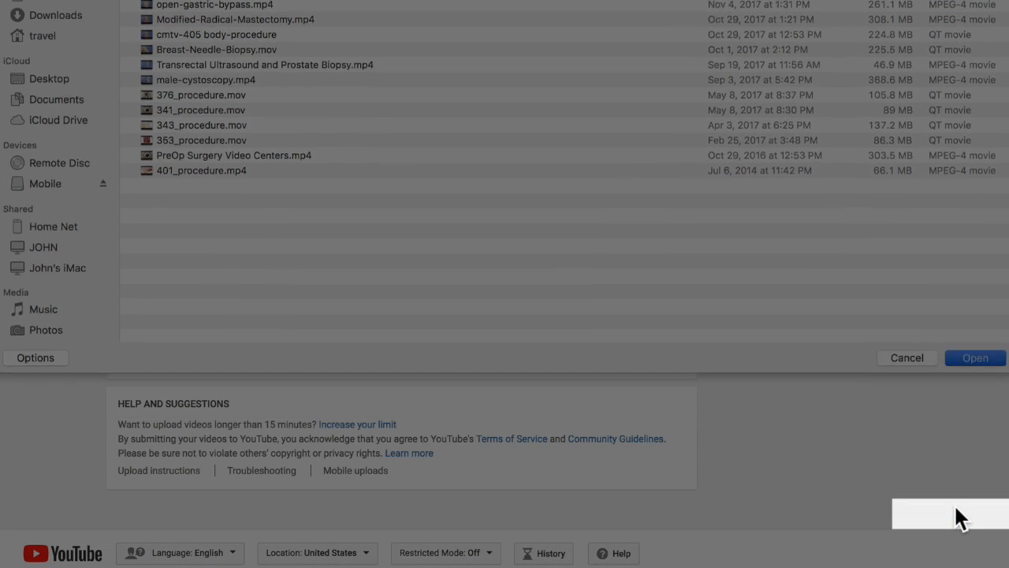
Step: Upload the handwashing file and title it 'Handwashing Patient Education by Our Practice'
{"action": "left_click", "coordinate": [975, 357]}
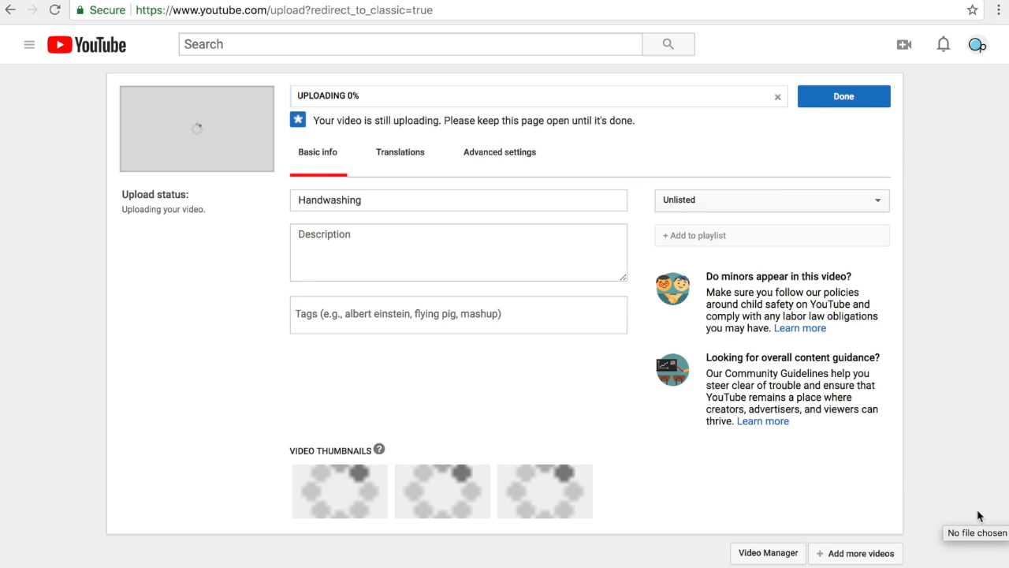
{"action": "type", "text": "P"}
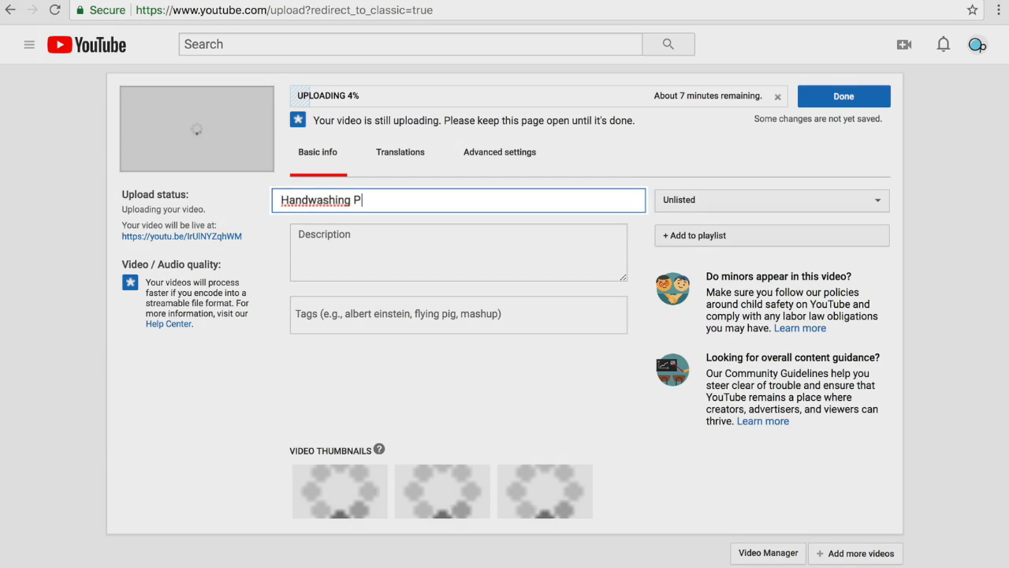
{"action": "type", "text": "atient"}
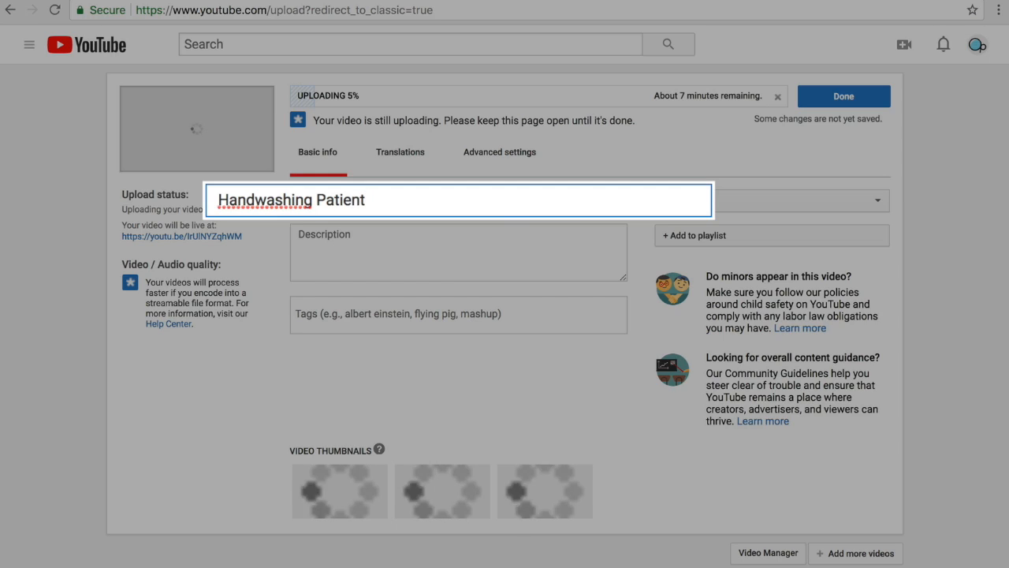
{"action": "type", "text": "Education"}
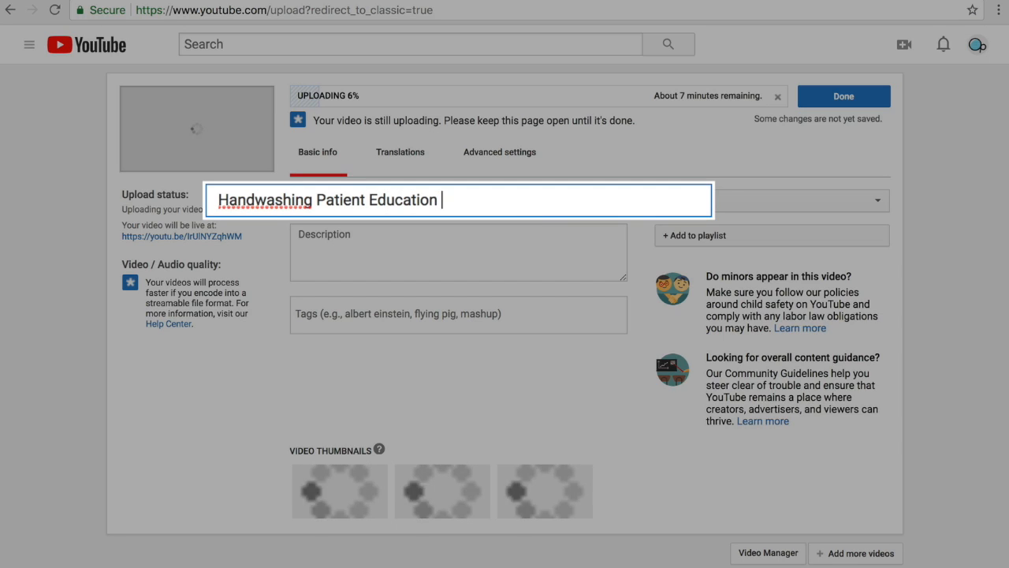
{"action": "type", "text": "by Our"}
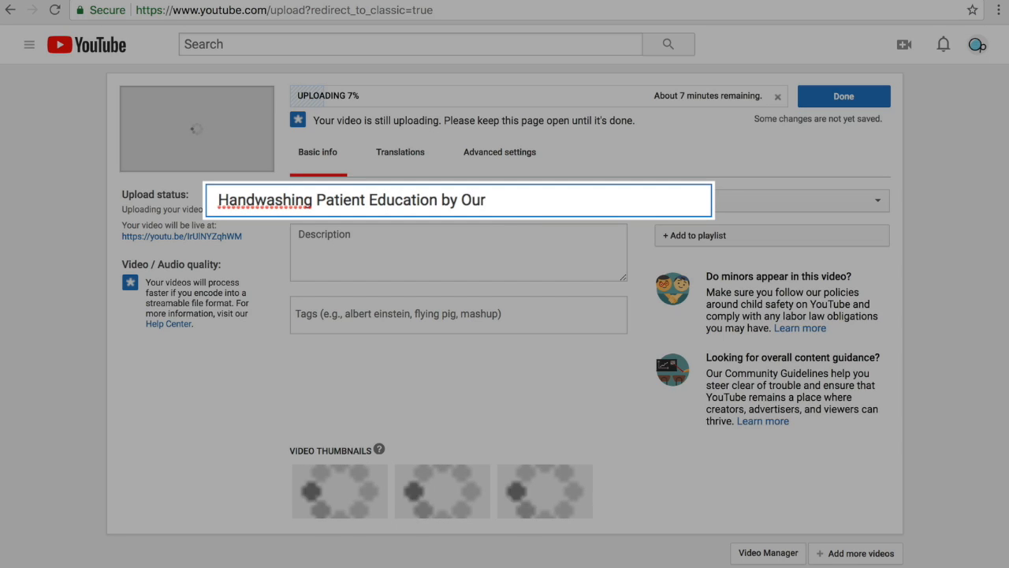
{"action": "type", "text": "Practice"}
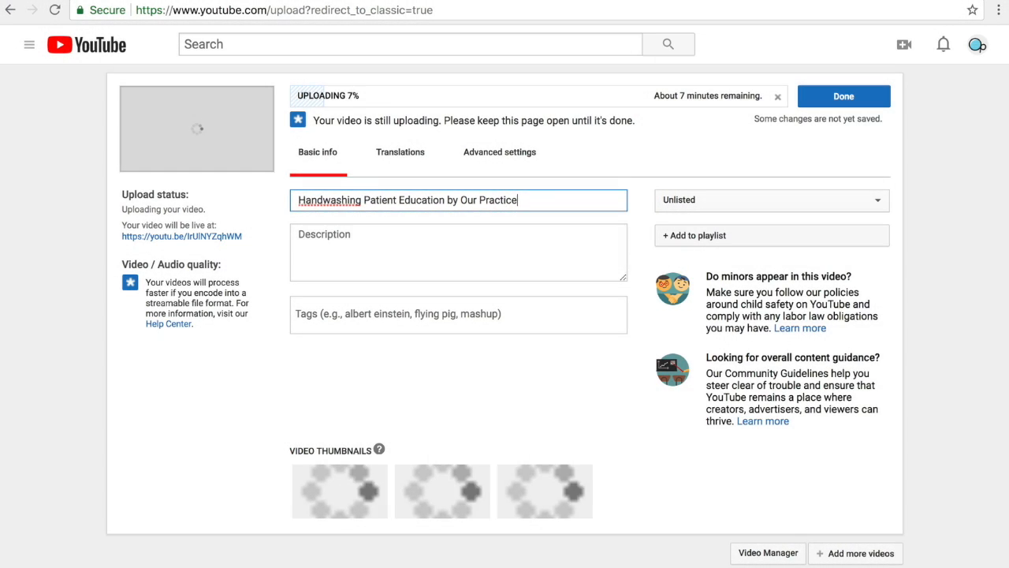
{"action": "left_click", "coordinate": [457, 252]}
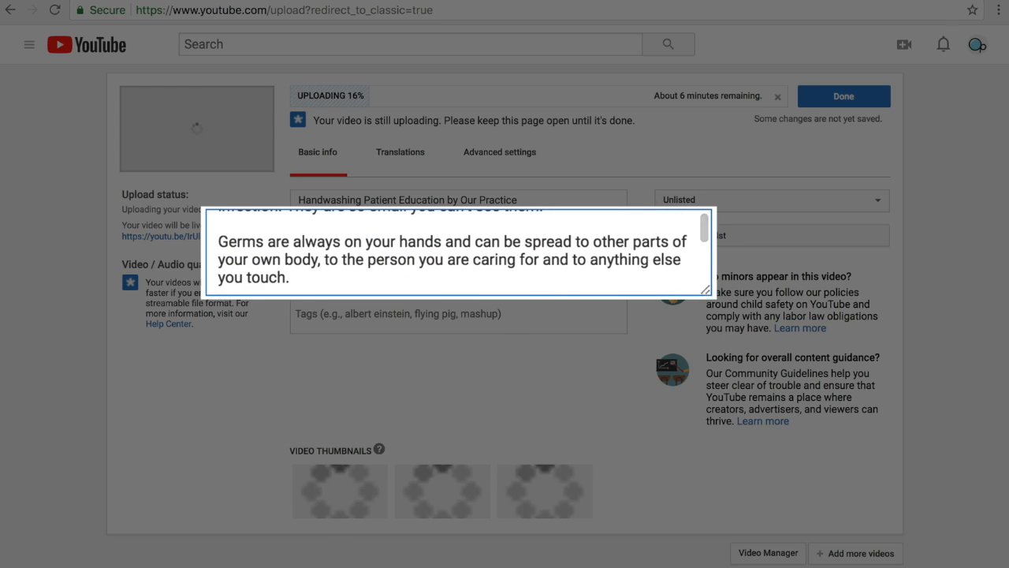
{"action": "scroll", "scroll_direction": "up", "scroll_amount": 3}
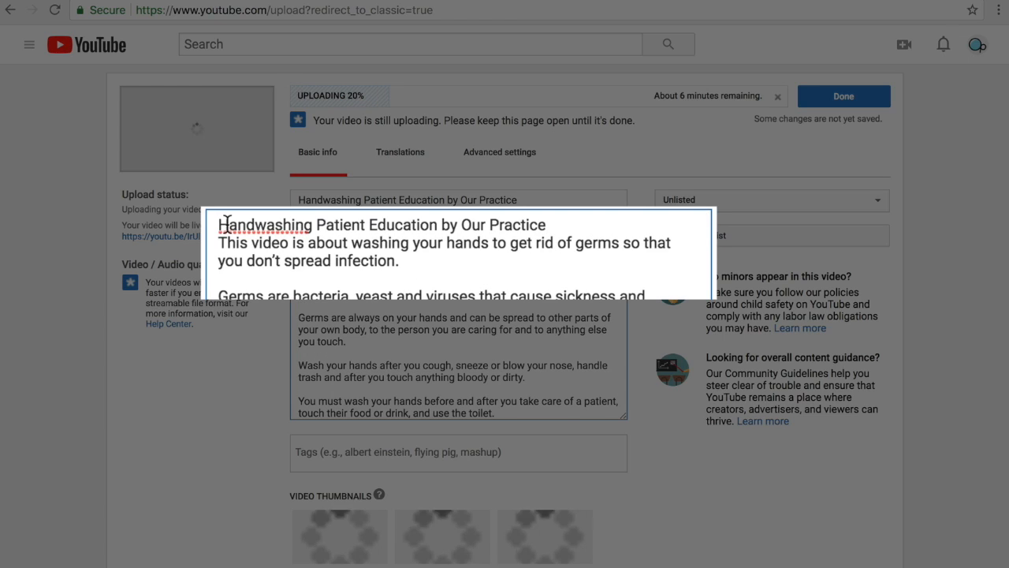
{"action": "type", "text": "h"}
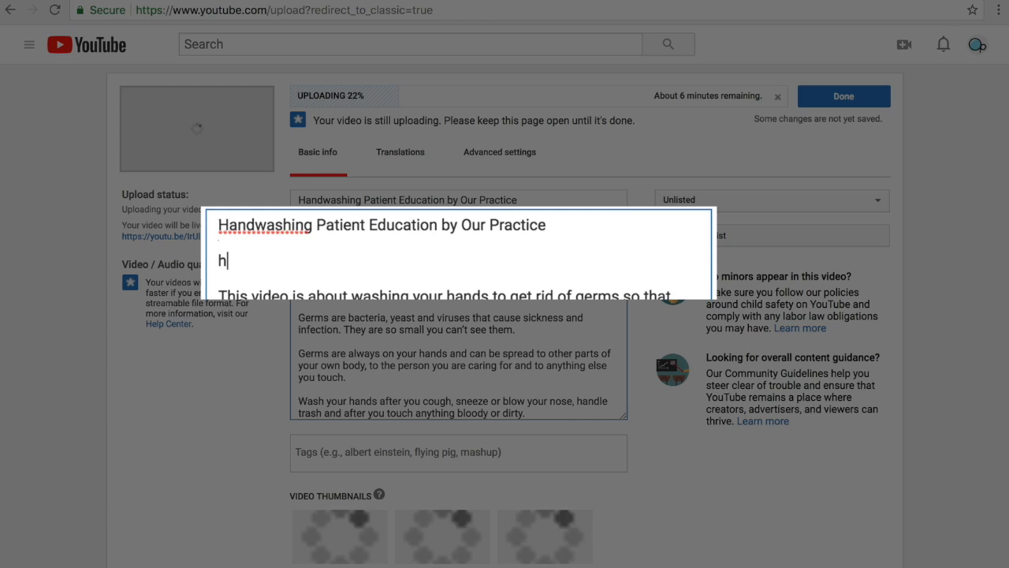
{"action": "type", "text": "ttps:"}
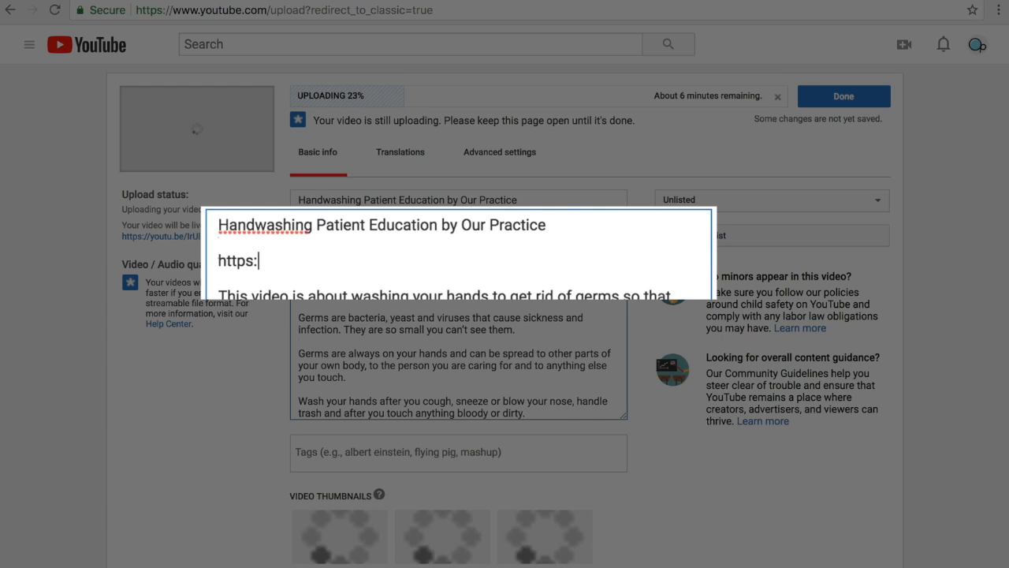
{"action": "type", "text": "//"}
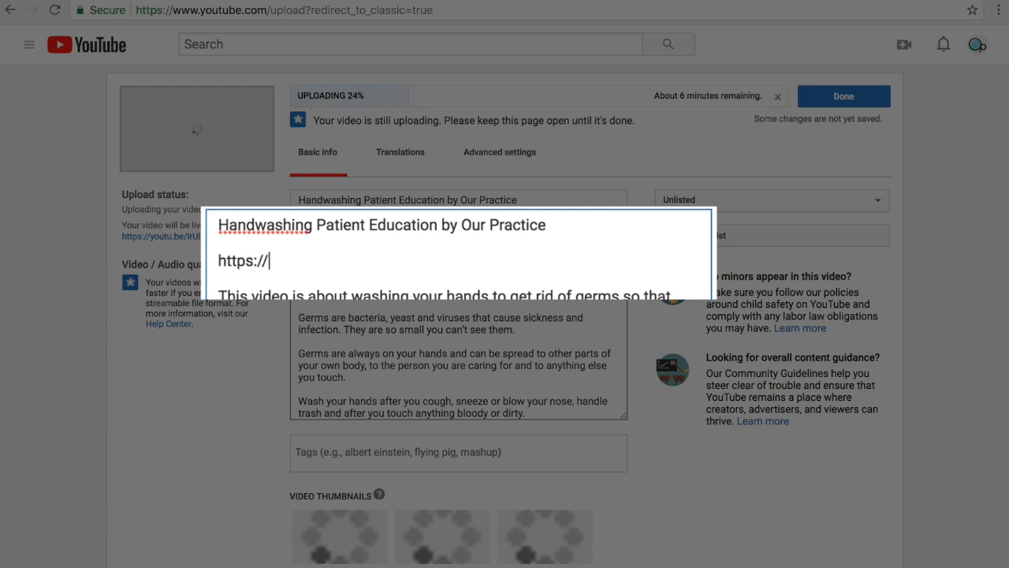
{"action": "type", "text": "your"}
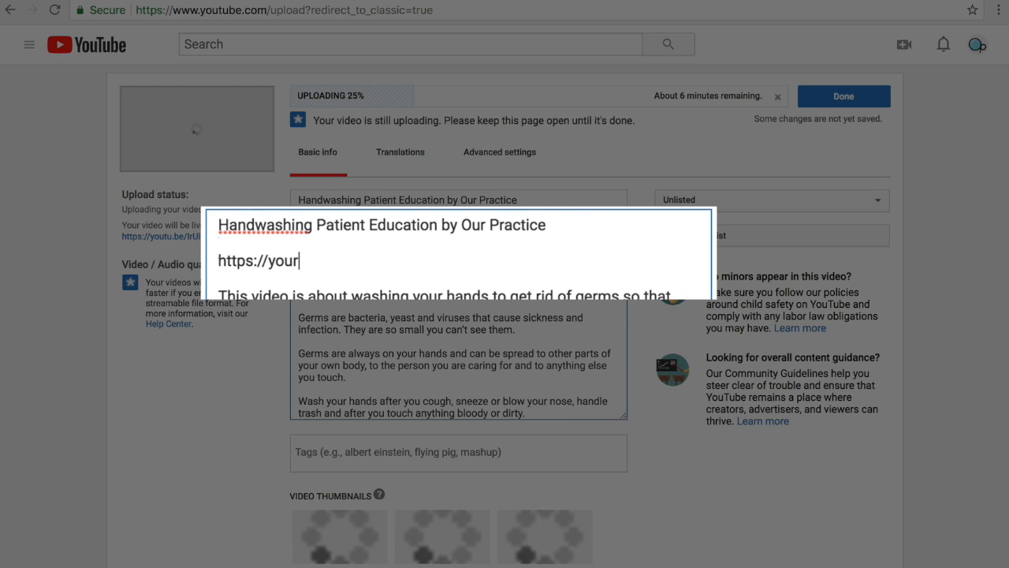
{"action": "type", "text": "practice.com"}
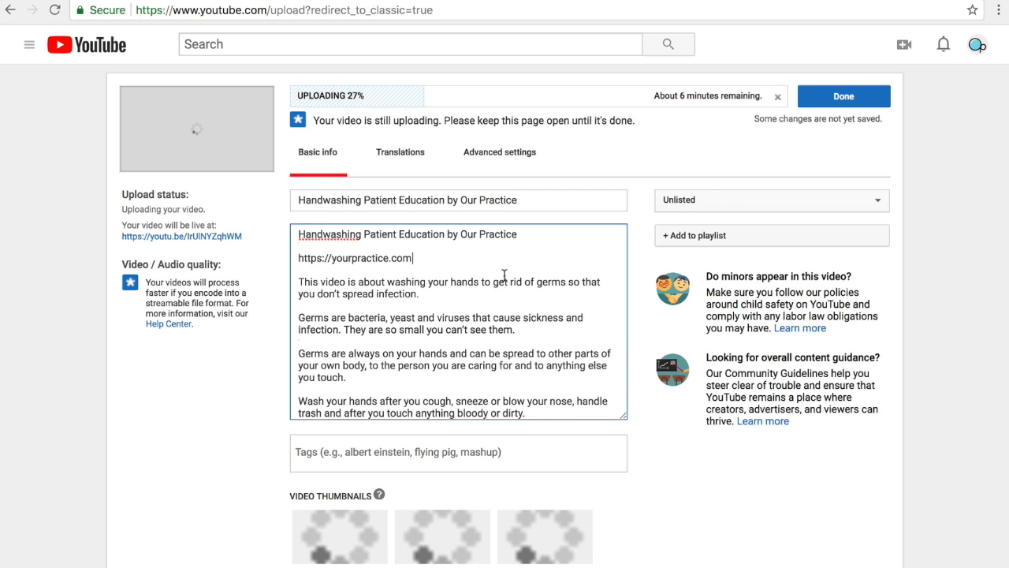
{"action": "left_click", "coordinate": [457, 451]}
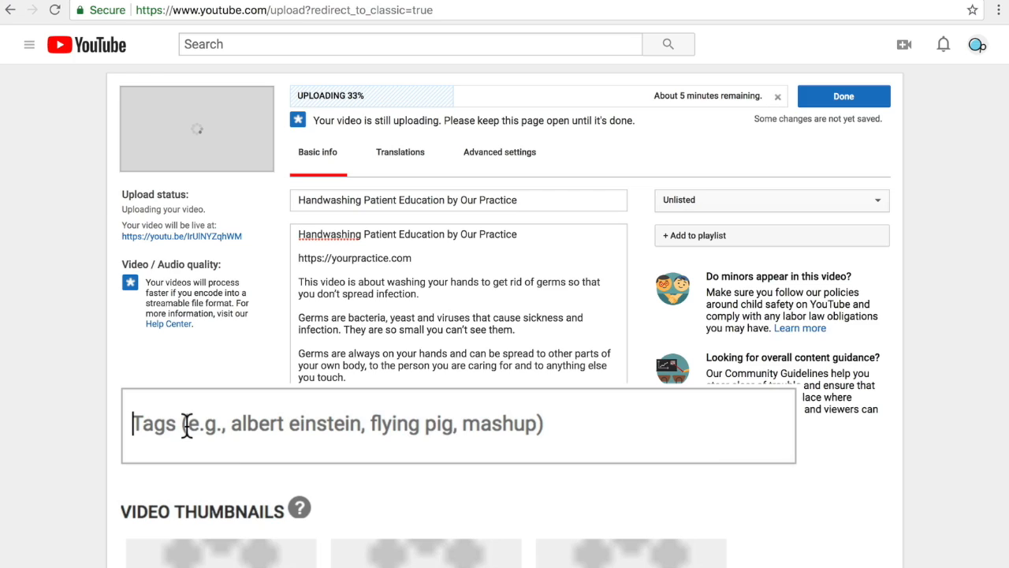
Step: Tag the video with infection, Germs, Handwashing, cough, flu, swine, H1N1, wash, Hospital, Doctors, Nurse and save
{"action": "type", "text": "infection, Germs, Handwashing, cough, flu, swine, H1N1, wash, Hospital, Doctors, Nurse, sick"}
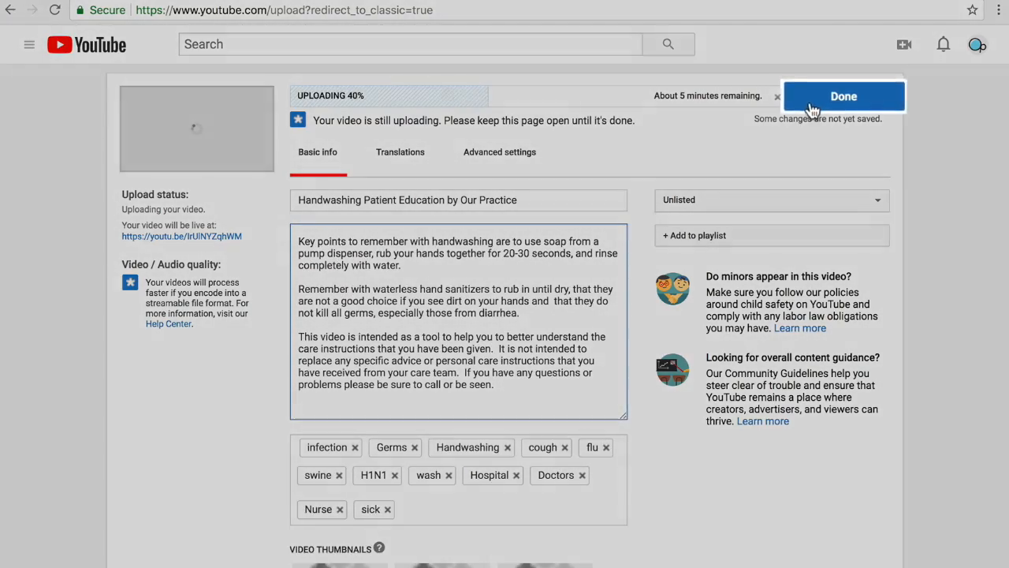
{"action": "left_click", "coordinate": [844, 96]}
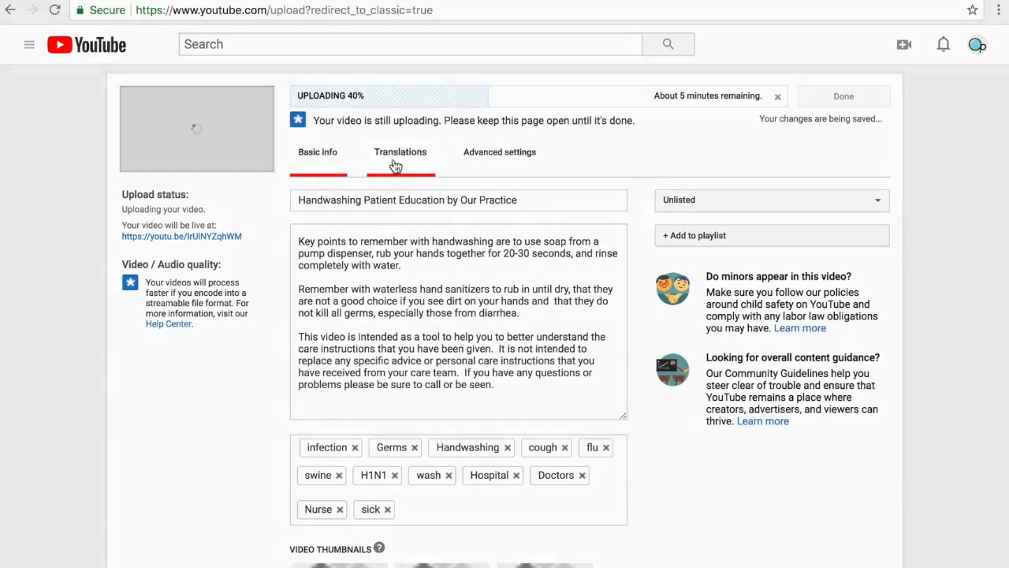
{"action": "left_click", "coordinate": [400, 152]}
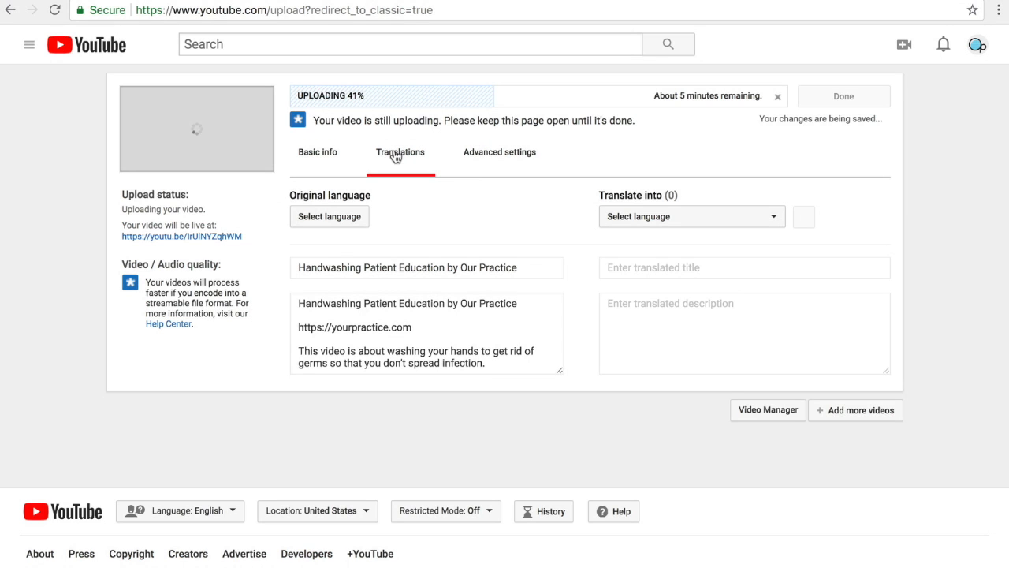
Step: In Advanced settings, set the video language to English and allow community contributions
{"action": "left_click", "coordinate": [498, 151]}
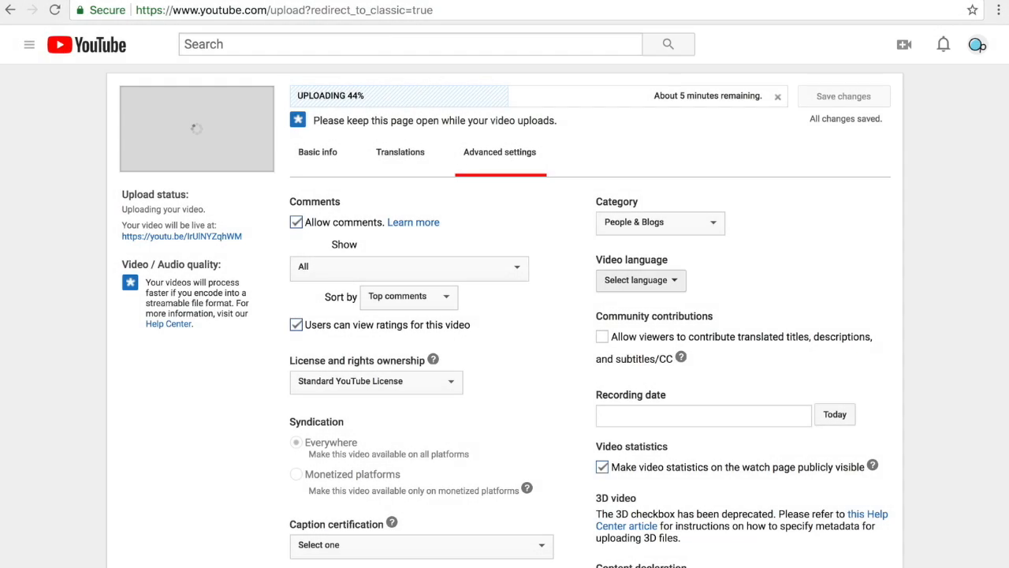
{"action": "left_click", "coordinate": [640, 281]}
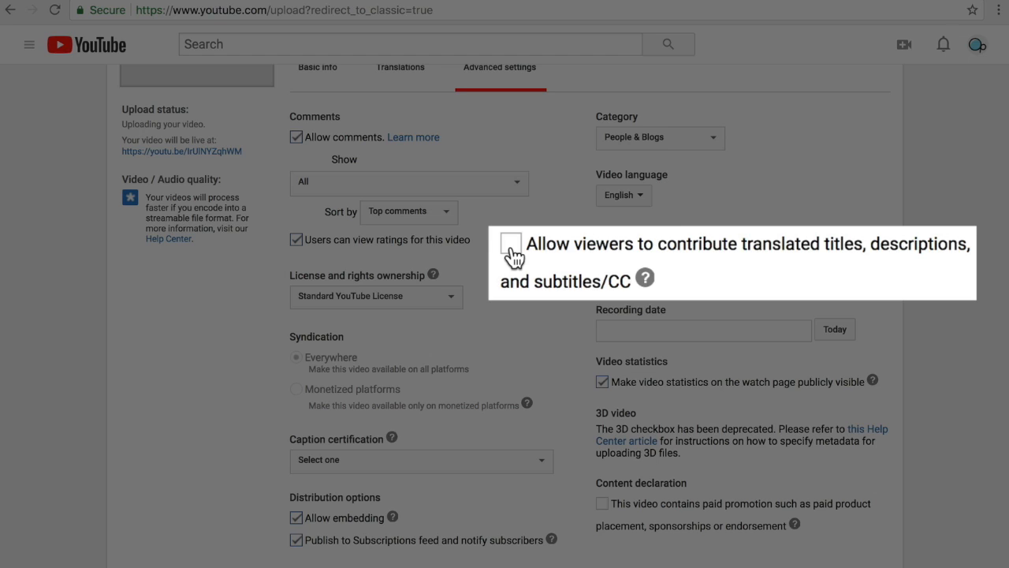
{"action": "left_click", "coordinate": [543, 246]}
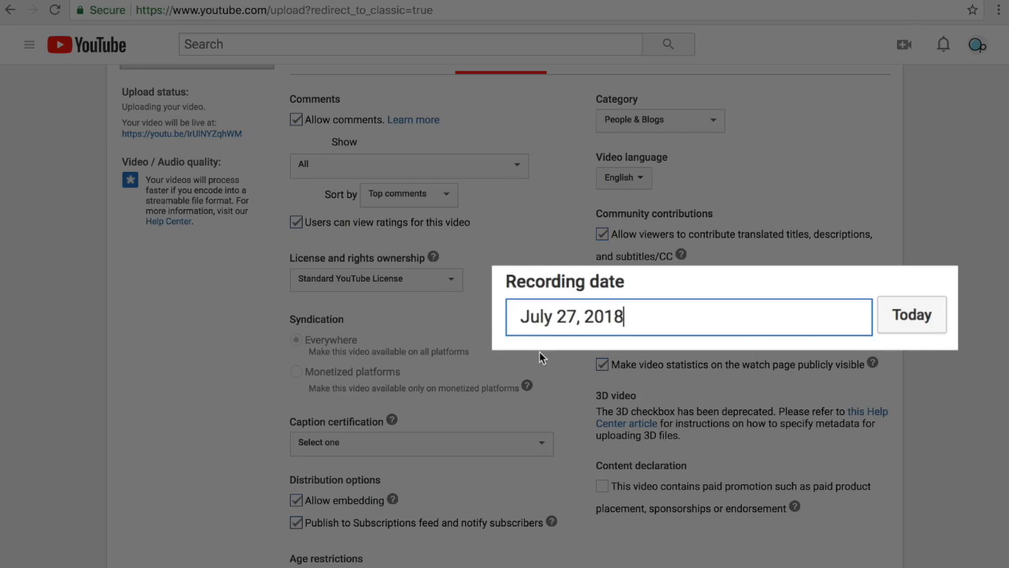
Step: Certify for captions that the content never aired on U.S. television
{"action": "scroll", "scroll_direction": "down", "scroll_amount": 3}
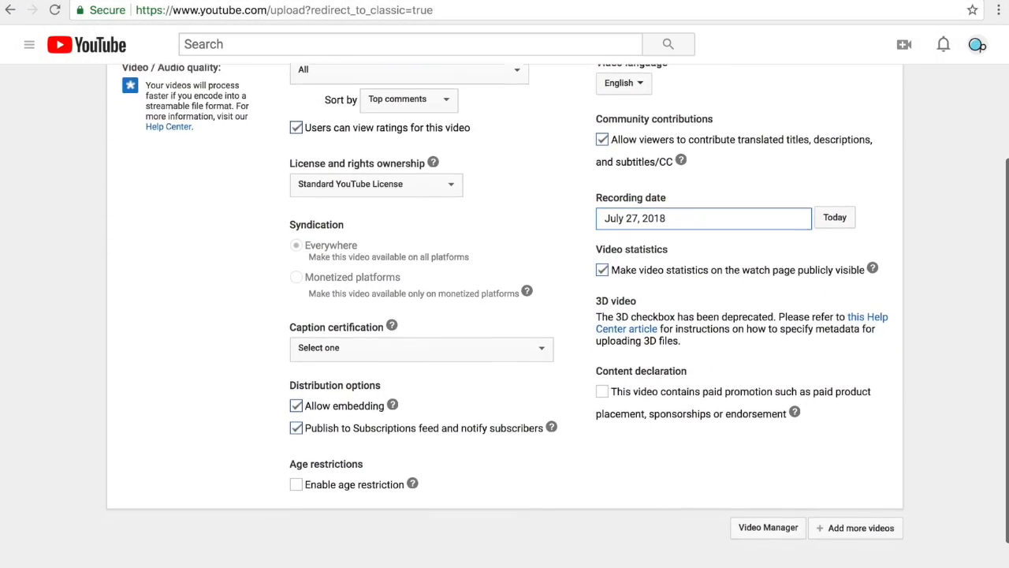
{"action": "left_click", "coordinate": [419, 348]}
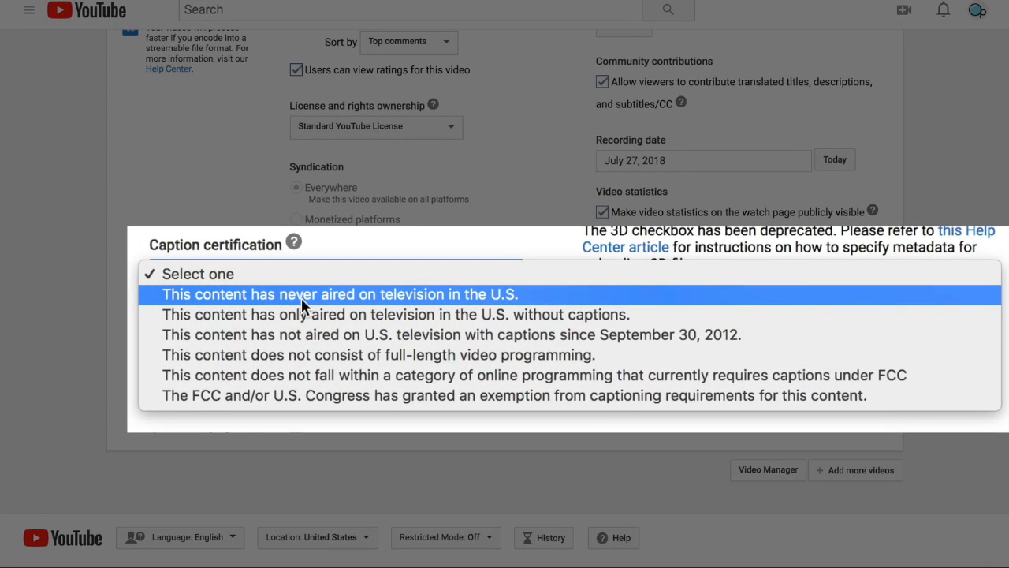
{"action": "left_click", "coordinate": [340, 293]}
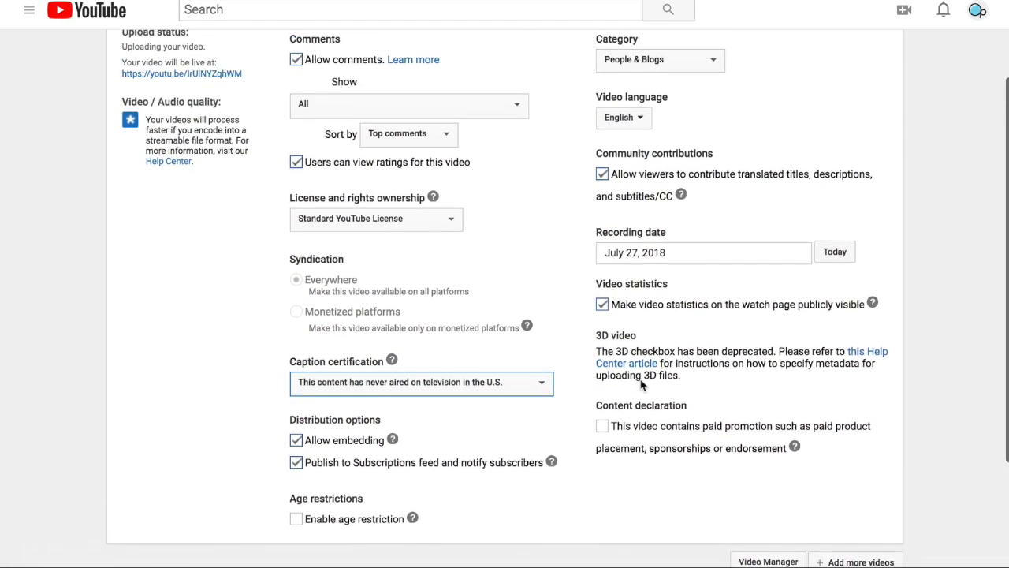
{"action": "scroll", "scroll_direction": "up", "scroll_amount": 3}
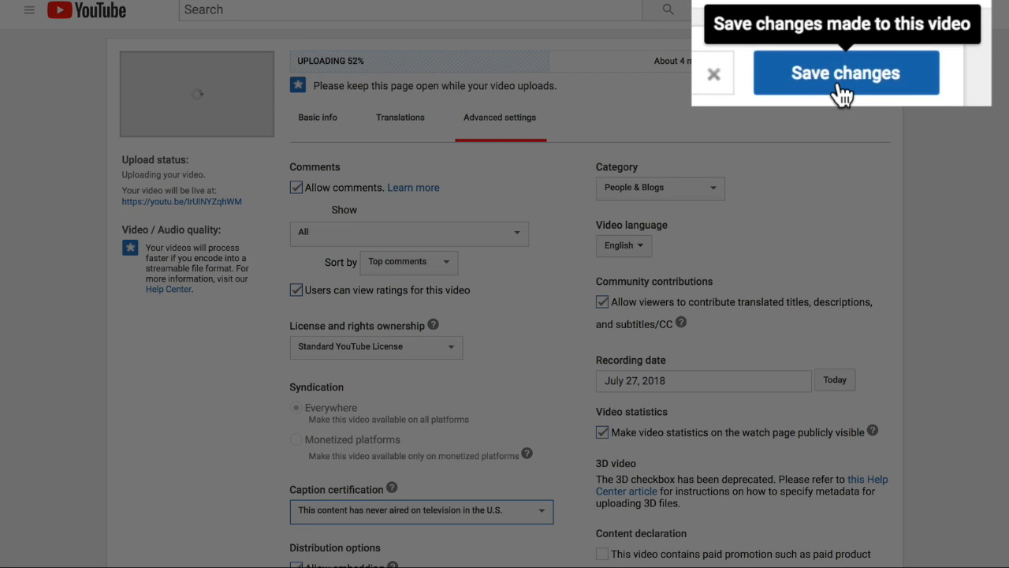
Step: Save the advanced settings changes as the upload completes
{"action": "left_click", "coordinate": [845, 72]}
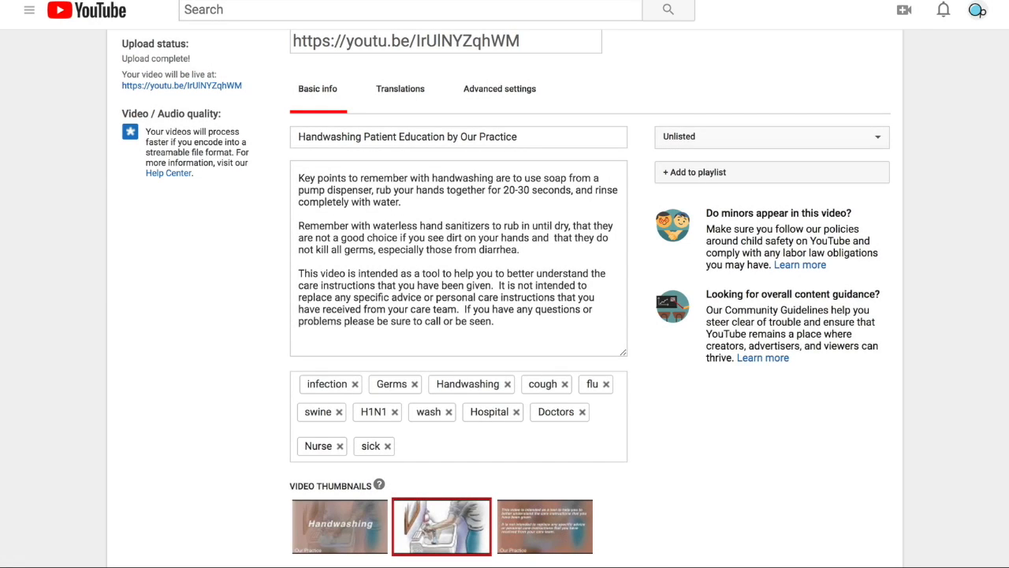
{"action": "scroll", "scroll_direction": "up", "scroll_amount": 3}
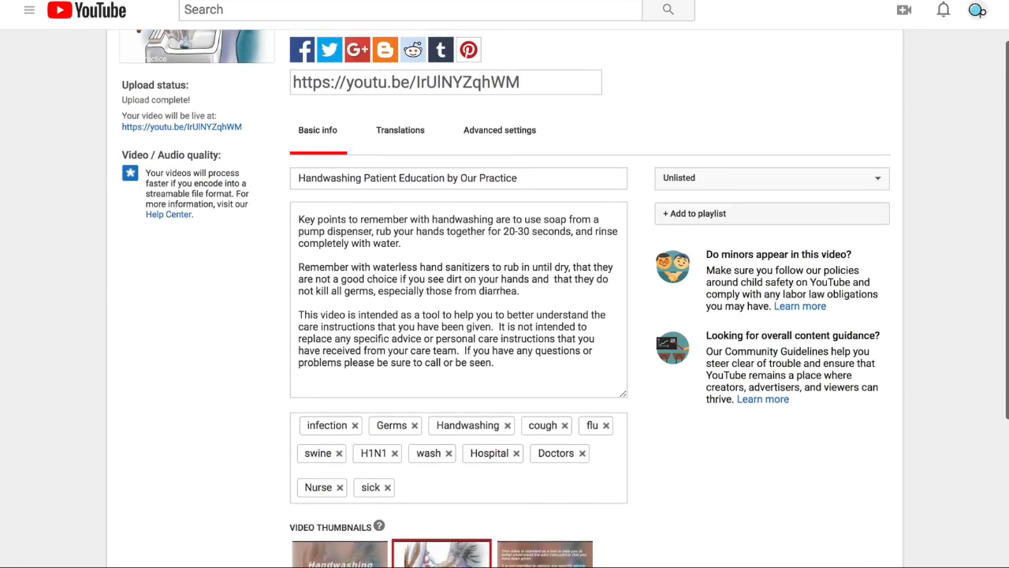
{"action": "scroll", "scroll_direction": "up", "scroll_amount": 3}
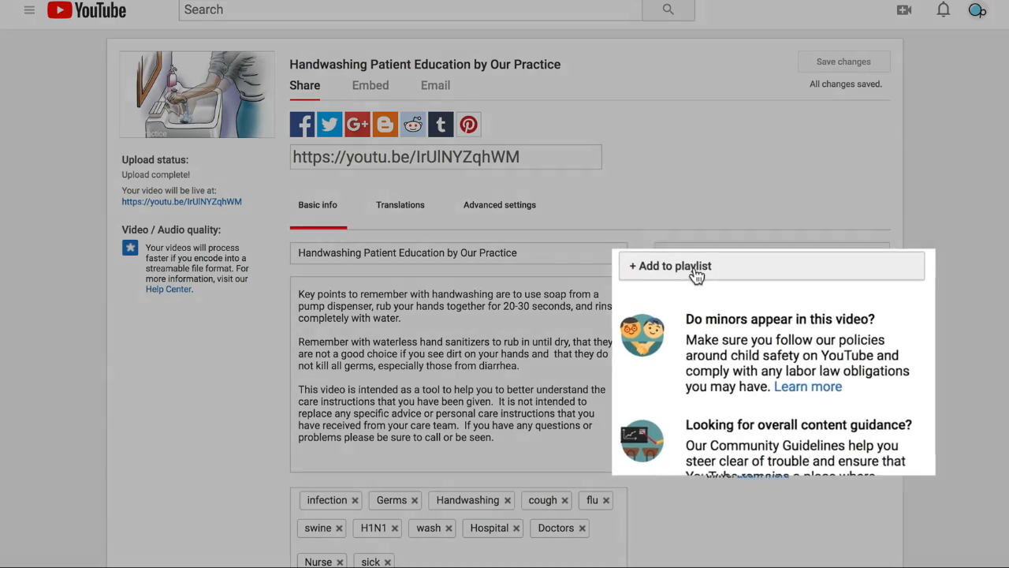
Step: Create a new playlist named 'Our Practice' and add the video to it
{"action": "left_click", "coordinate": [669, 265]}
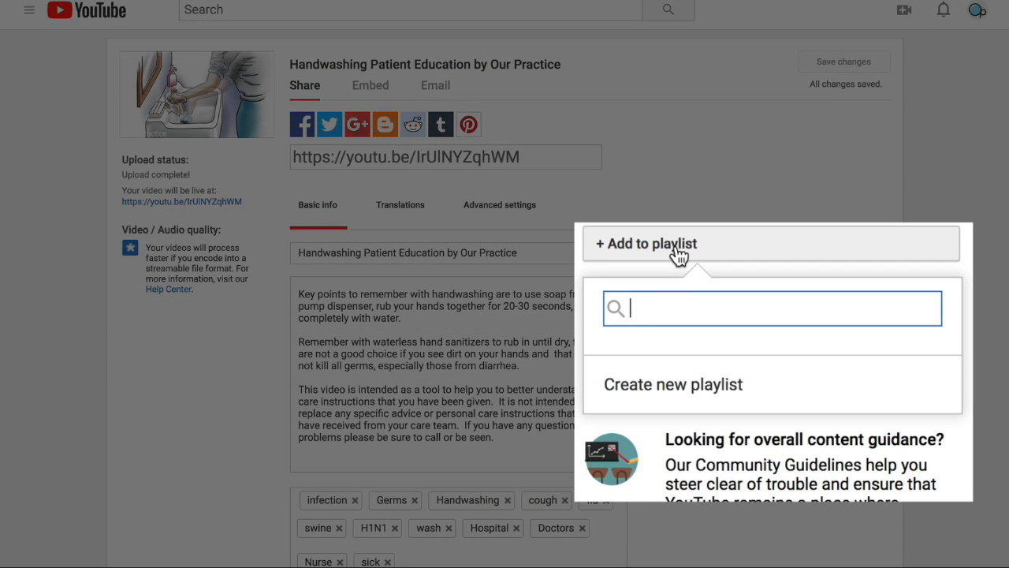
{"action": "type", "text": "Our"}
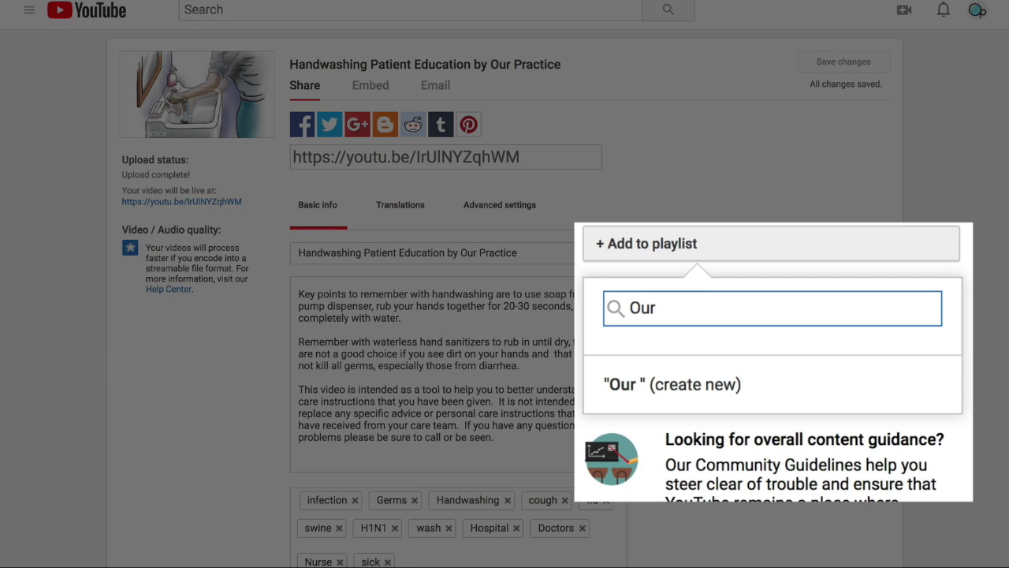
{"action": "type", "text": "Practi"}
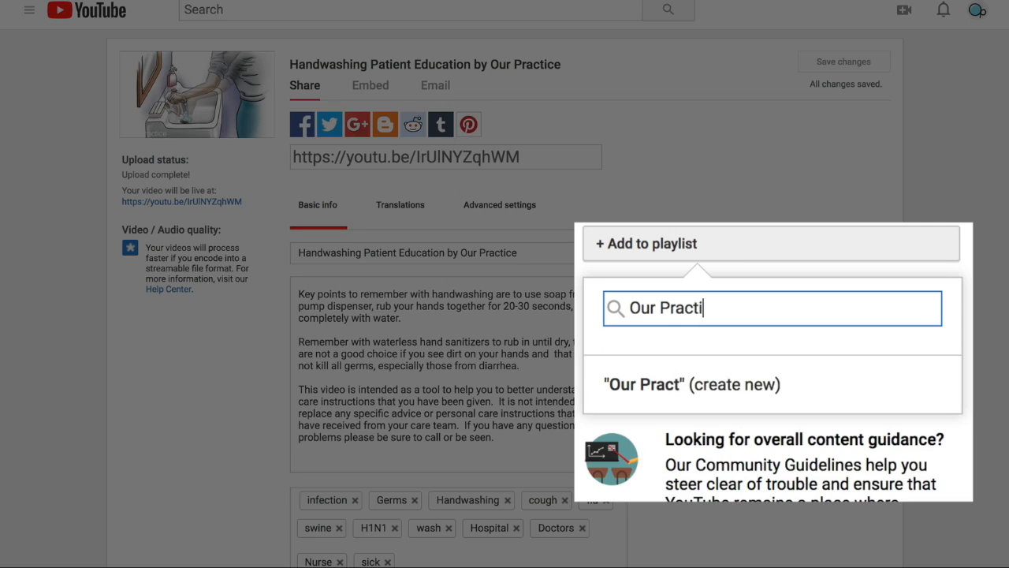
{"action": "type", "text": "ce"}
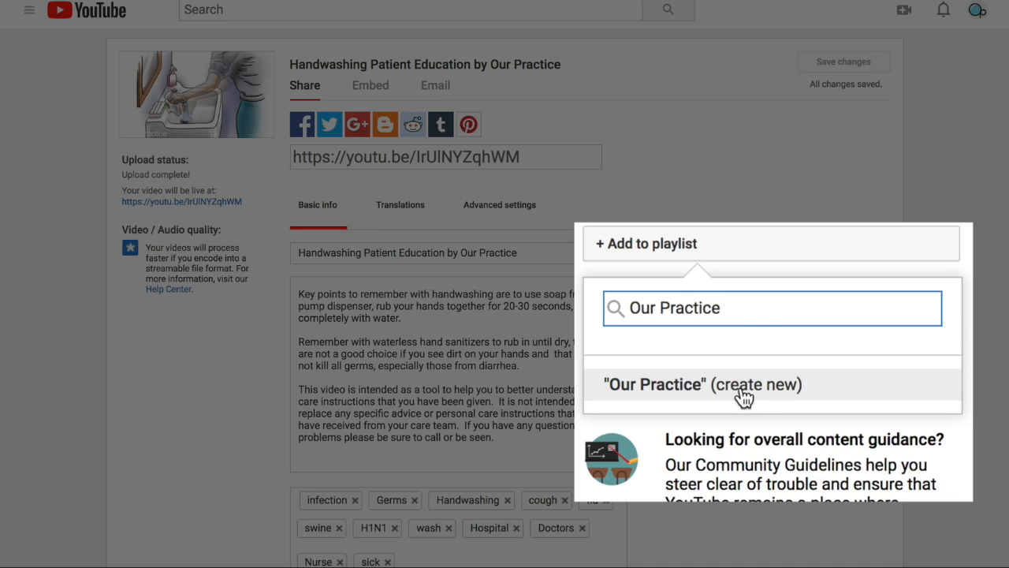
{"action": "left_click", "coordinate": [700, 384]}
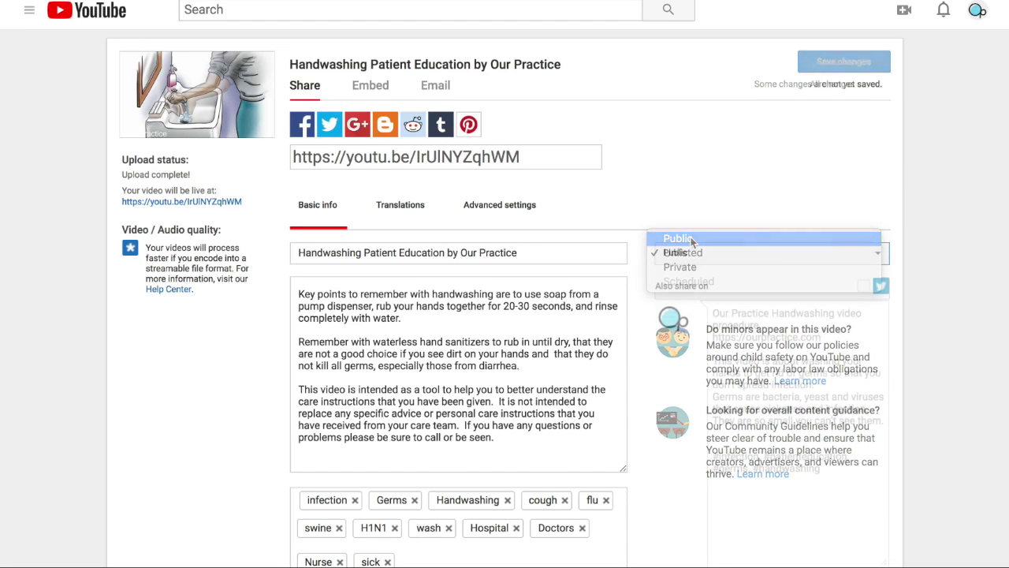
Step: Change the video's privacy from Unlisted to Public
{"action": "left_click", "coordinate": [678, 238]}
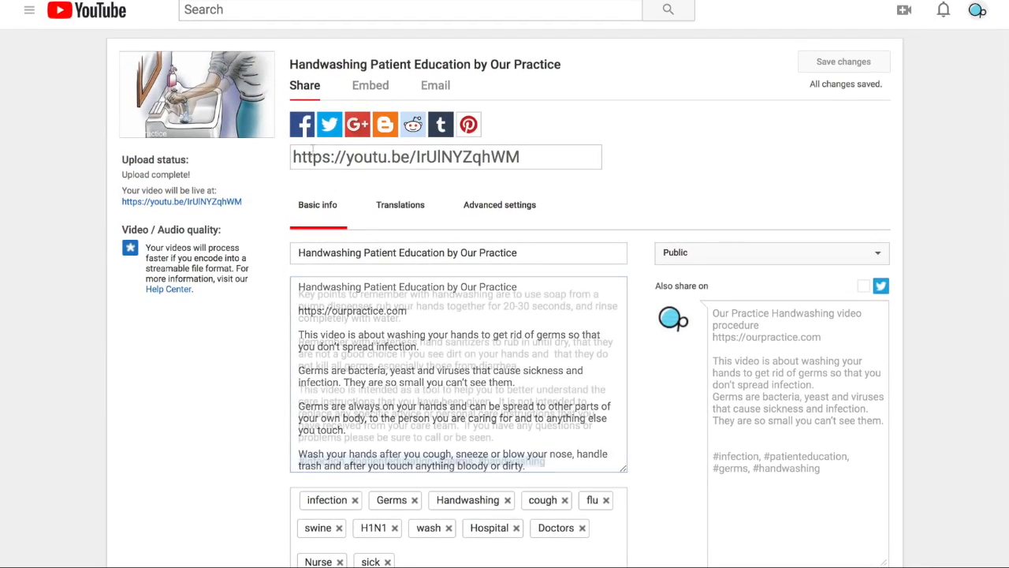
{"action": "mouse_move", "coordinate": [281, 120]}
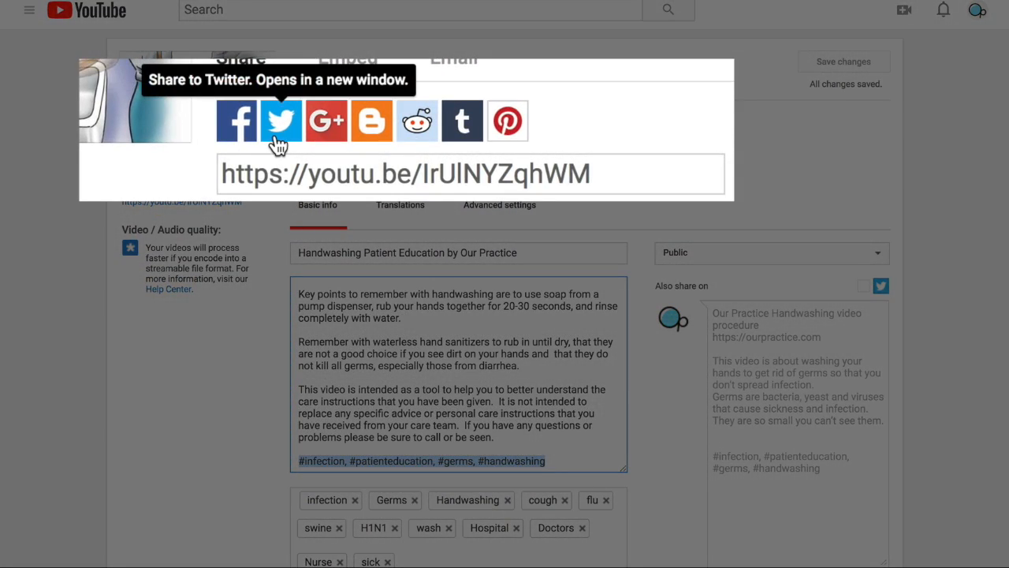
{"action": "mouse_move", "coordinate": [325, 120]}
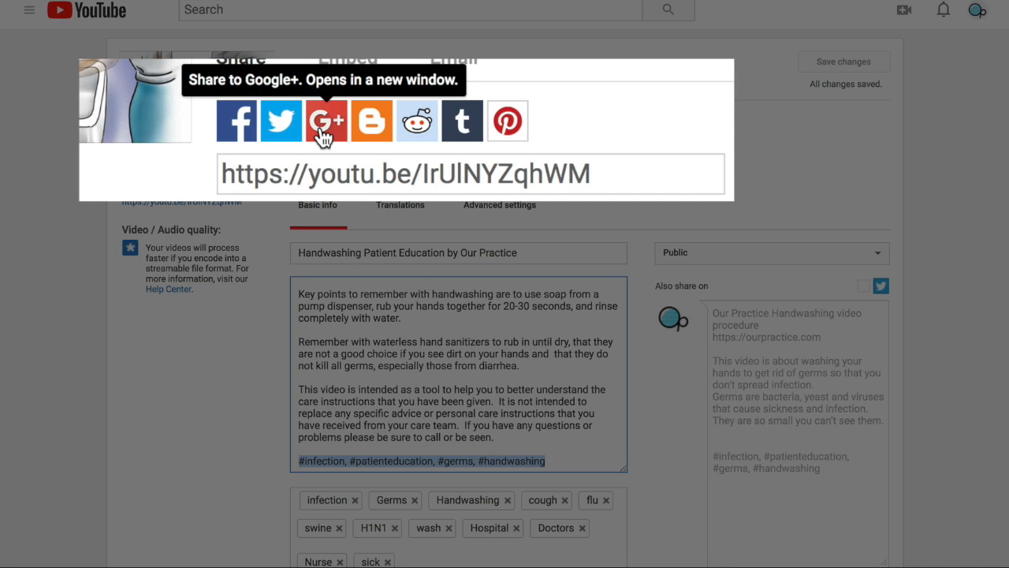
{"action": "mouse_move", "coordinate": [372, 120]}
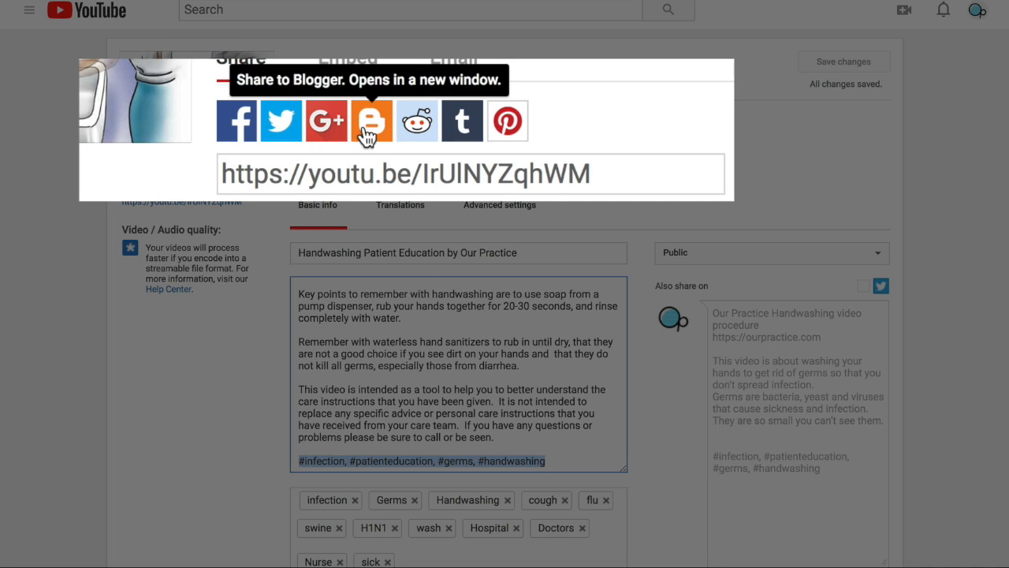
{"action": "mouse_move", "coordinate": [416, 161]}
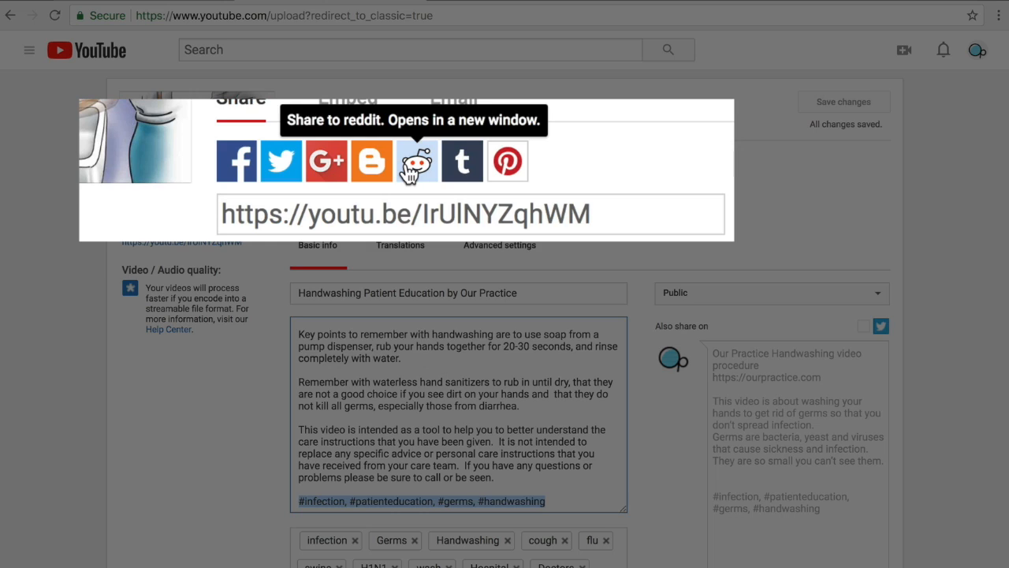
{"action": "mouse_move", "coordinate": [462, 167]}
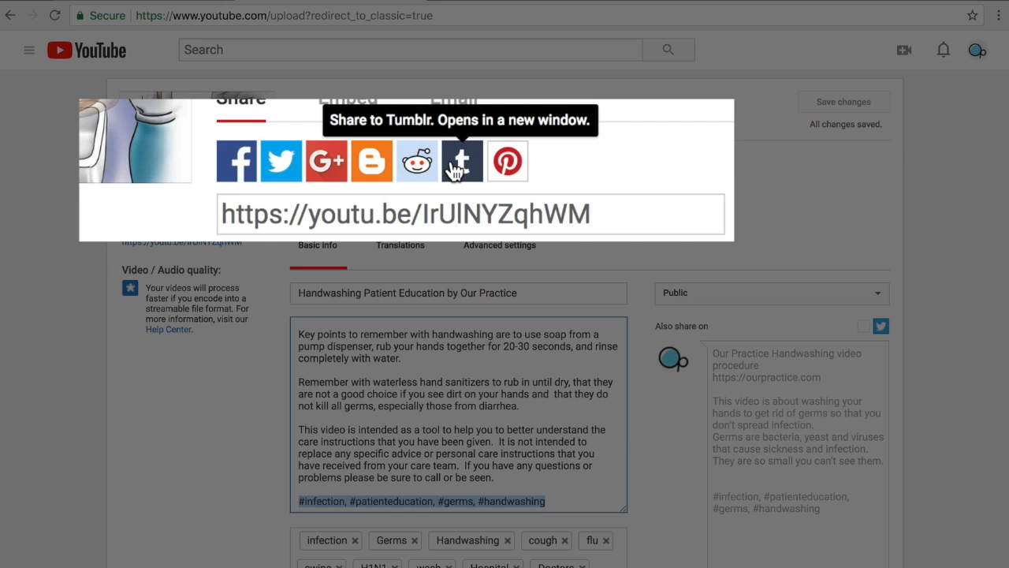
{"action": "mouse_move", "coordinate": [508, 161]}
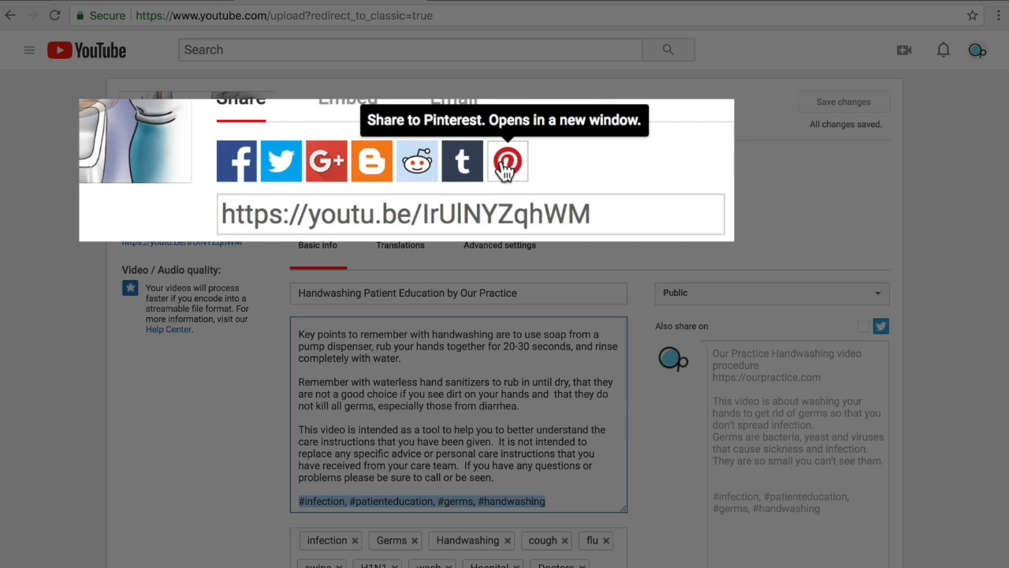
{"action": "mouse_move", "coordinate": [566, 221]}
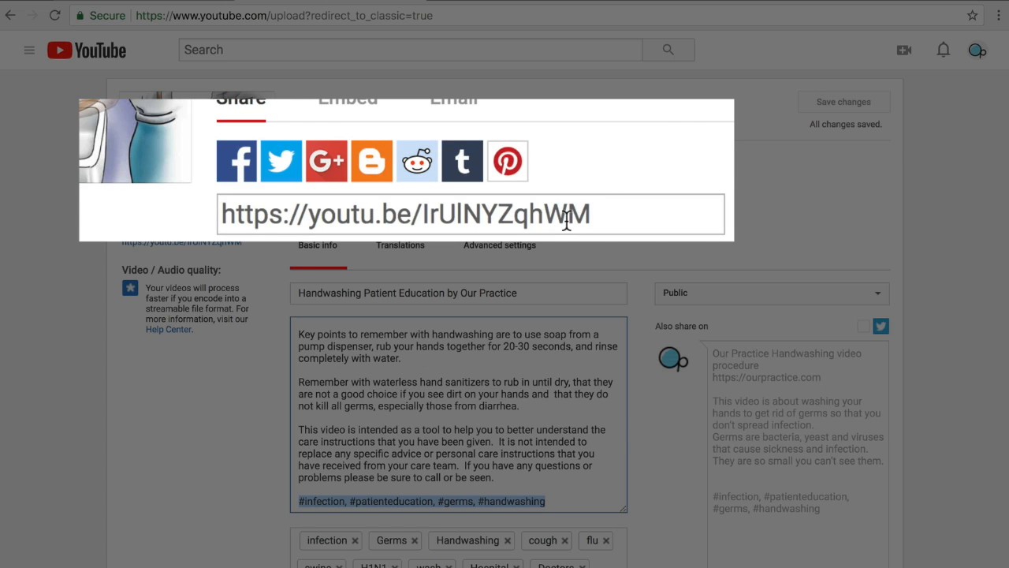
{"action": "triple_click", "coordinate": [470, 215]}
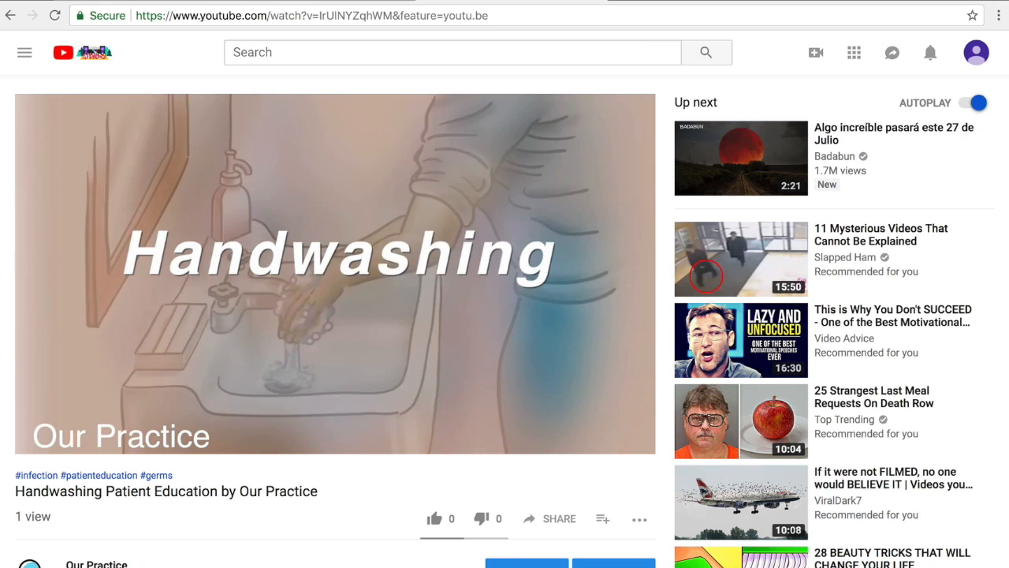
Step: Expand the handwashing video's full description, revealing the ourpractice.com link and germs text
{"action": "scroll", "scroll_direction": "down", "scroll_amount": 3}
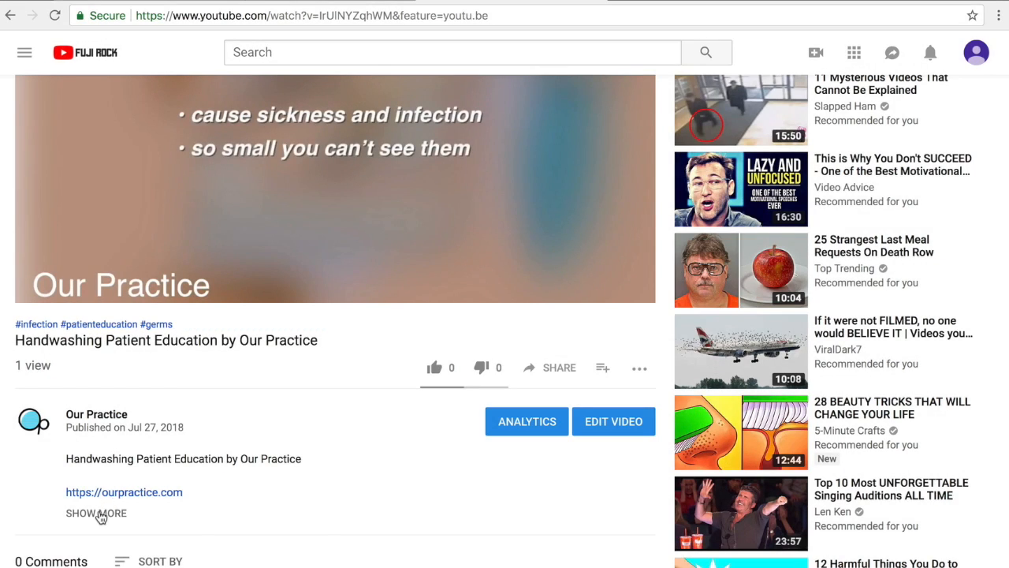
{"action": "left_click", "coordinate": [96, 513]}
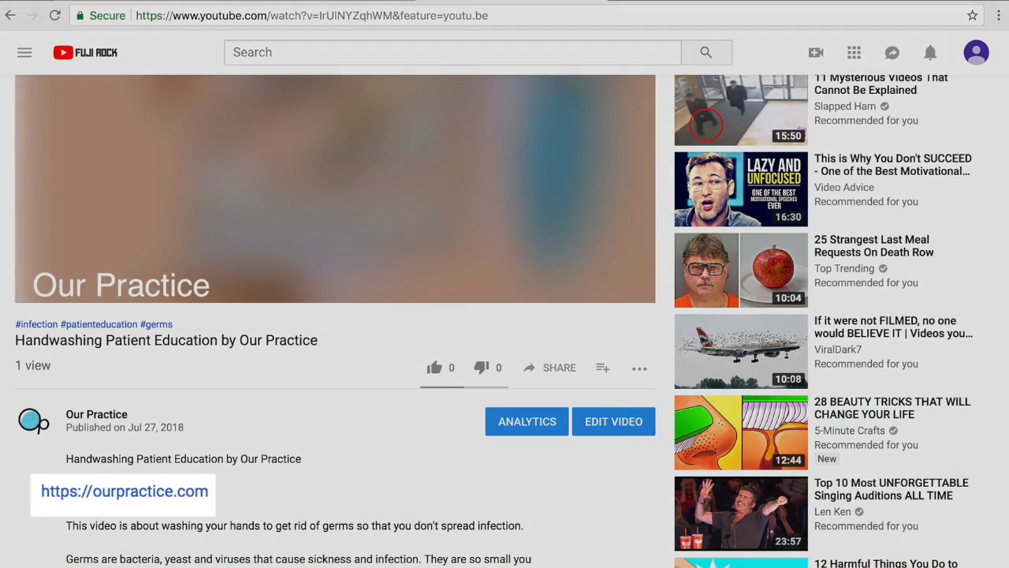